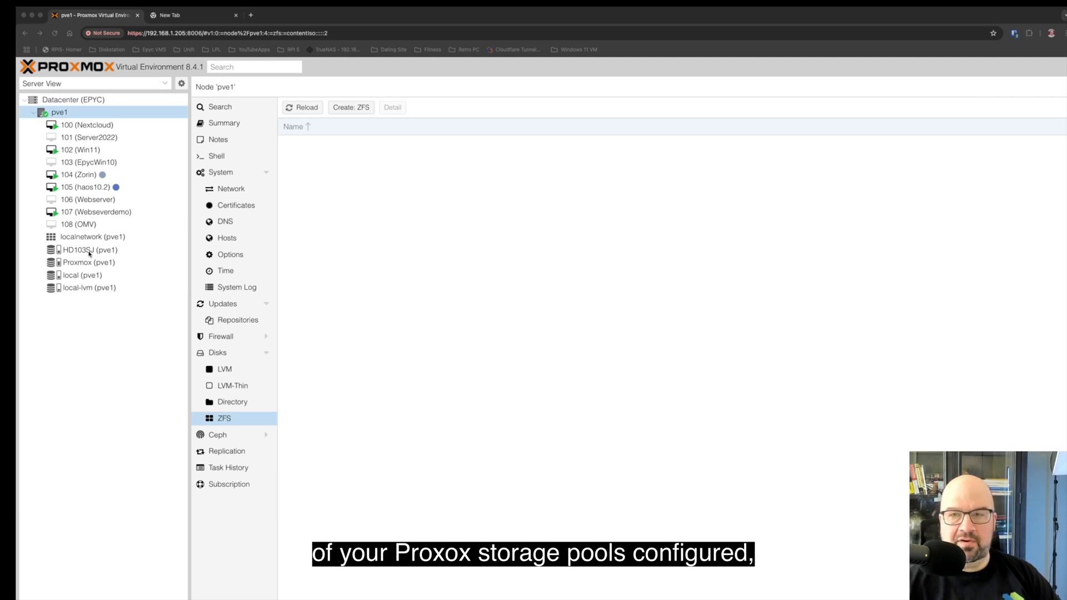
- Browse HD103SJ's ISO images: Win11_24H2_English_x64.iso and virtio-win-0.1.271.iso
{"action": "left_click", "coordinate": [85, 250]}
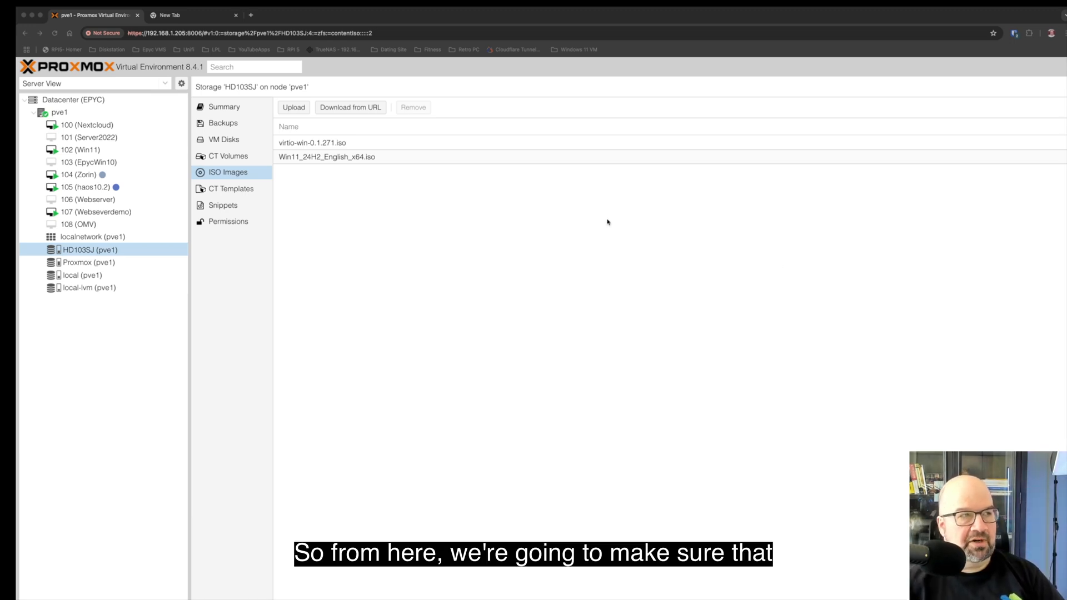
{"action": "mouse_move", "coordinate": [266, 194]}
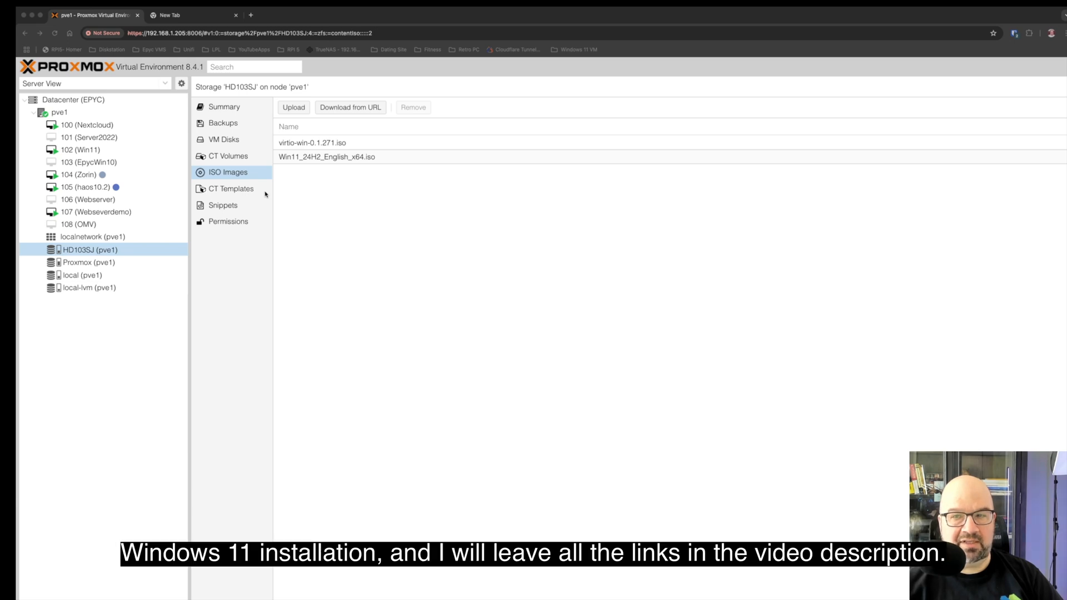
{"action": "mouse_move", "coordinate": [306, 195]}
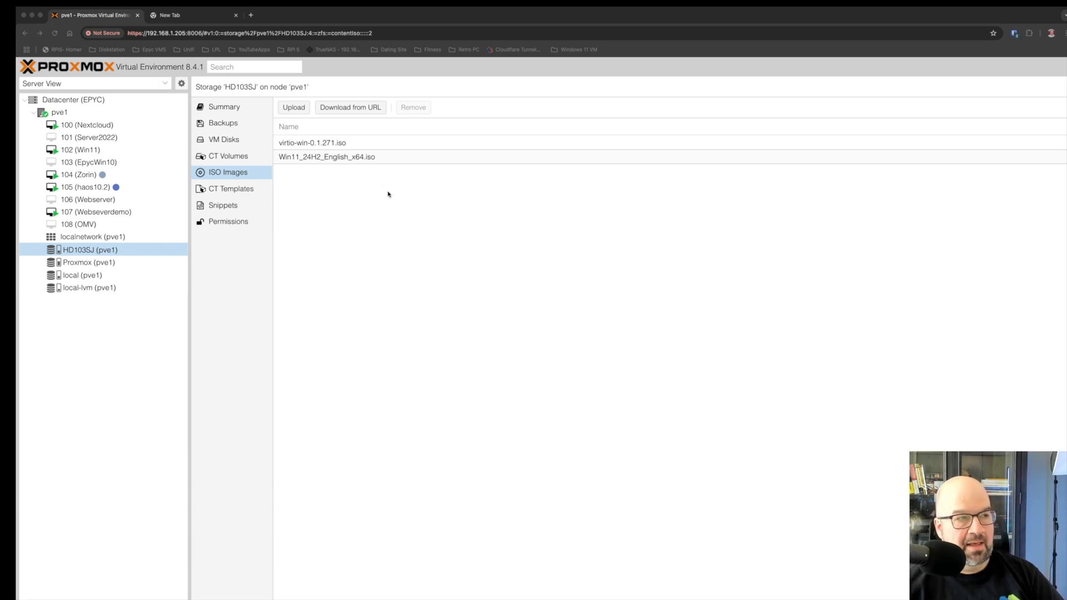
{"action": "left_click", "coordinate": [87, 262]}
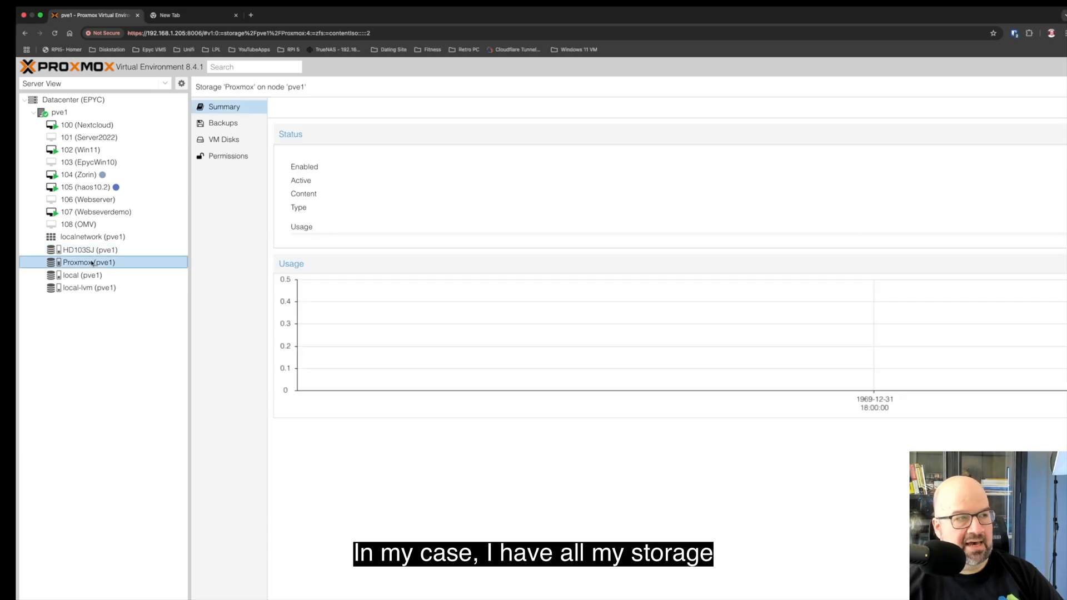
{"action": "left_click", "coordinate": [89, 249]}
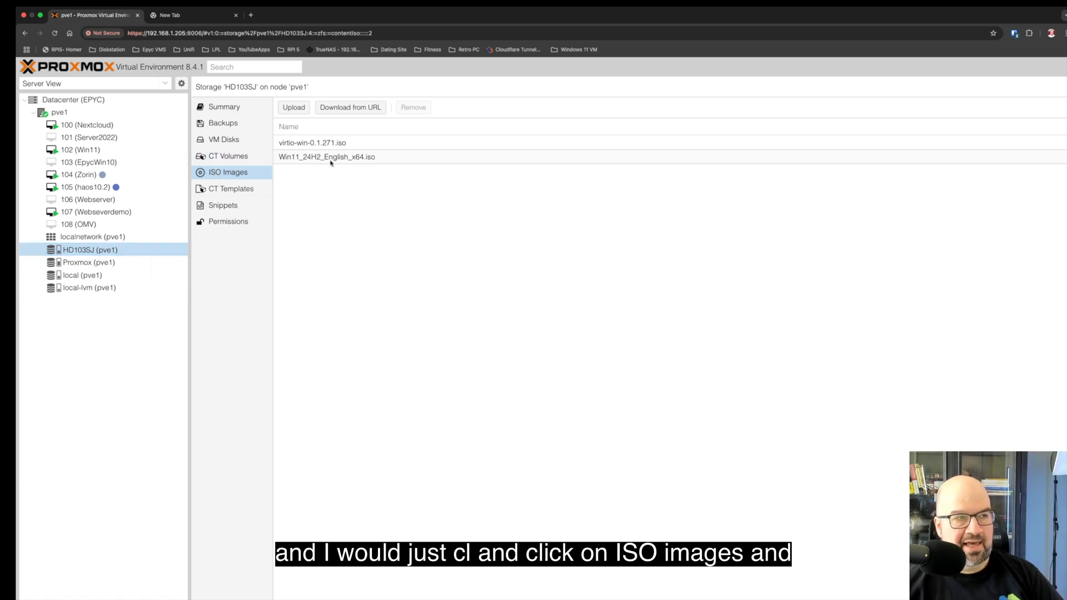
{"action": "left_click", "coordinate": [327, 156]}
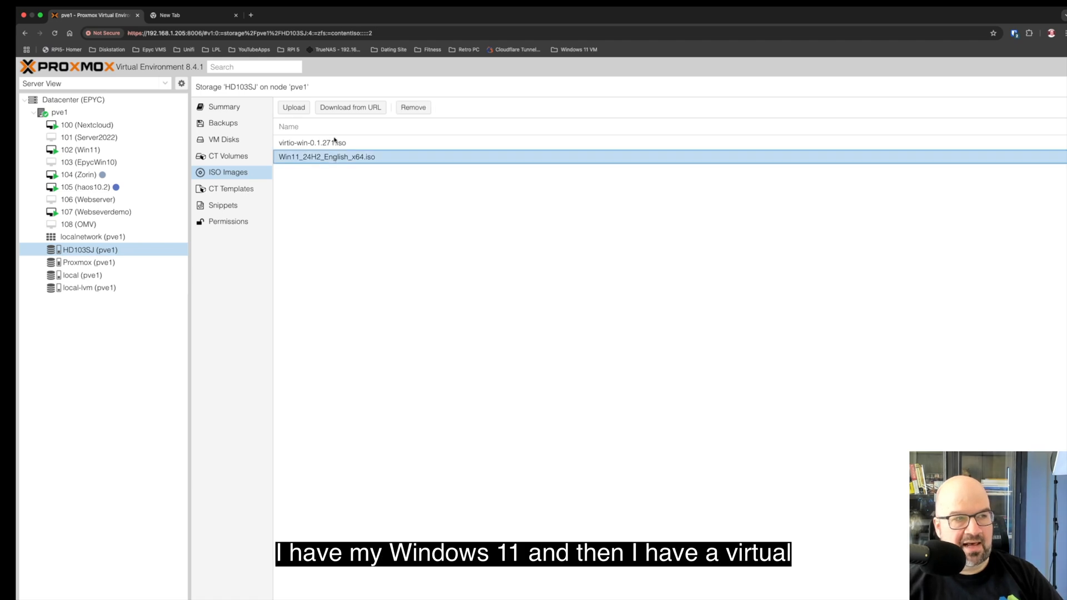
{"action": "left_click", "coordinate": [313, 143]}
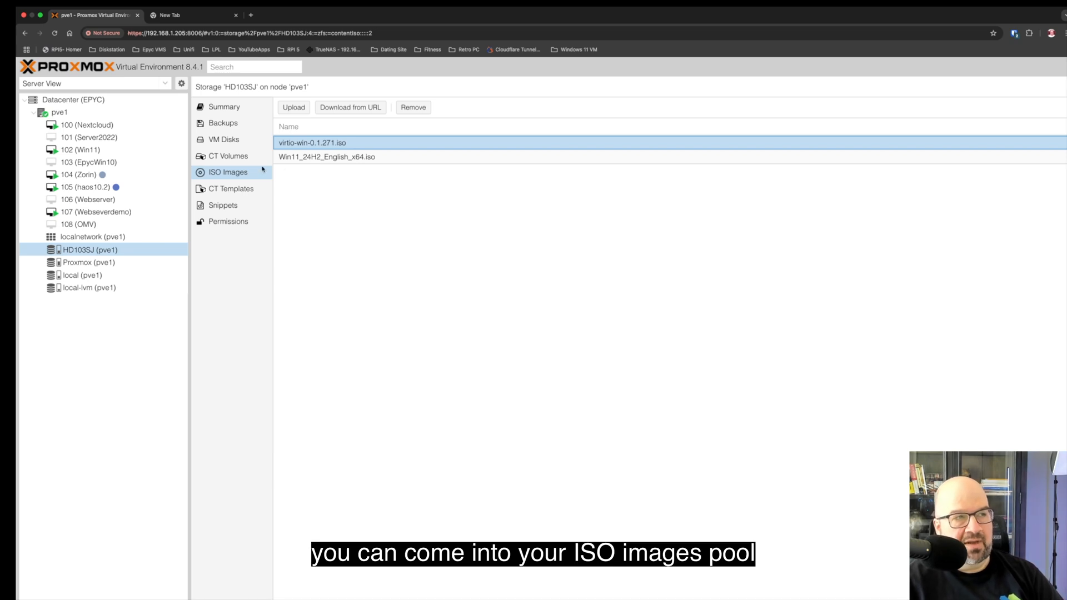
{"action": "mouse_move", "coordinate": [207, 176]}
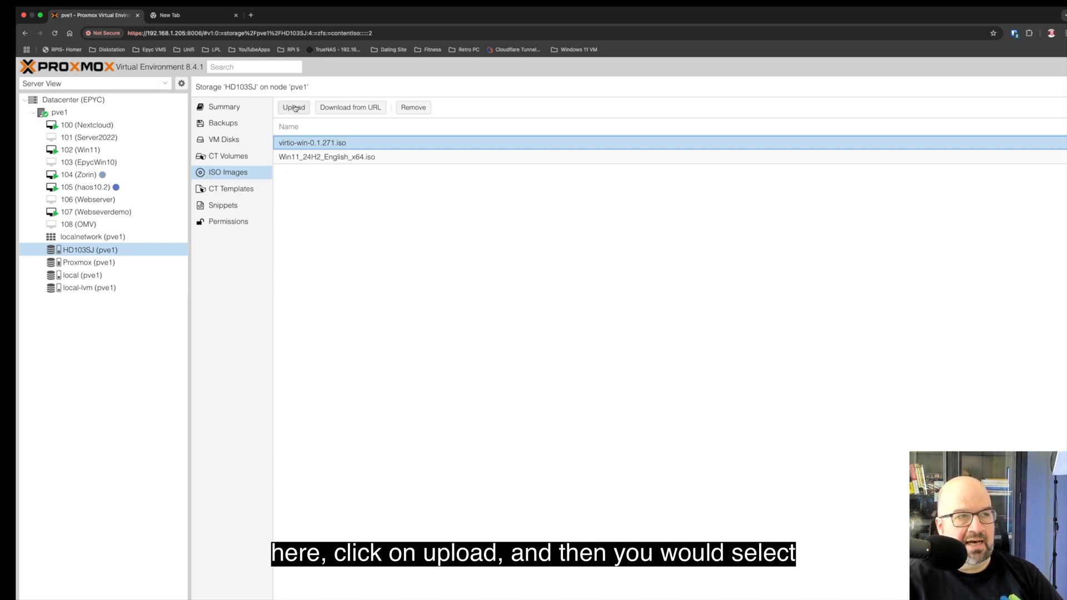
{"action": "left_click", "coordinate": [294, 107]}
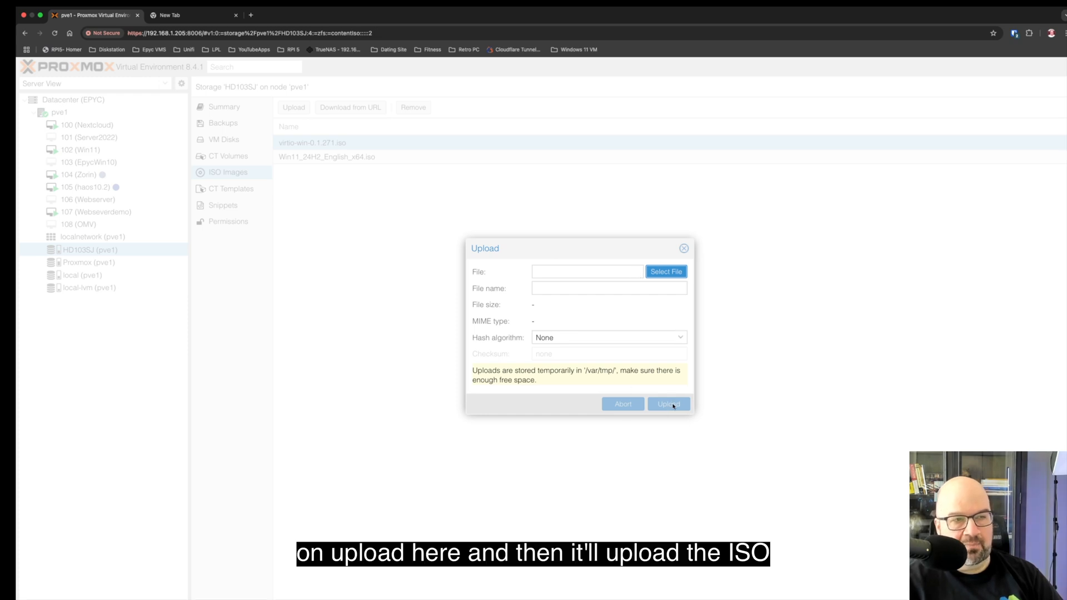
{"action": "mouse_move", "coordinate": [684, 248]}
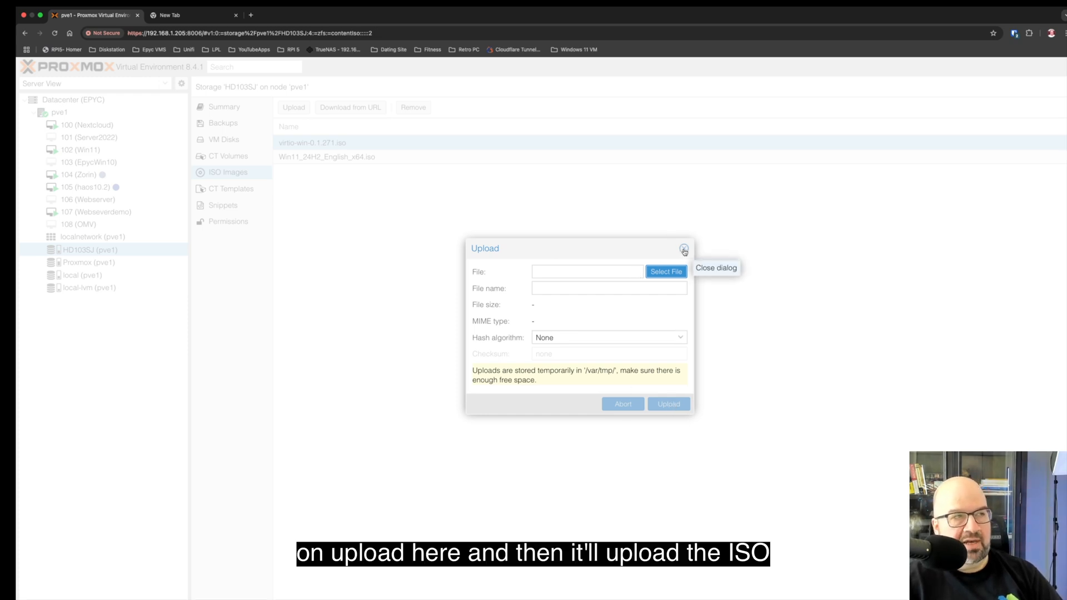
{"action": "left_click", "coordinate": [684, 248]}
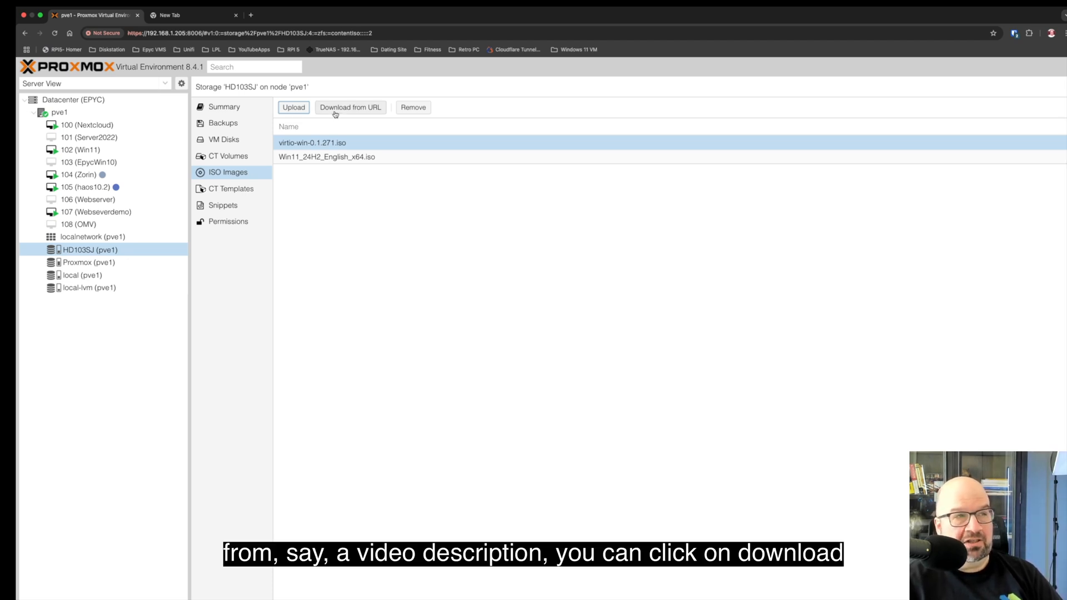
{"action": "left_click", "coordinate": [349, 108]}
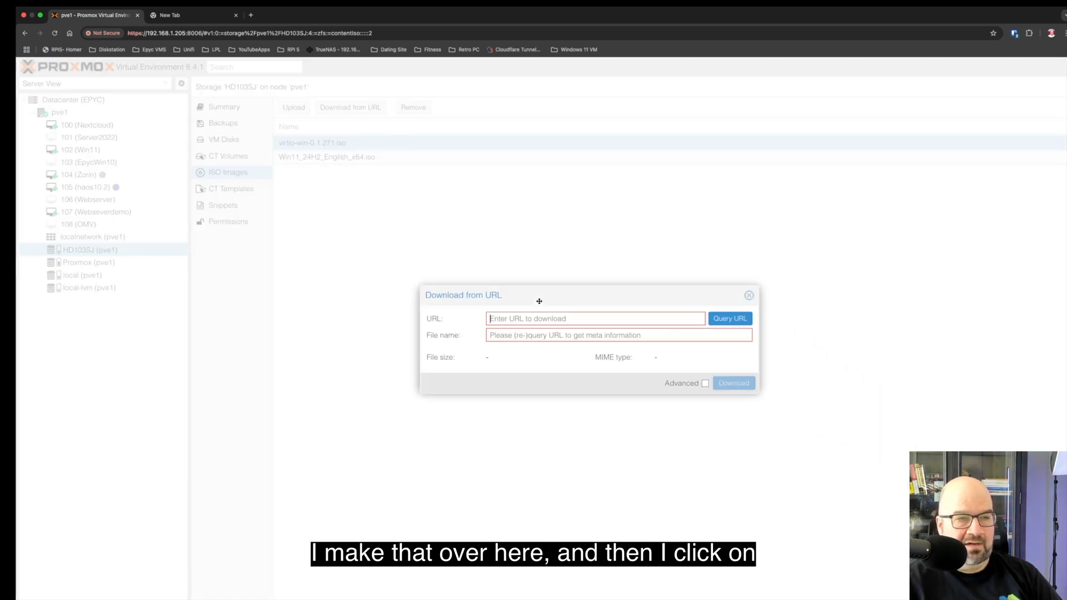
{"action": "right_click", "coordinate": [594, 318]}
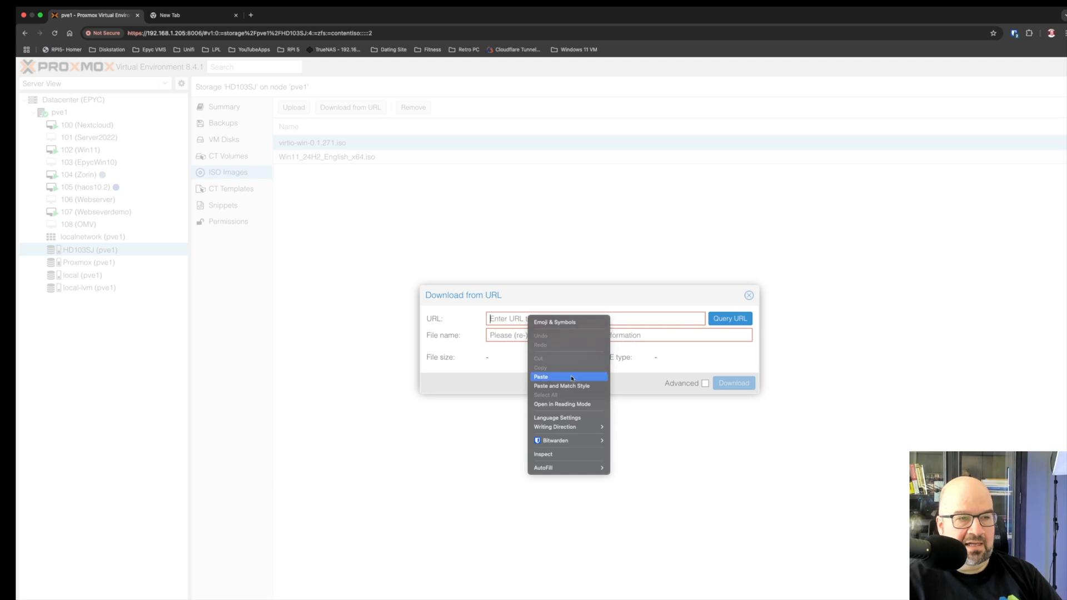
{"action": "left_click", "coordinate": [541, 377]}
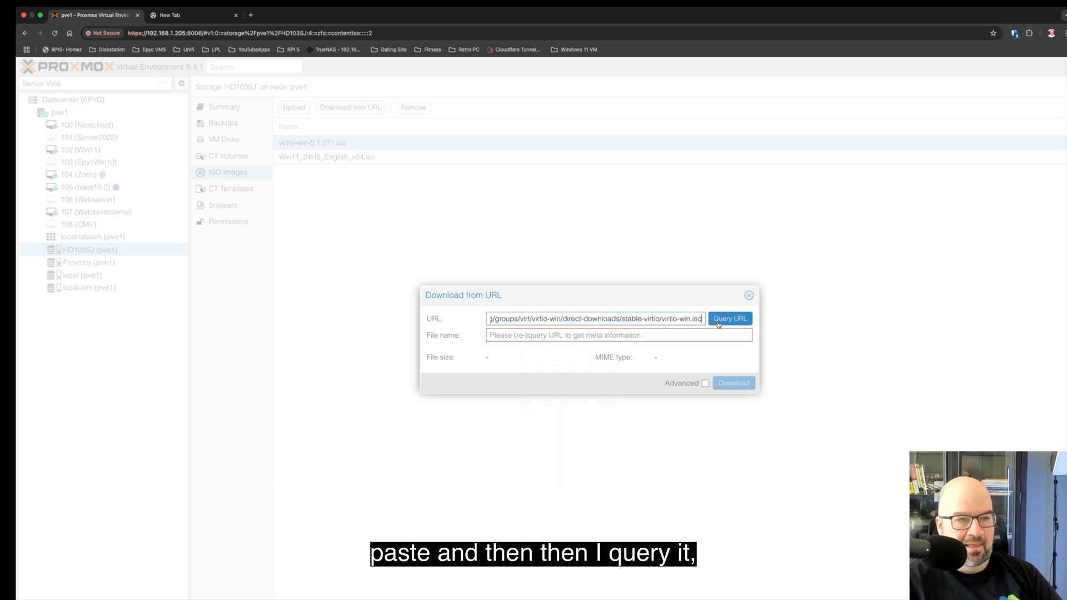
{"action": "left_click", "coordinate": [728, 318]}
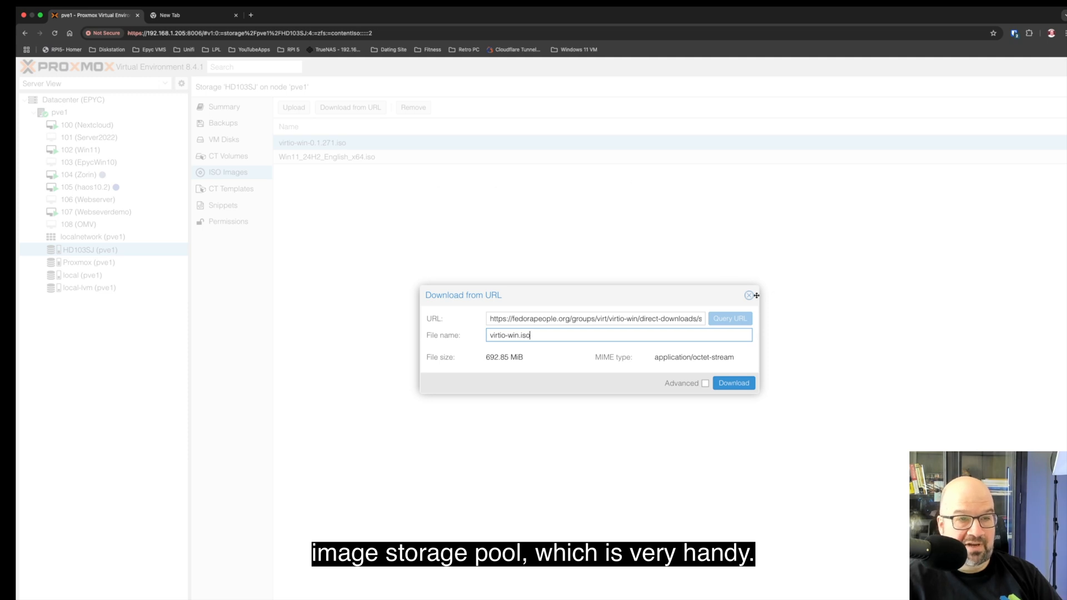
{"action": "mouse_move", "coordinate": [749, 295]}
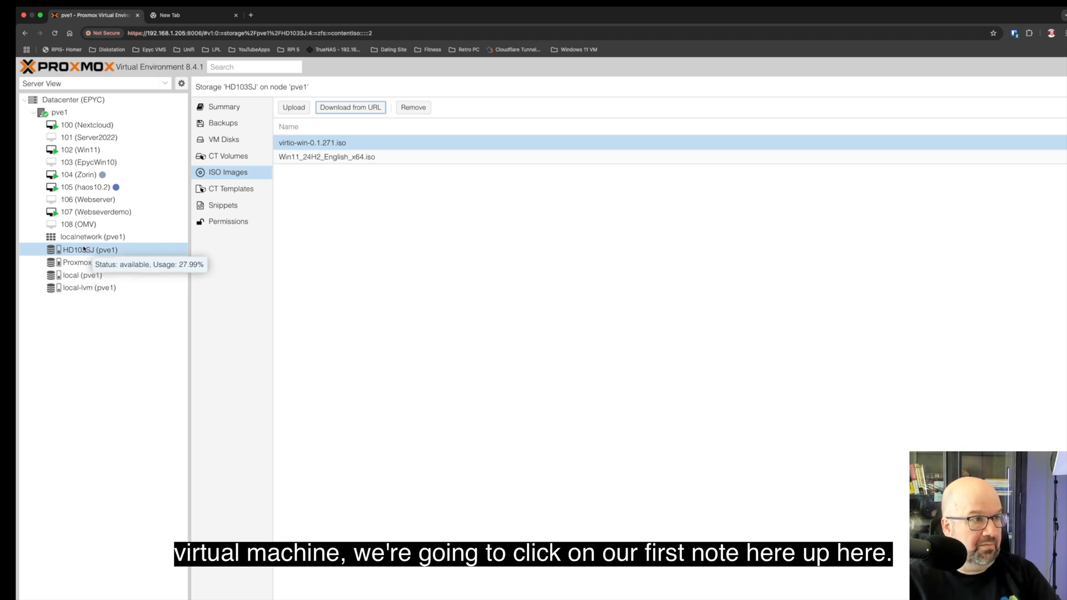
{"action": "mouse_move", "coordinate": [60, 112]}
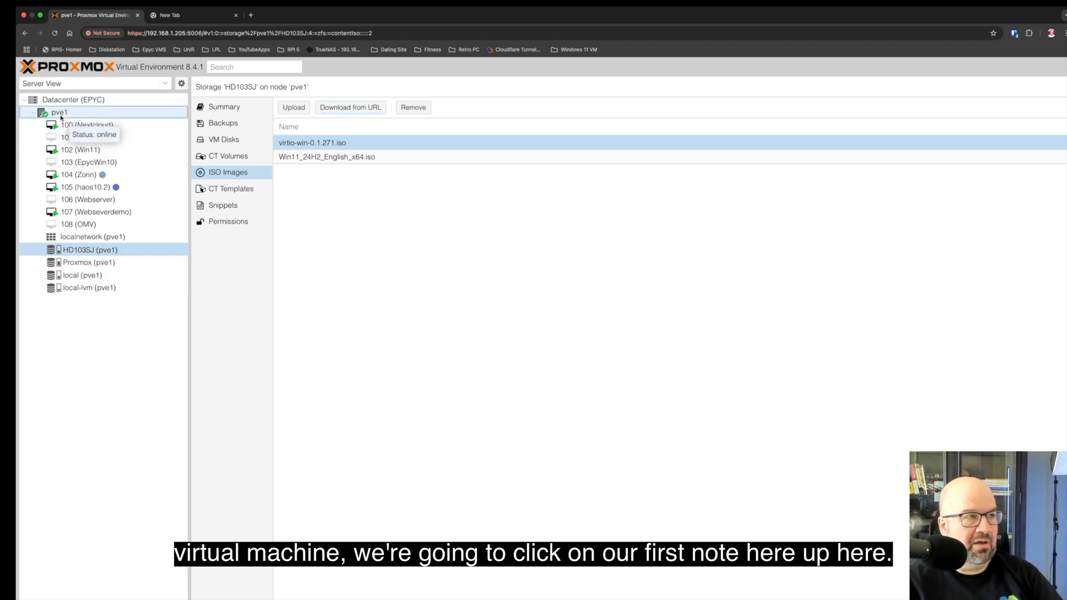
- Stop VM 102 (Win11) on node pve1 to free memory
{"action": "left_click", "coordinate": [61, 112]}
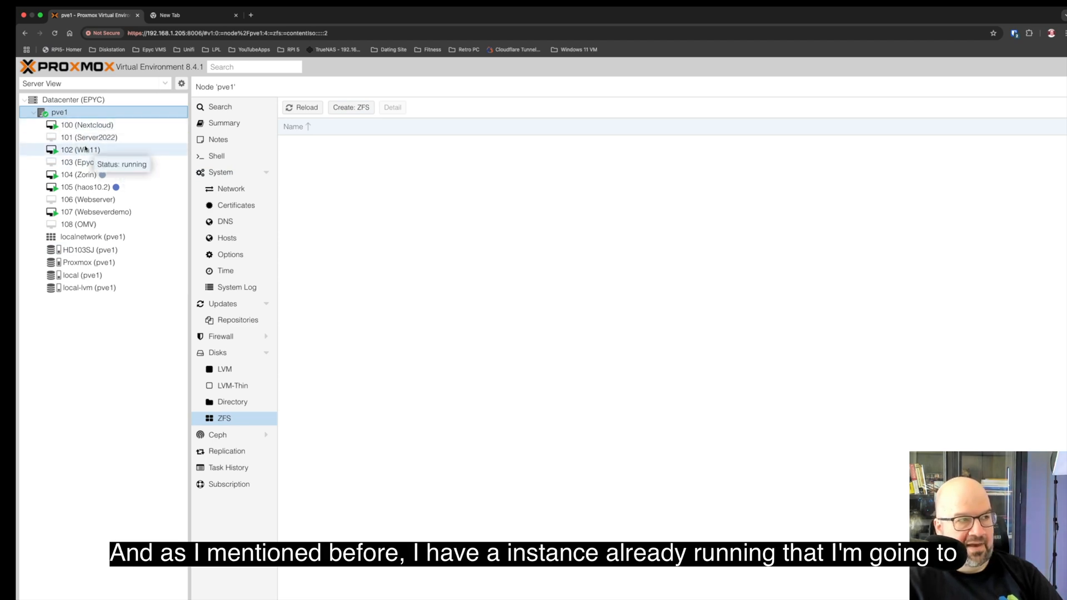
{"action": "left_click", "coordinate": [79, 150]}
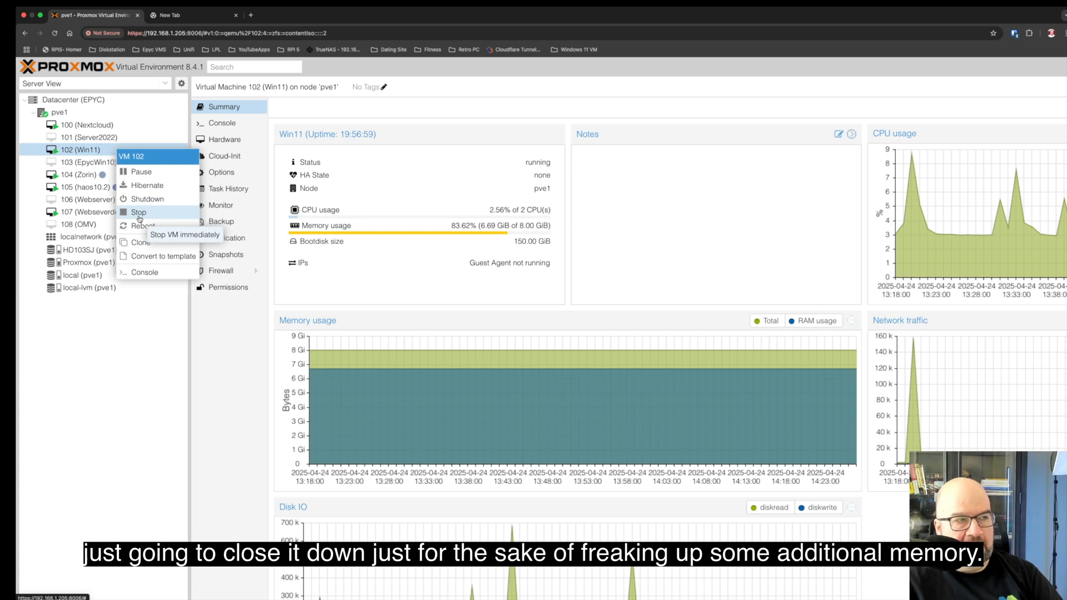
{"action": "left_click", "coordinate": [138, 212]}
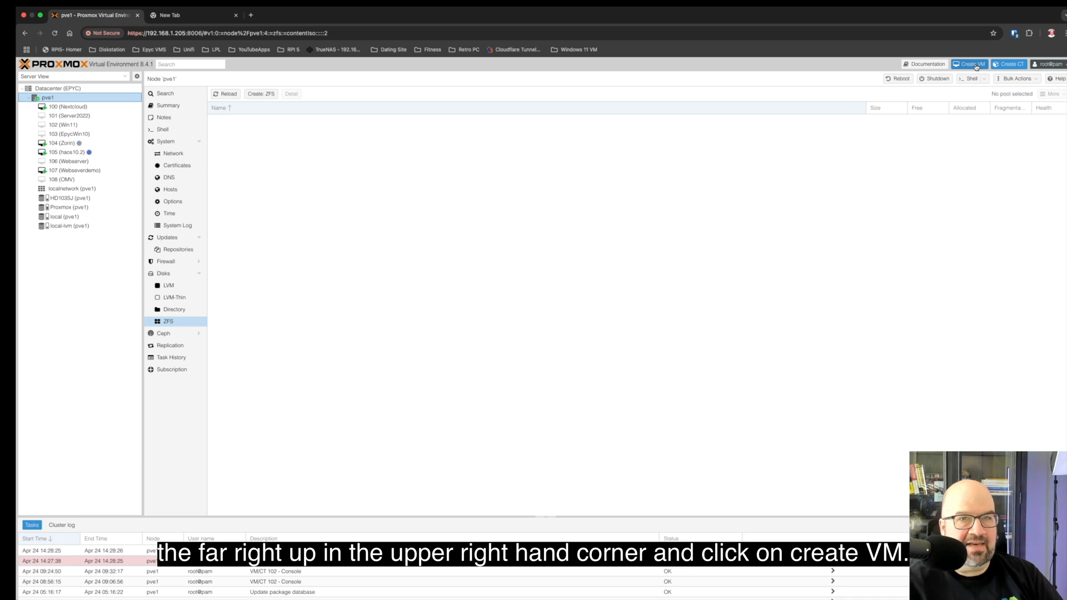
- Start creating a new VM on pve1 named Win11demo
{"action": "left_click", "coordinate": [968, 63]}
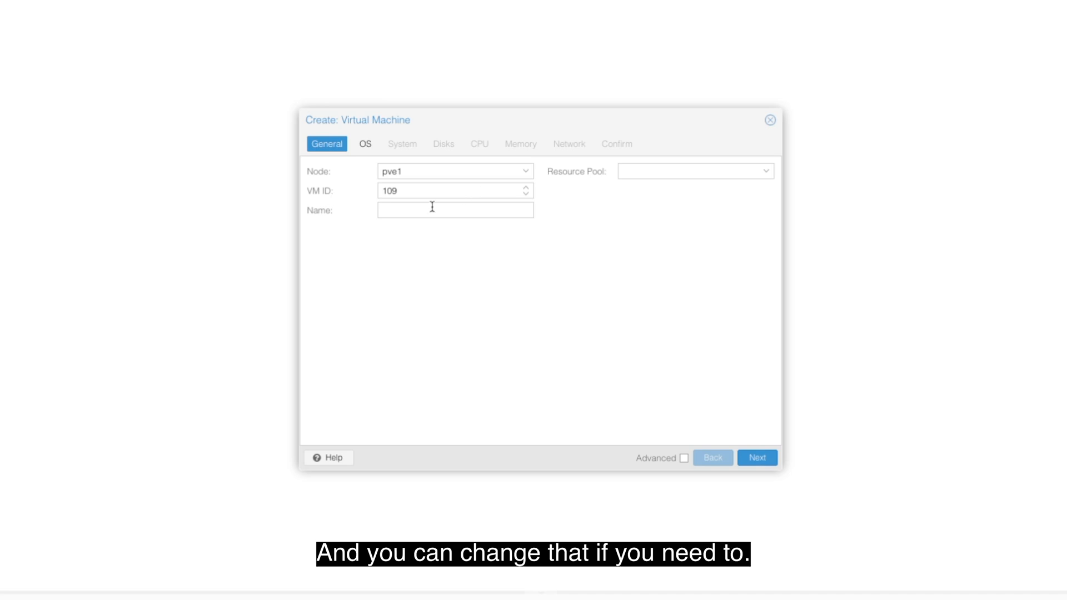
{"action": "left_click", "coordinate": [455, 209]}
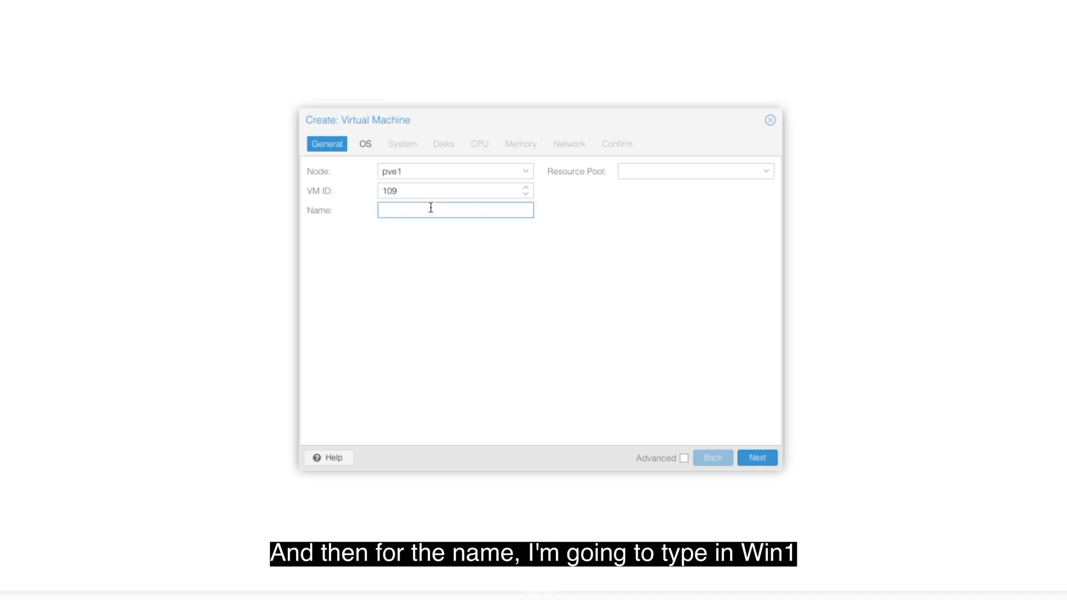
{"action": "type", "text": "Win11"}
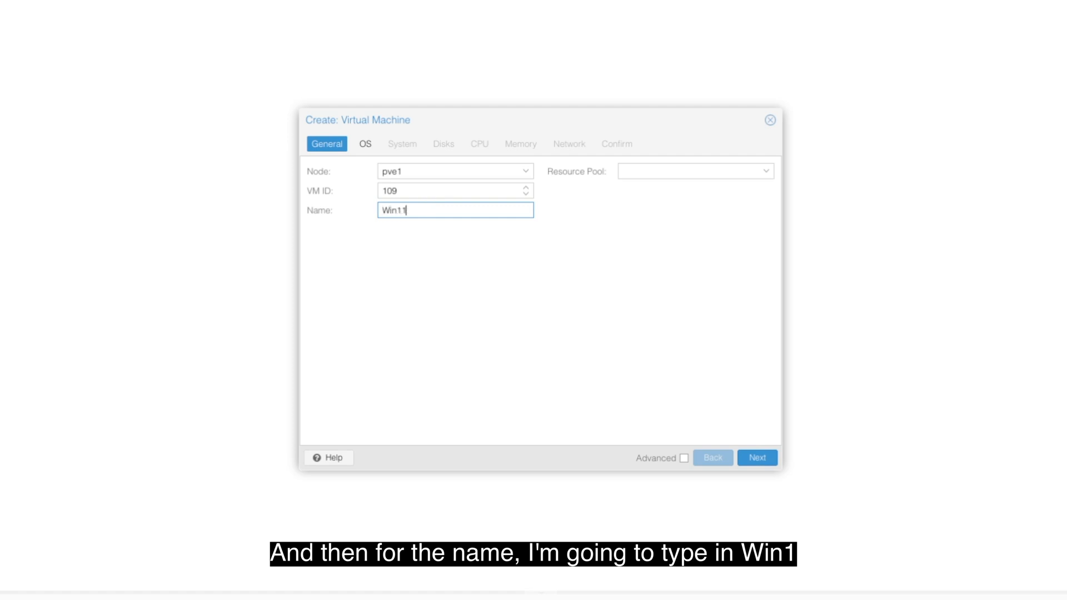
{"action": "type", "text": "demo"}
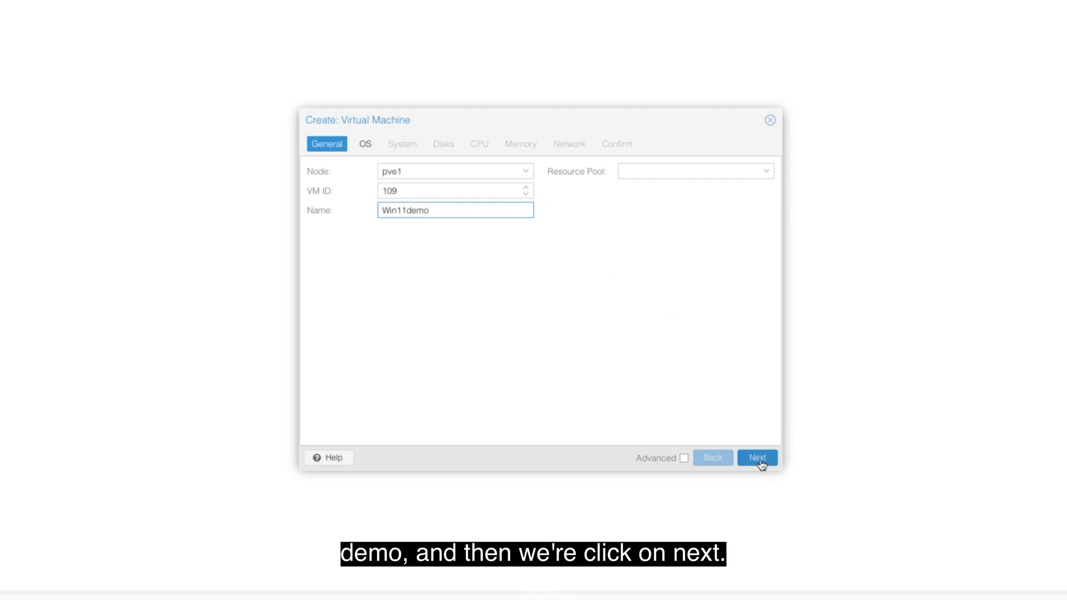
- Use the Win11_24H2 ISO from HD103SJ with guest OS type Microsoft Windows 11/2022/2025
{"action": "left_click", "coordinate": [756, 457]}
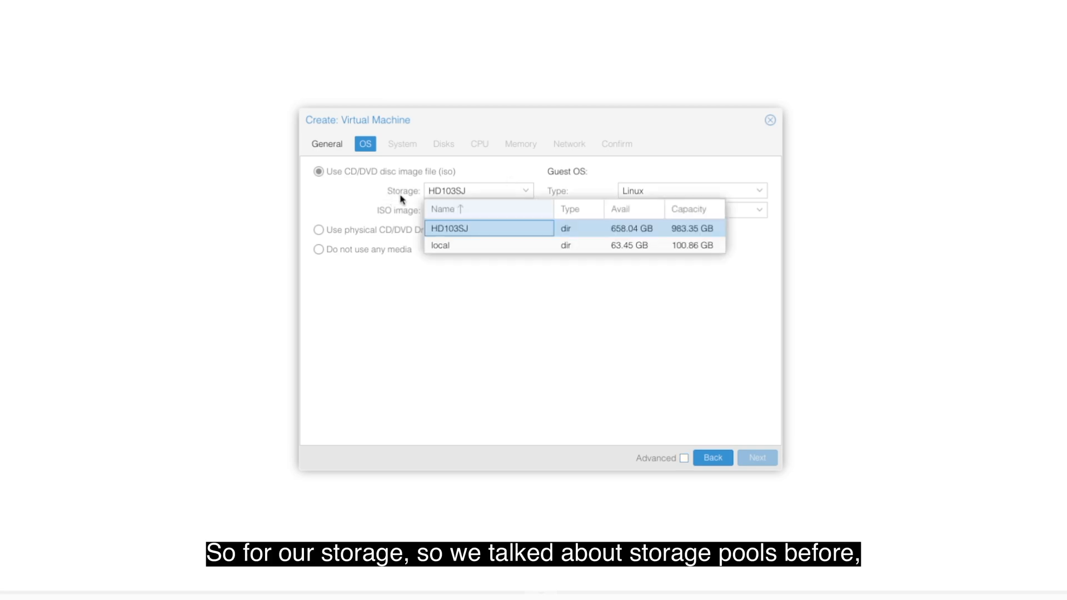
{"action": "mouse_move", "coordinate": [494, 123]}
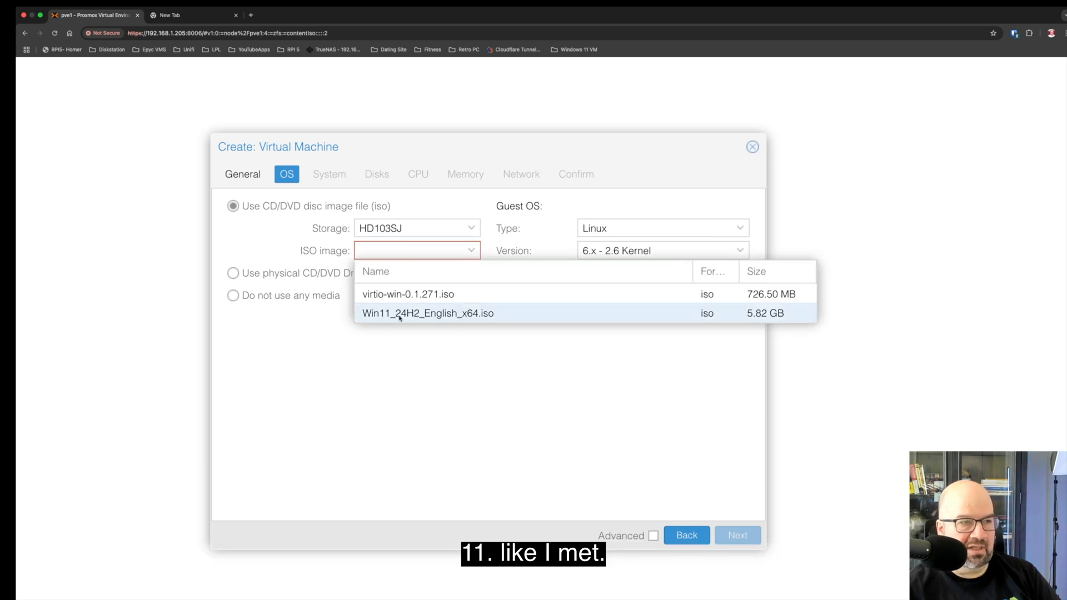
{"action": "left_click", "coordinate": [427, 312]}
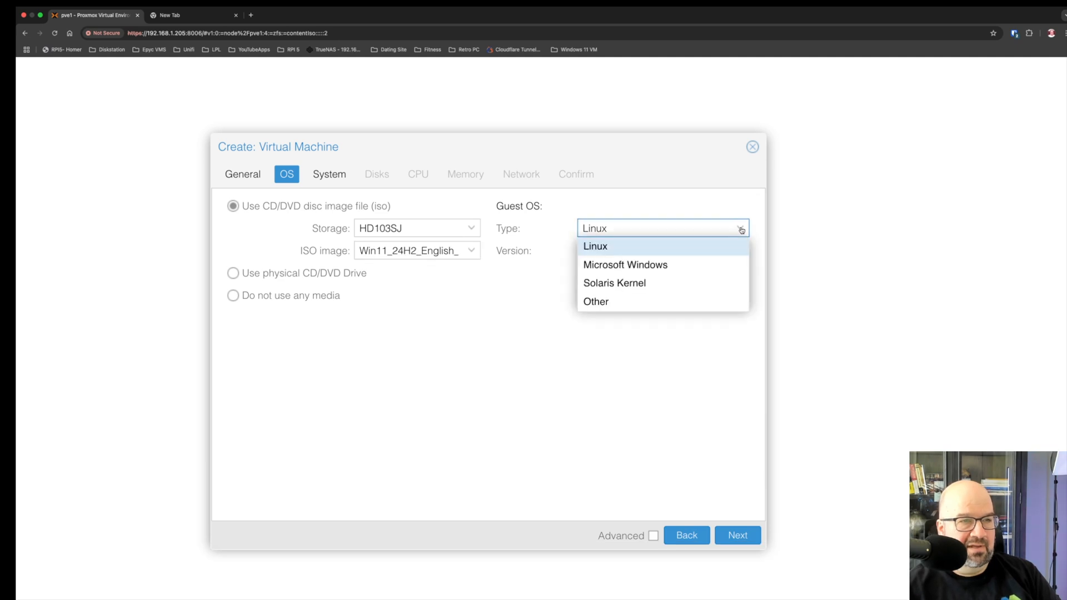
{"action": "mouse_move", "coordinate": [624, 264]}
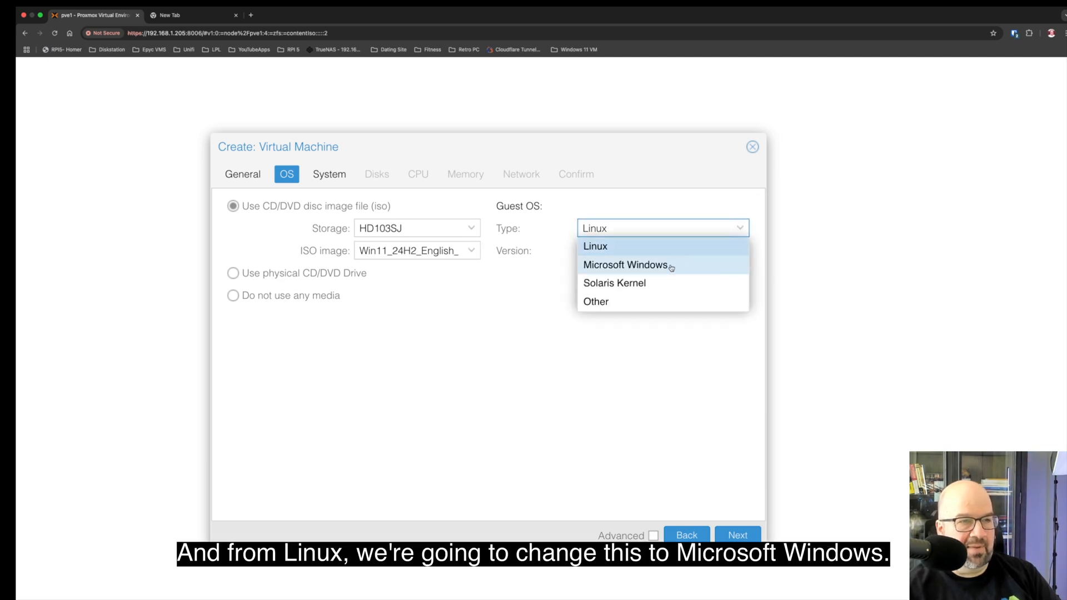
{"action": "left_click", "coordinate": [624, 264]}
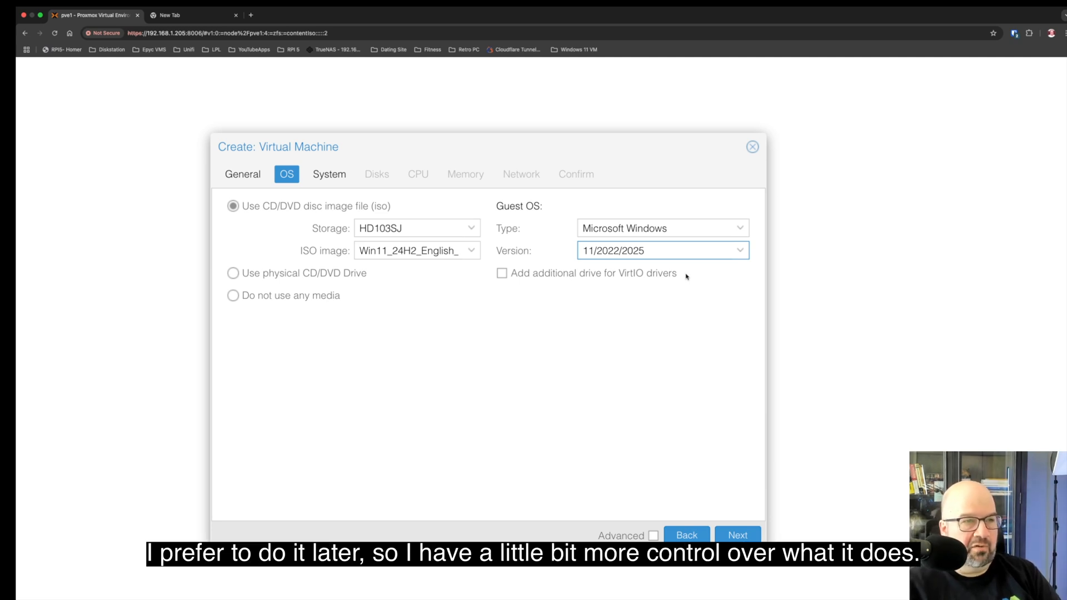
{"action": "mouse_move", "coordinate": [626, 415]}
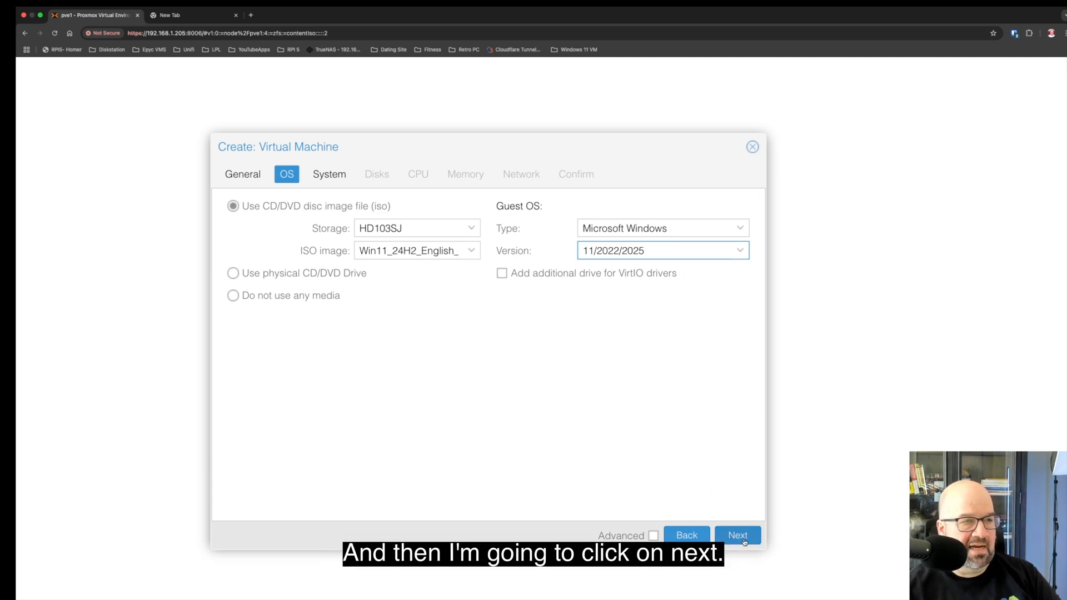
- Store the EFI disk and TPM state on local-lvm and enable the QEMU guest agent
{"action": "left_click", "coordinate": [737, 536]}
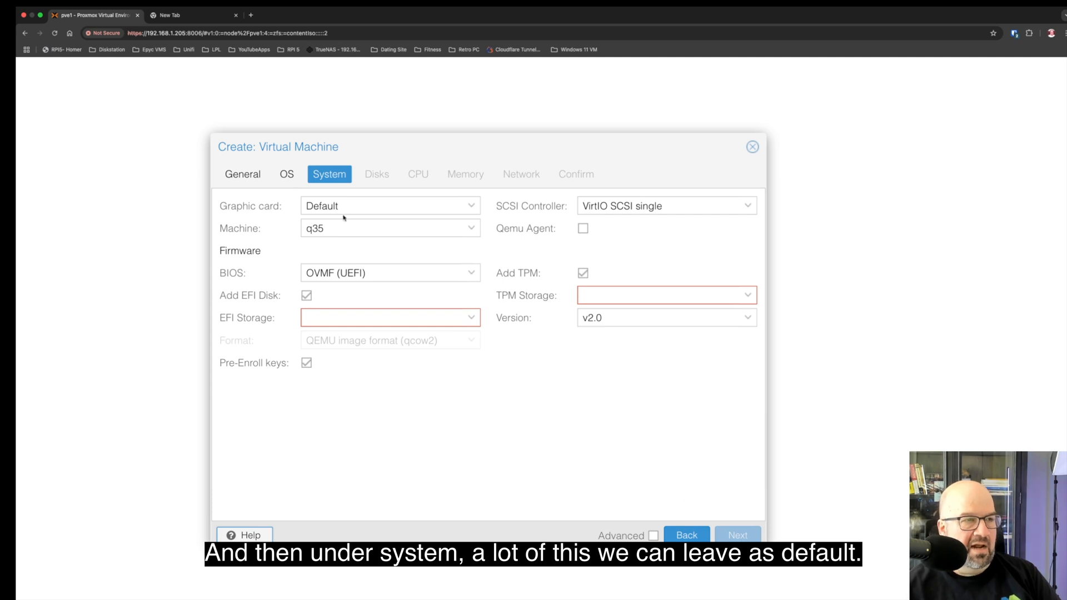
{"action": "mouse_move", "coordinate": [346, 207]}
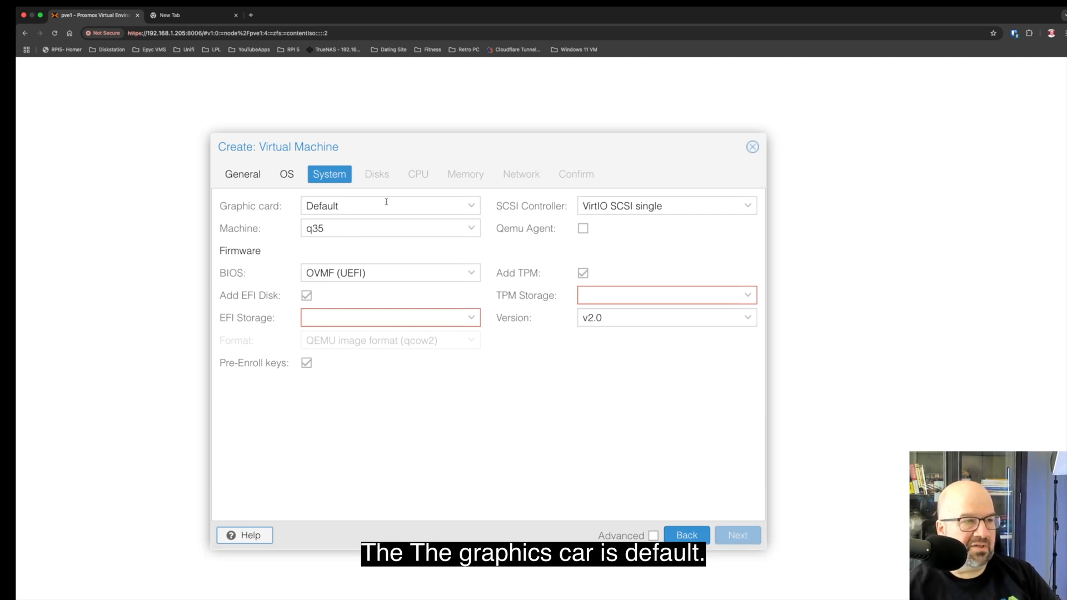
{"action": "mouse_move", "coordinate": [491, 212]}
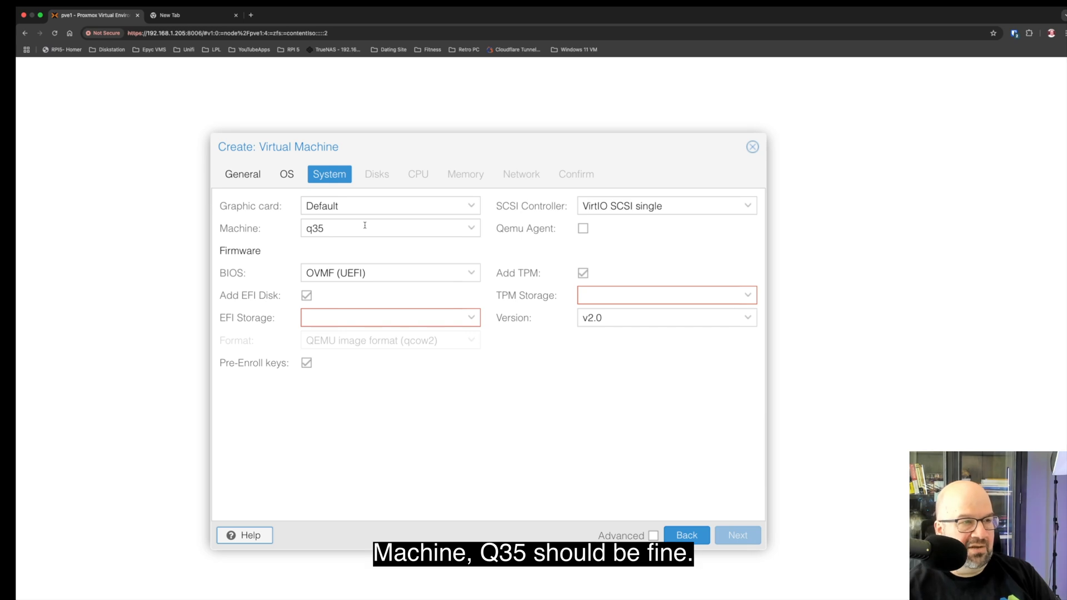
{"action": "mouse_move", "coordinate": [390, 234]}
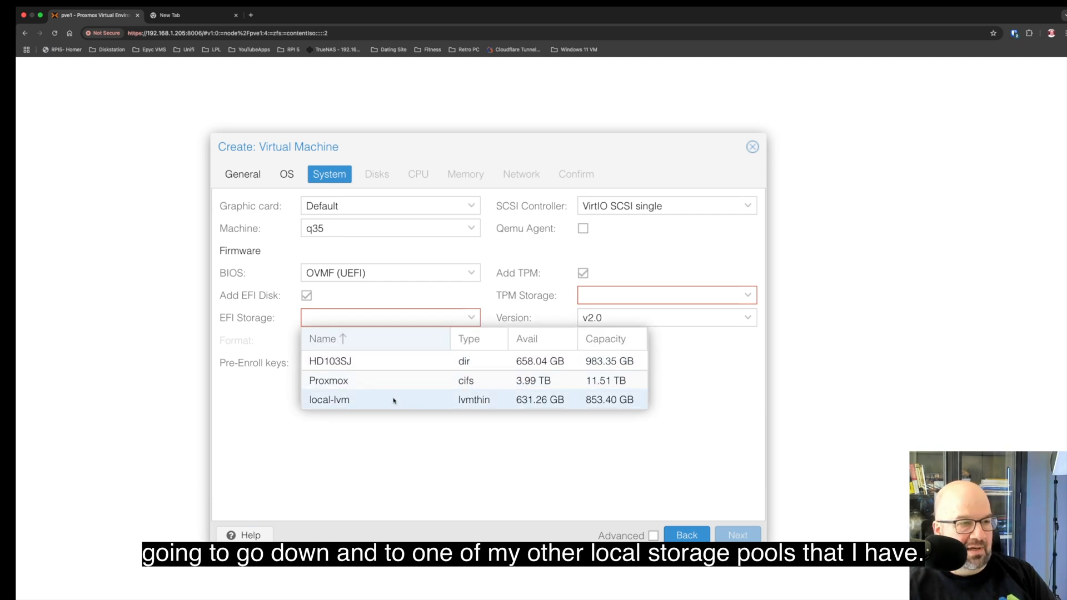
{"action": "left_click", "coordinate": [329, 399]}
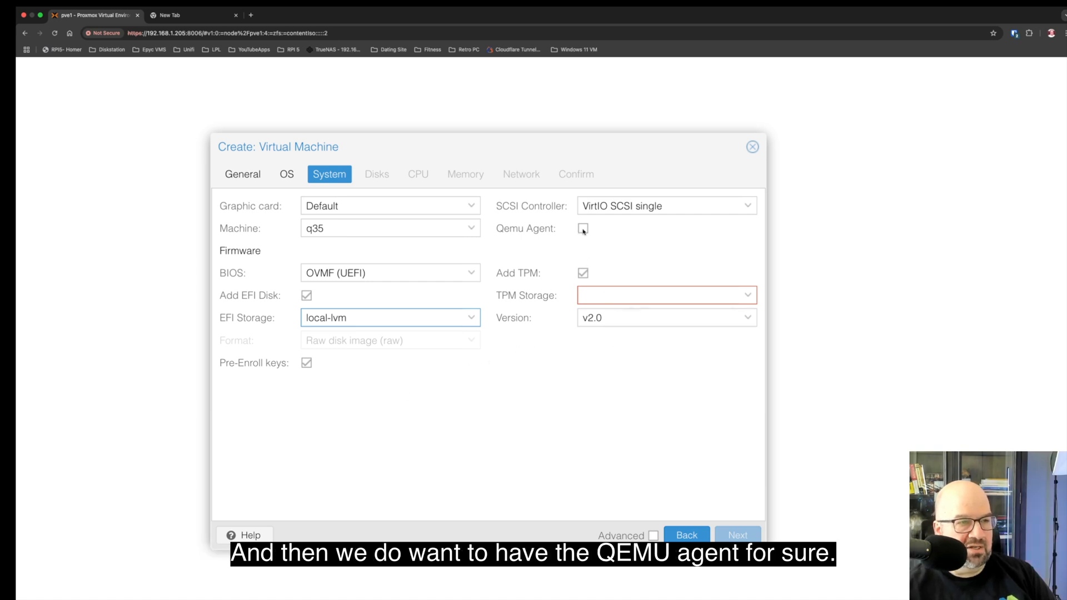
{"action": "left_click", "coordinate": [582, 228]}
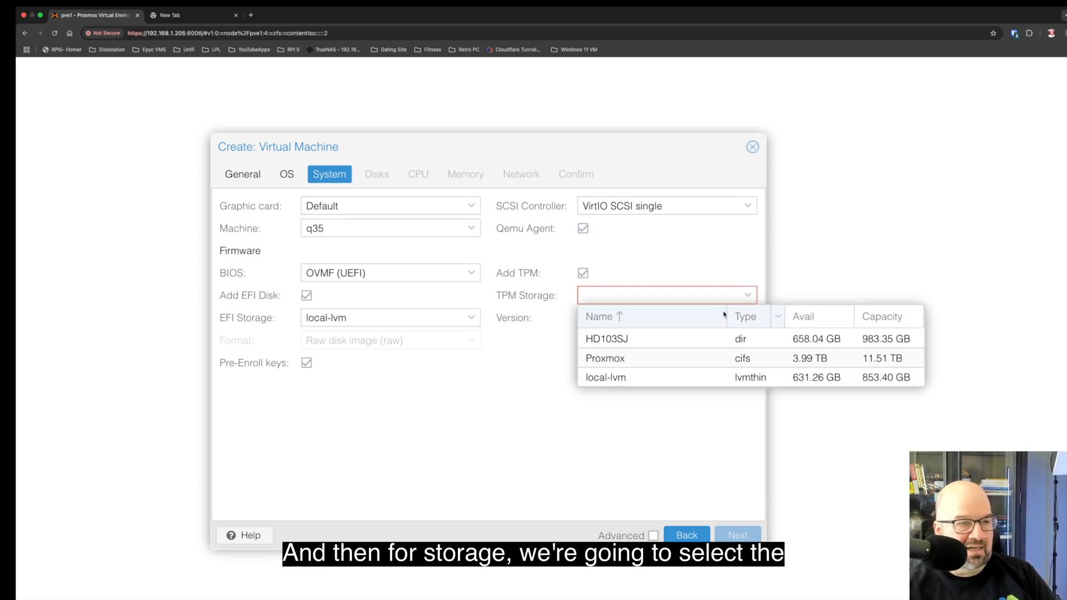
{"action": "left_click", "coordinate": [605, 377]}
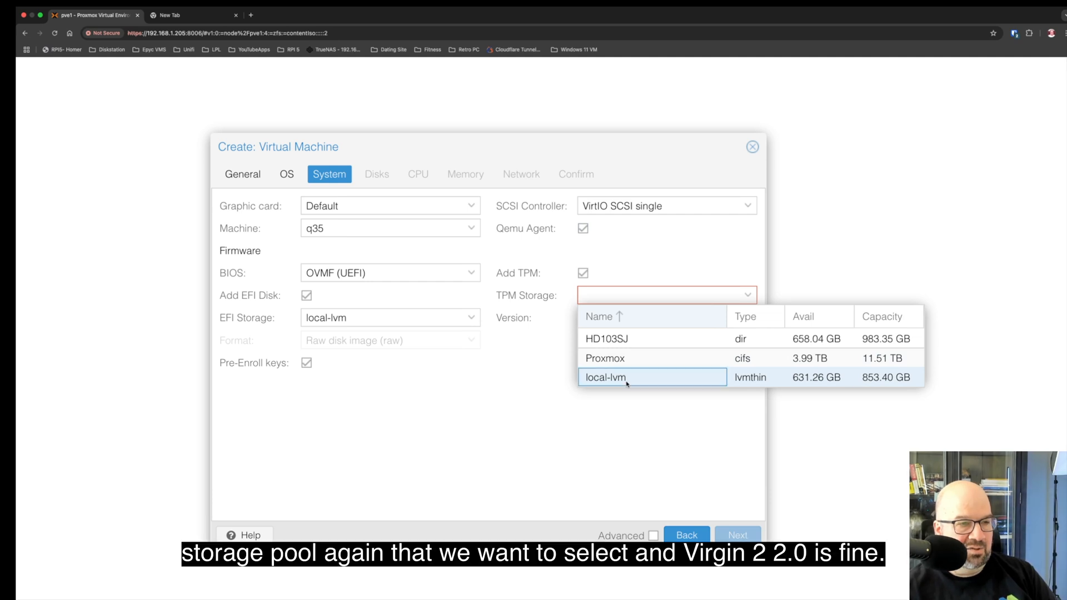
{"action": "left_click", "coordinate": [604, 377]}
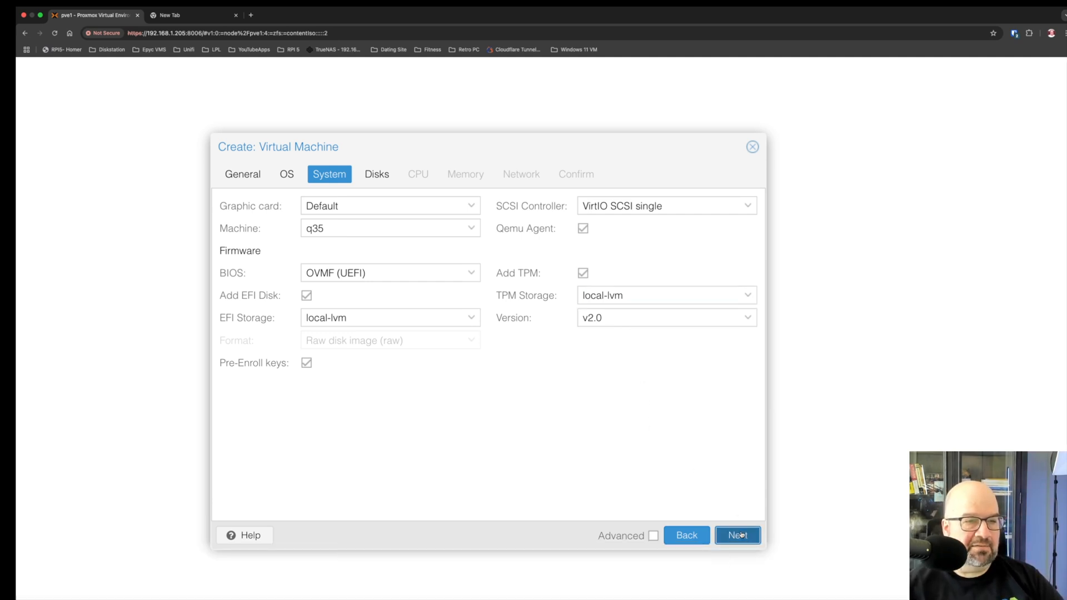
- Set the hard disk to 100 GiB on local-lvm storage
{"action": "left_click", "coordinate": [736, 534]}
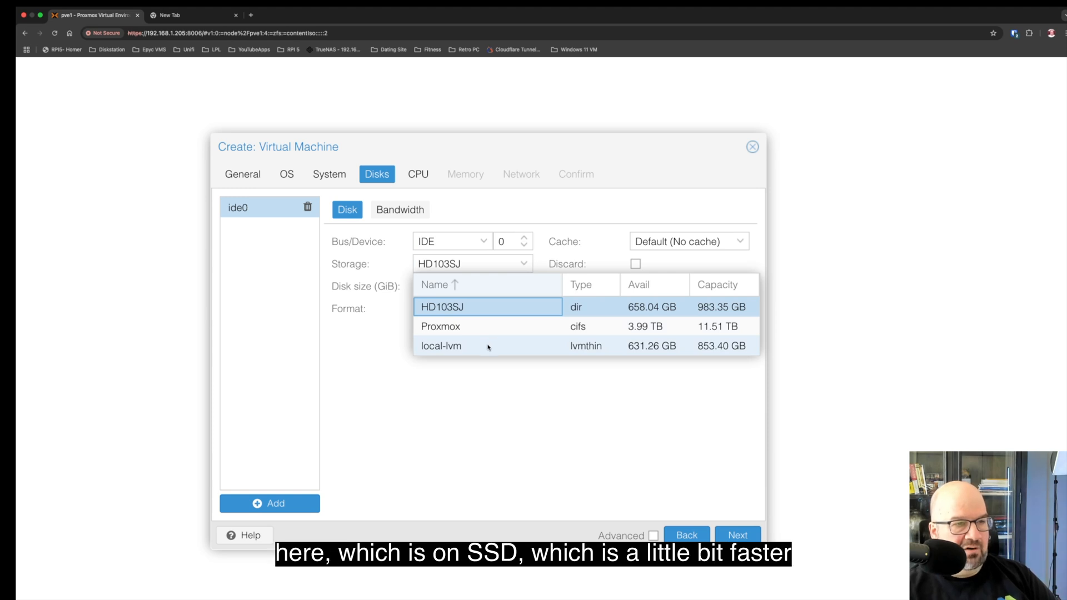
{"action": "left_click", "coordinate": [440, 346]}
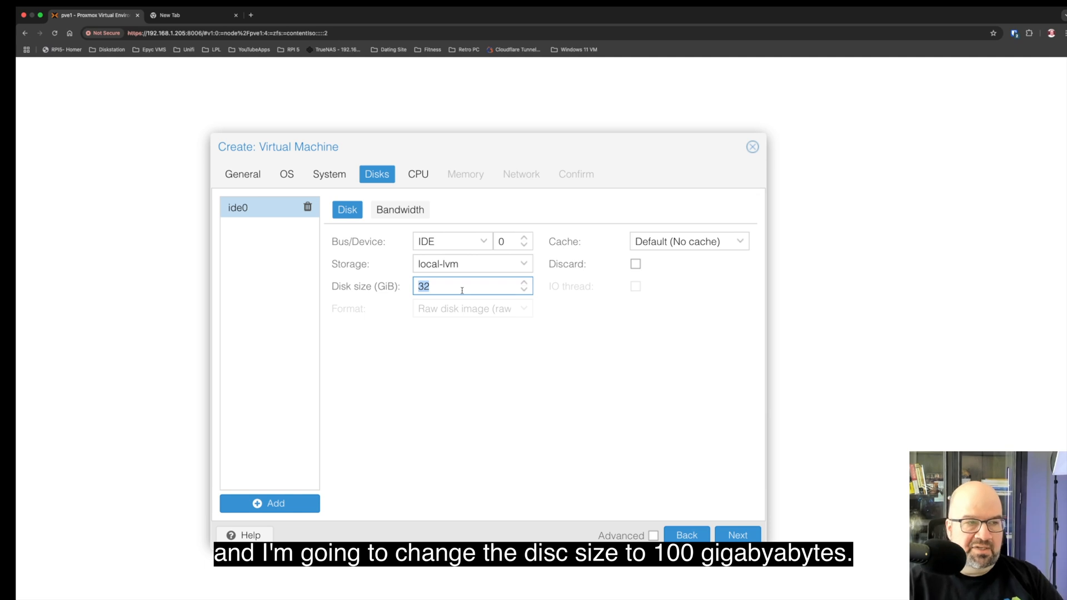
{"action": "type", "text": "100"}
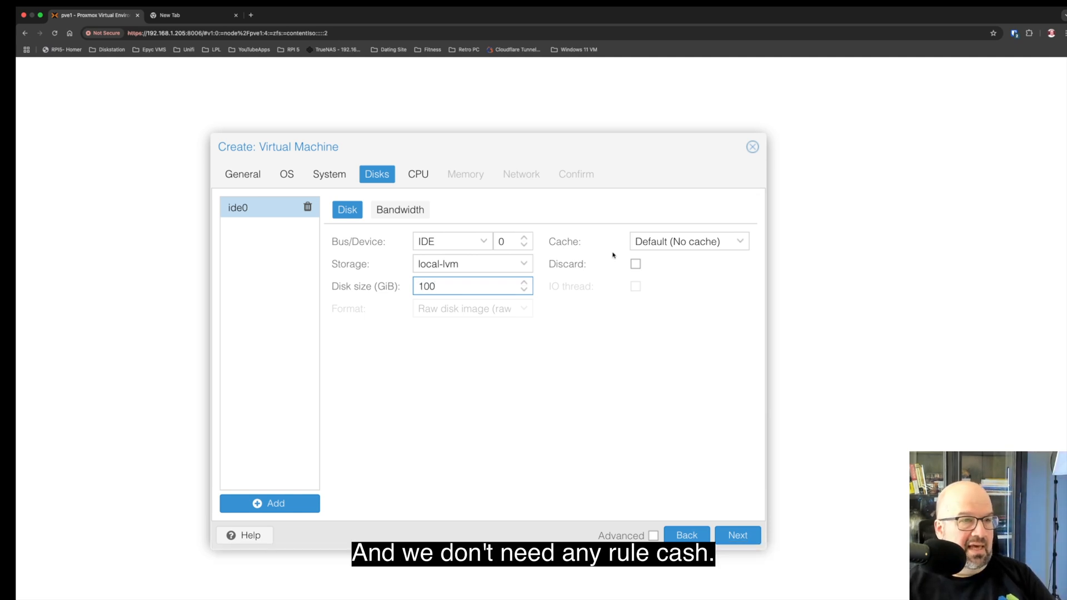
{"action": "mouse_move", "coordinate": [610, 247]}
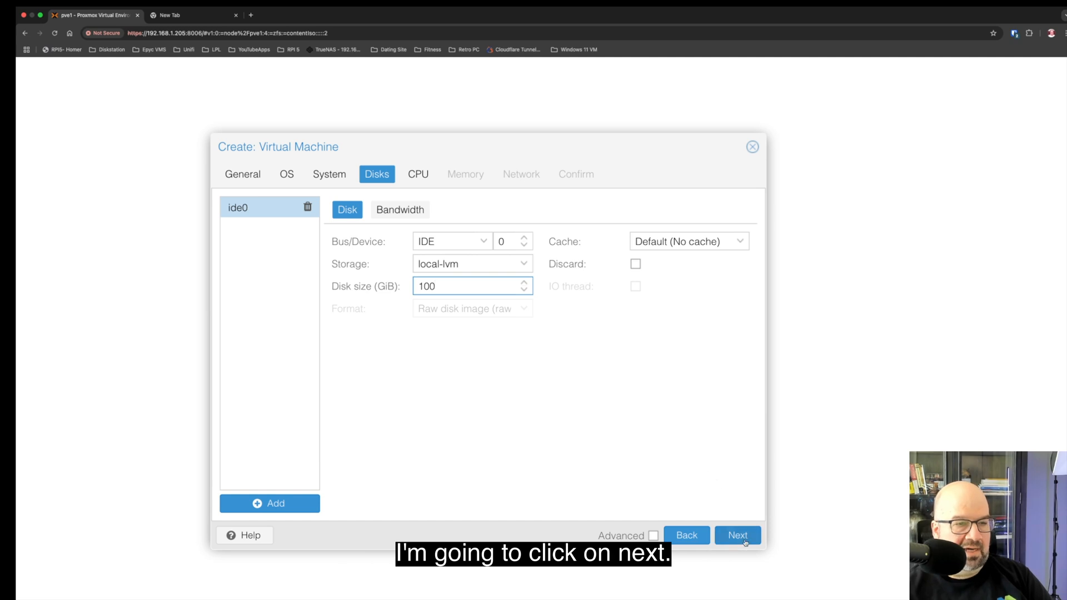
- Set the CPU to 1 socket with 2 cores and type EPYC
{"action": "left_click", "coordinate": [736, 536]}
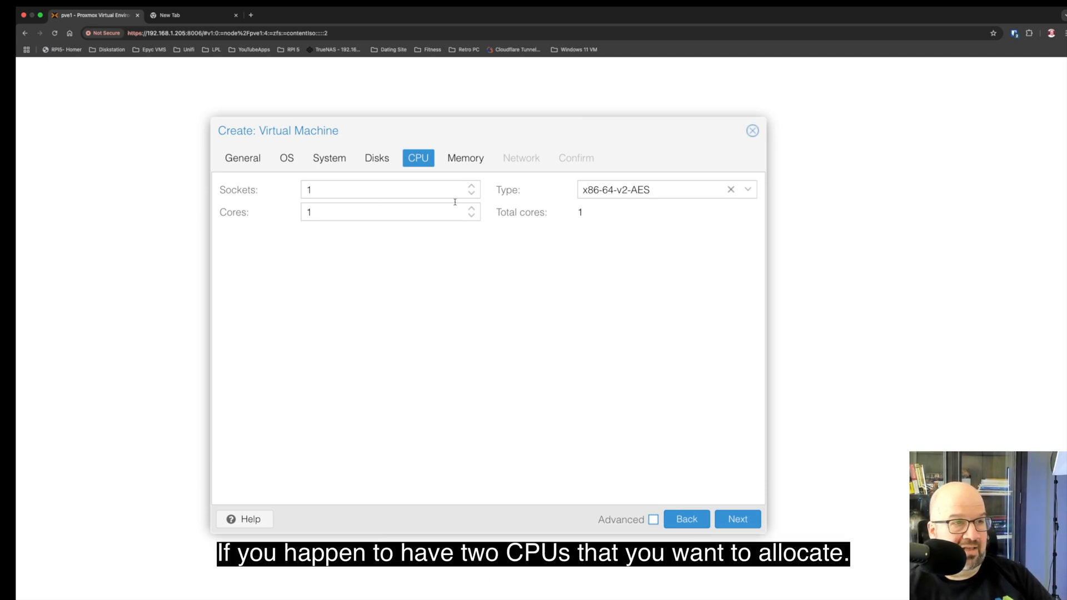
{"action": "type", "text": "2"}
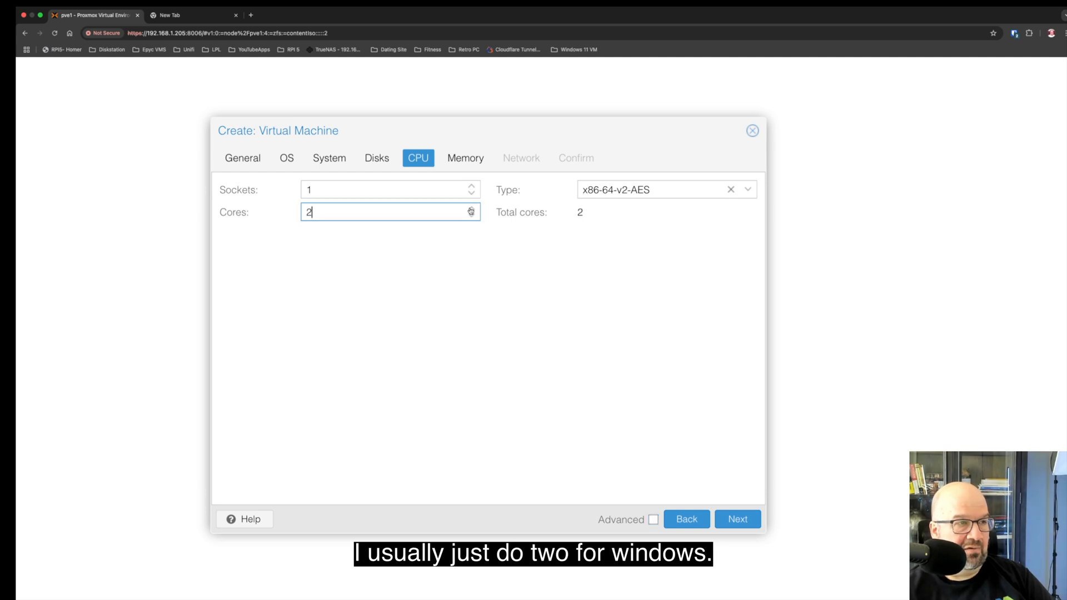
{"action": "mouse_move", "coordinate": [656, 218]}
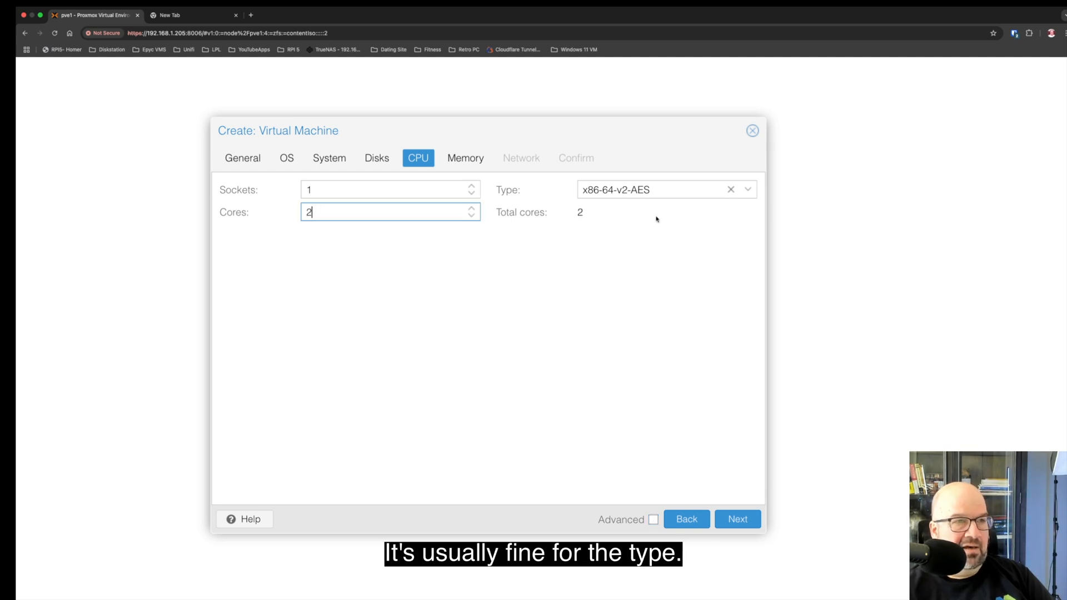
{"action": "left_click", "coordinate": [746, 190]}
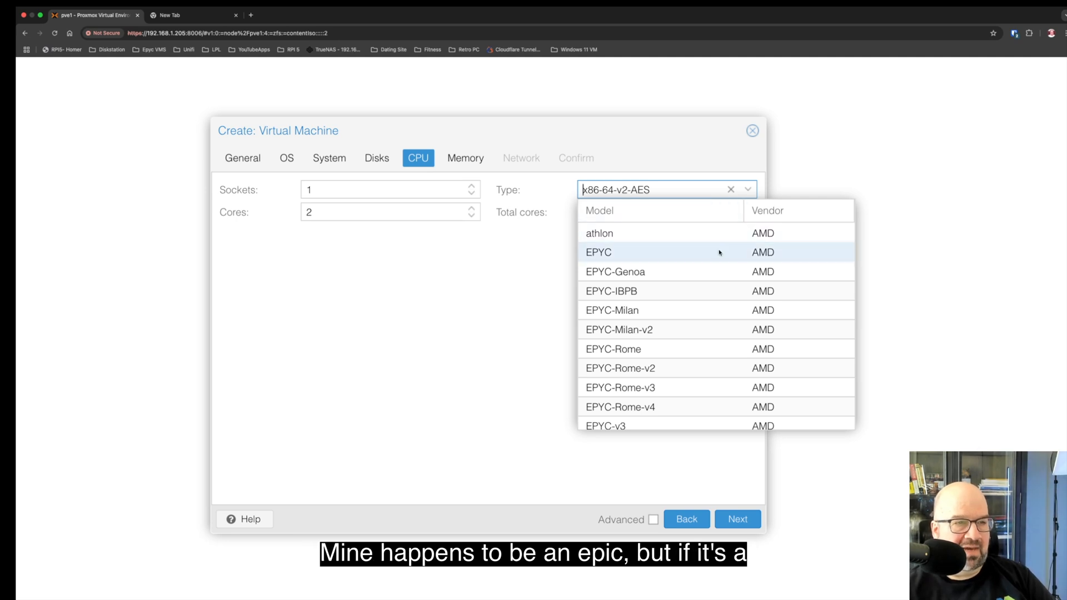
{"action": "scroll", "scroll_direction": "down", "scroll_amount": 3}
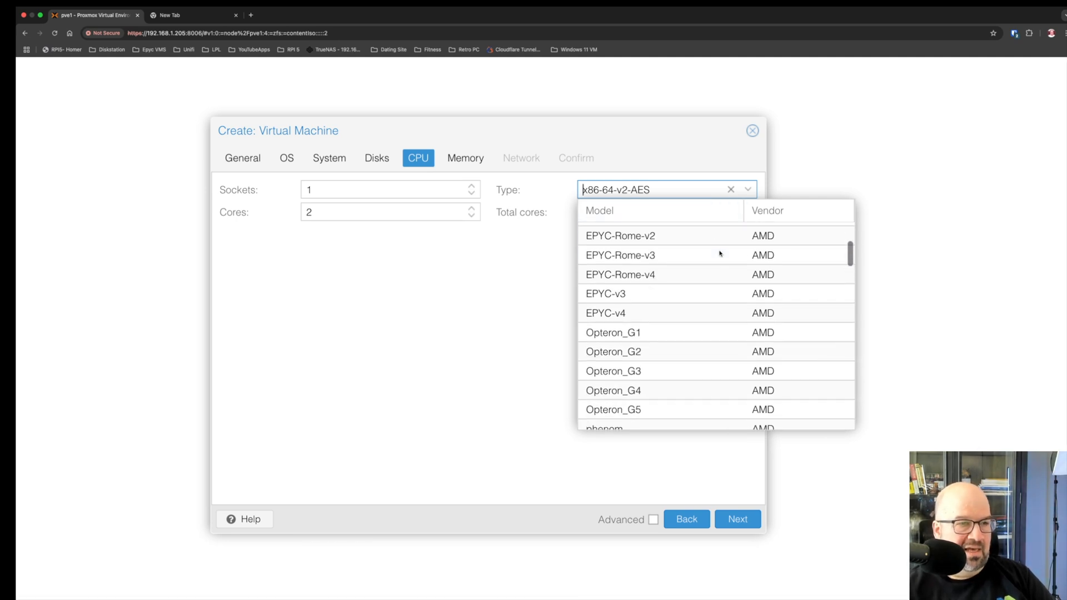
{"action": "scroll", "scroll_direction": "down", "scroll_amount": 3}
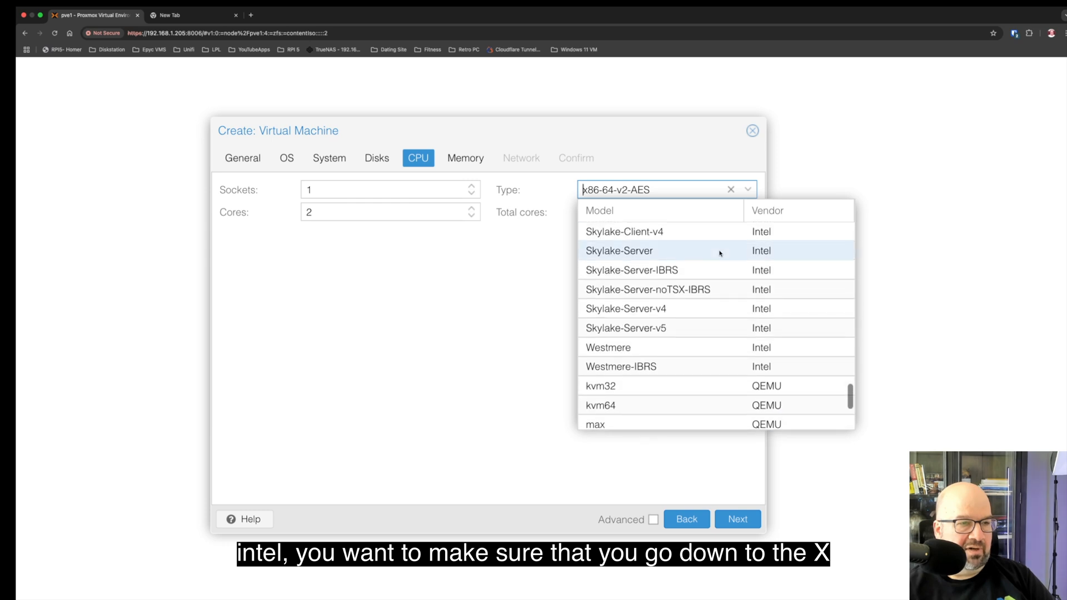
{"action": "scroll", "scroll_direction": "down", "scroll_amount": 3}
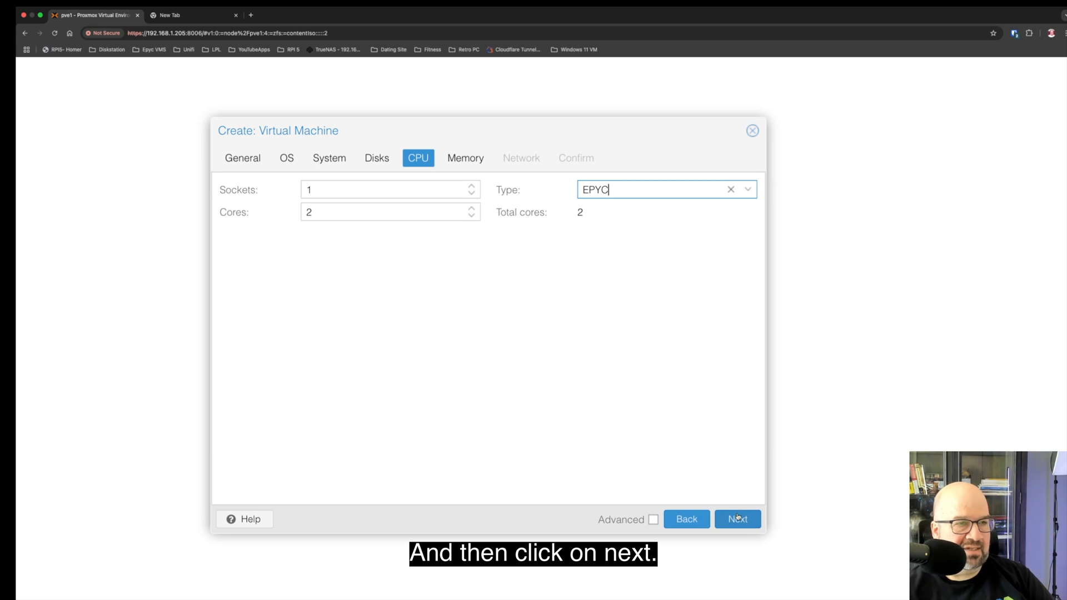
- Set the VM's memory to 8196 MiB
{"action": "left_click", "coordinate": [737, 519]}
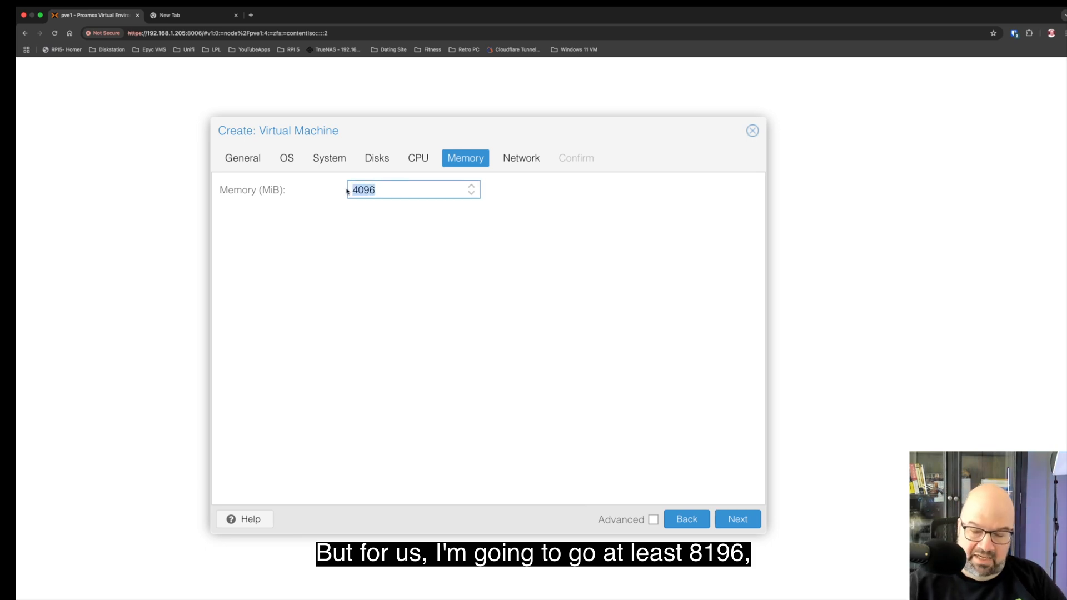
{"action": "type", "text": "8196"}
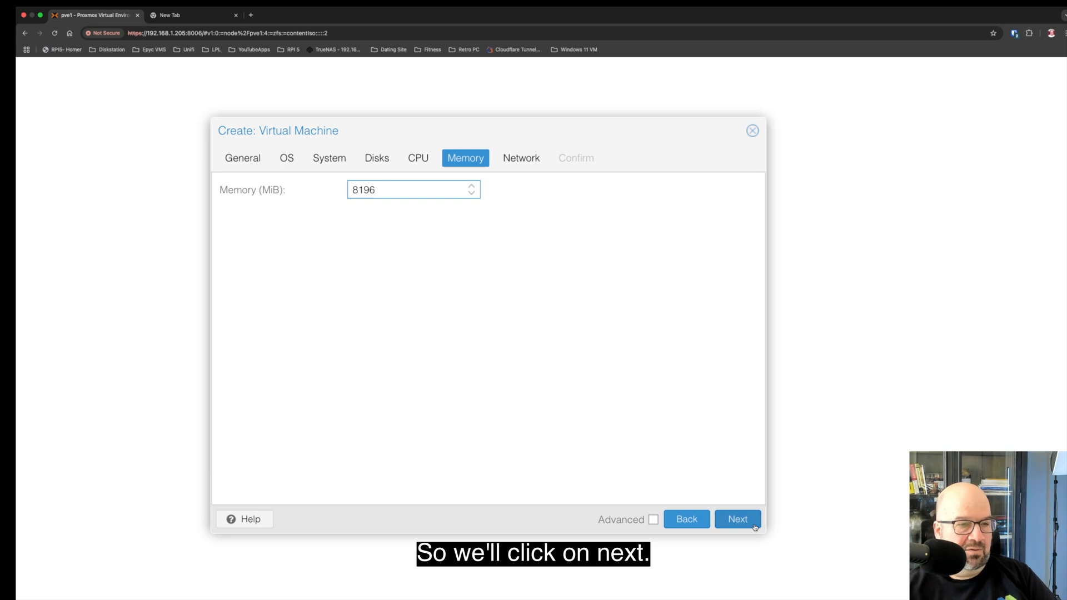
- Set the network to bridge vmbr1, VirtIO (paravirtualized) model and VLAN tag 1
{"action": "left_click", "coordinate": [737, 519]}
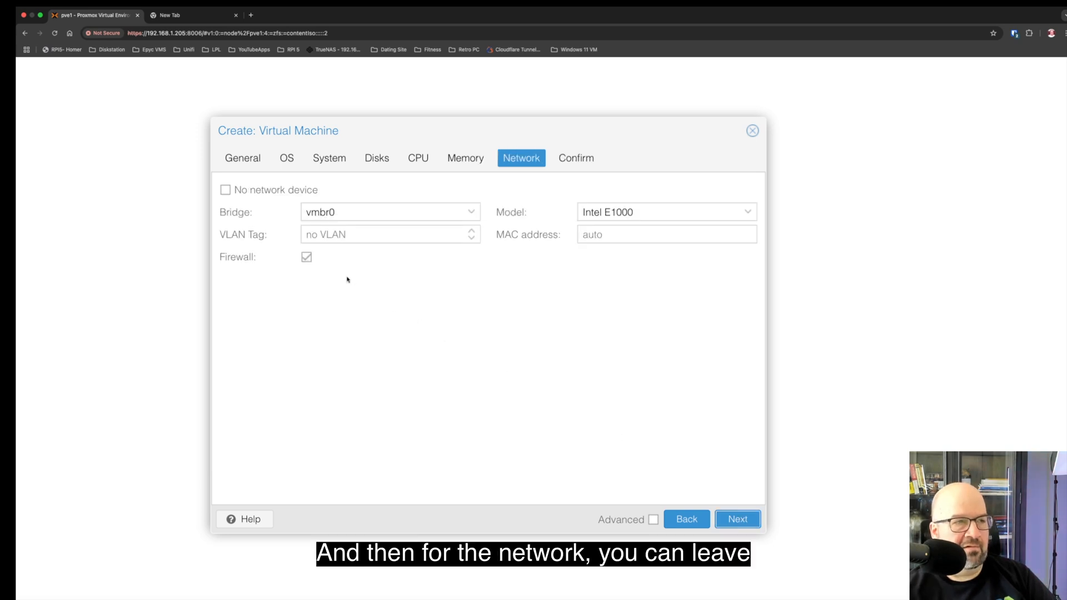
{"action": "mouse_move", "coordinate": [552, 202]}
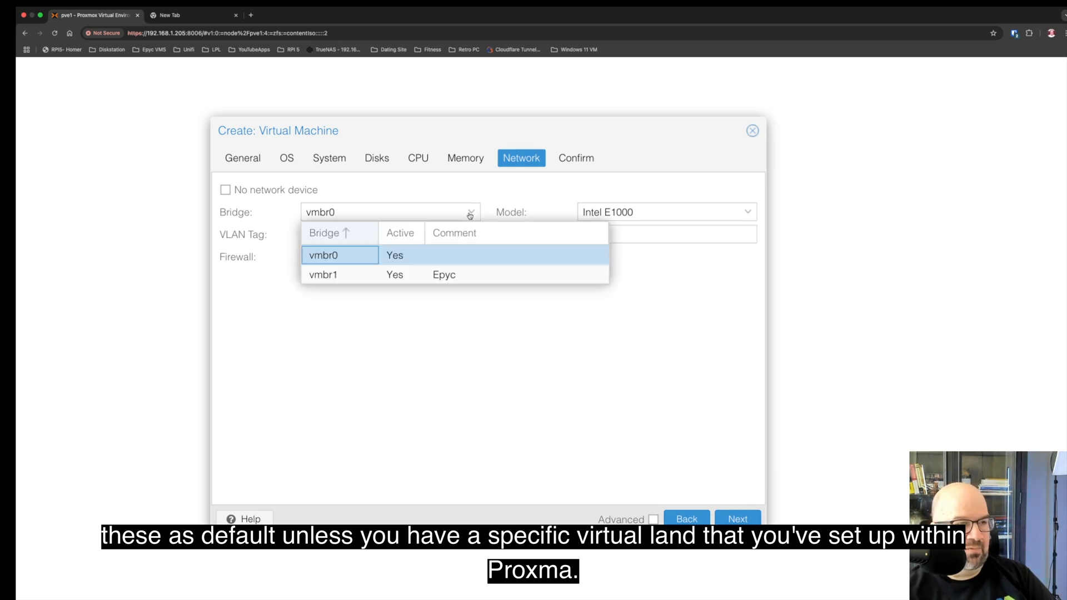
{"action": "left_click", "coordinate": [324, 273]}
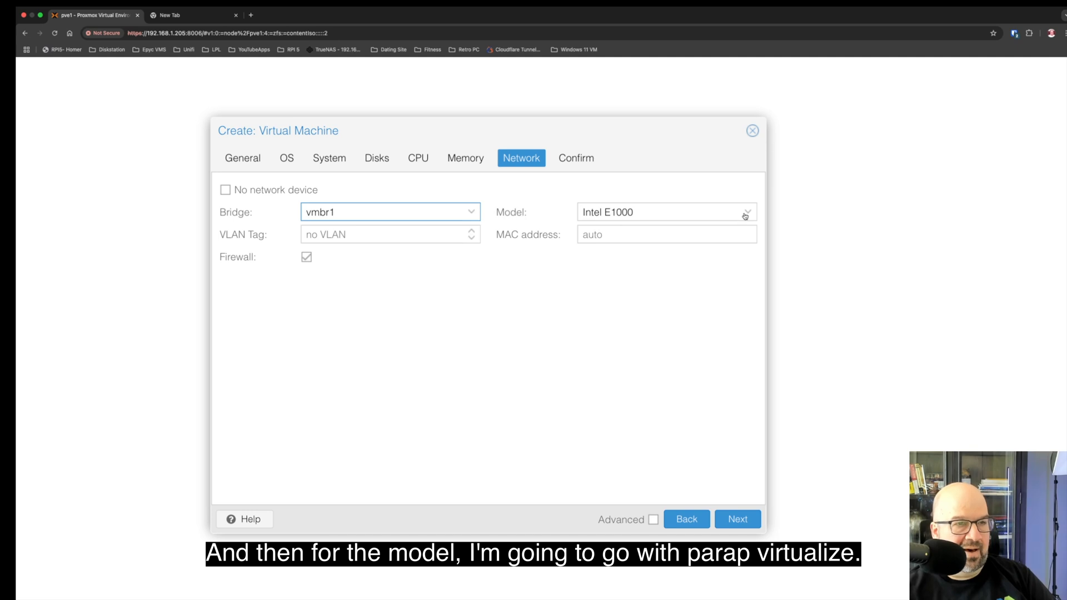
{"action": "left_click", "coordinate": [666, 212]}
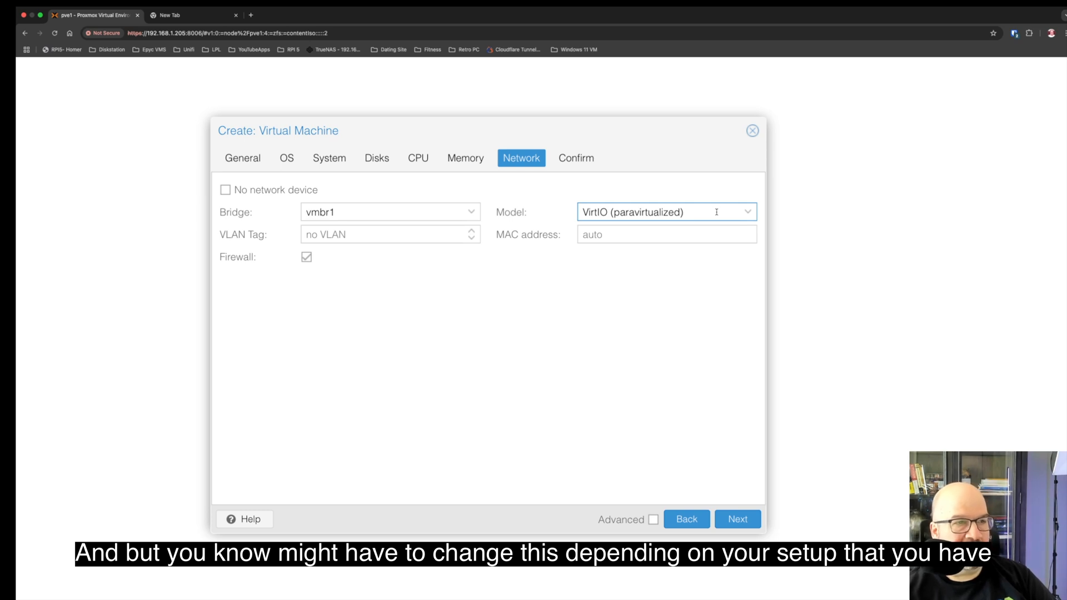
{"action": "mouse_move", "coordinate": [488, 283]}
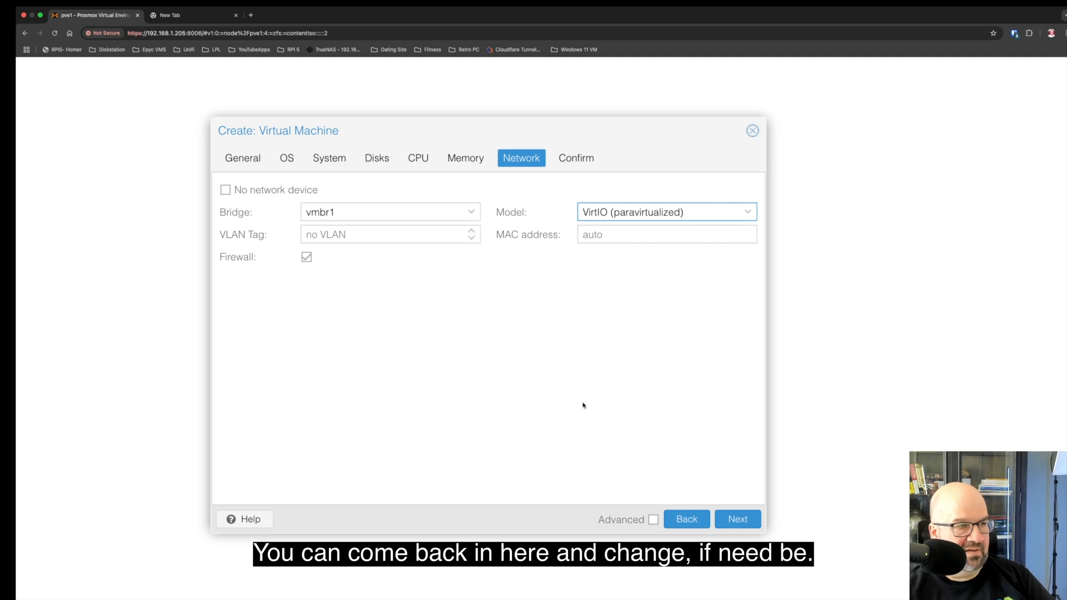
{"action": "type", "text": "1"}
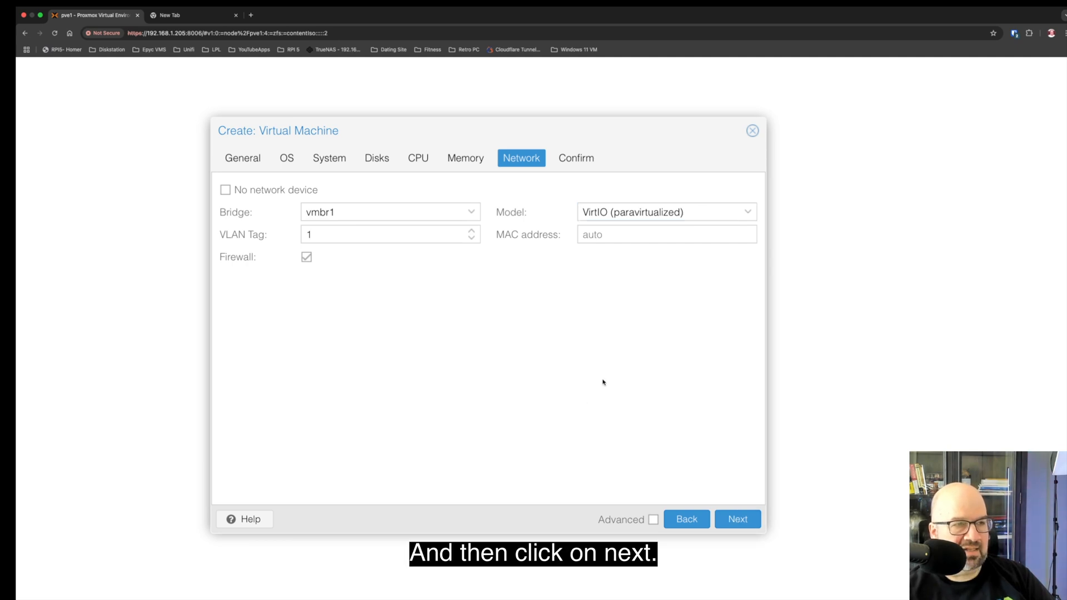
- Confirm and create VM 109 Win11demo, then view its summary
{"action": "left_click", "coordinate": [736, 518]}
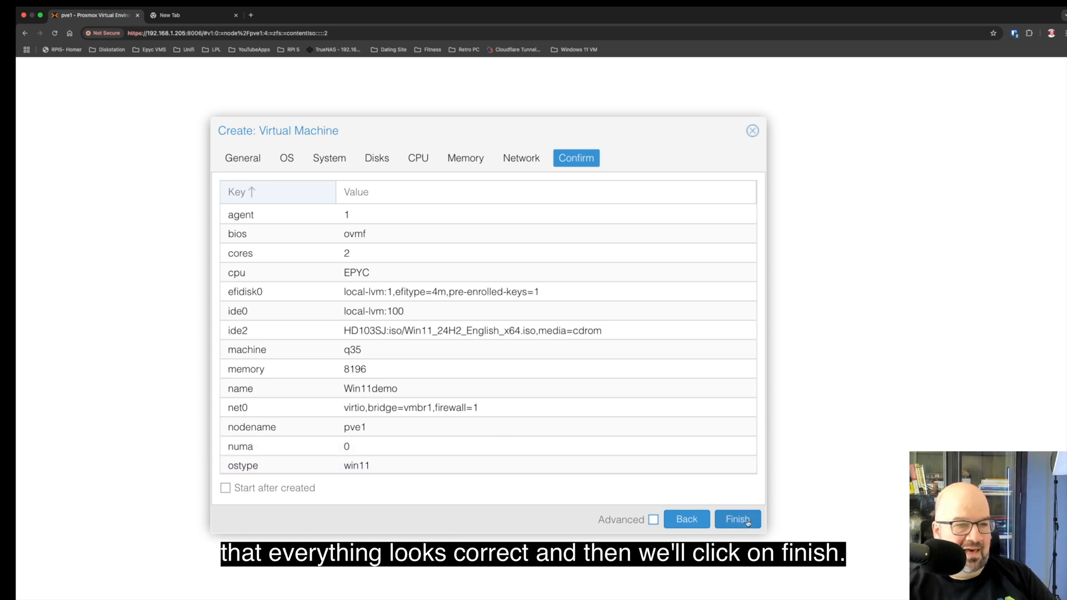
{"action": "left_click", "coordinate": [737, 519]}
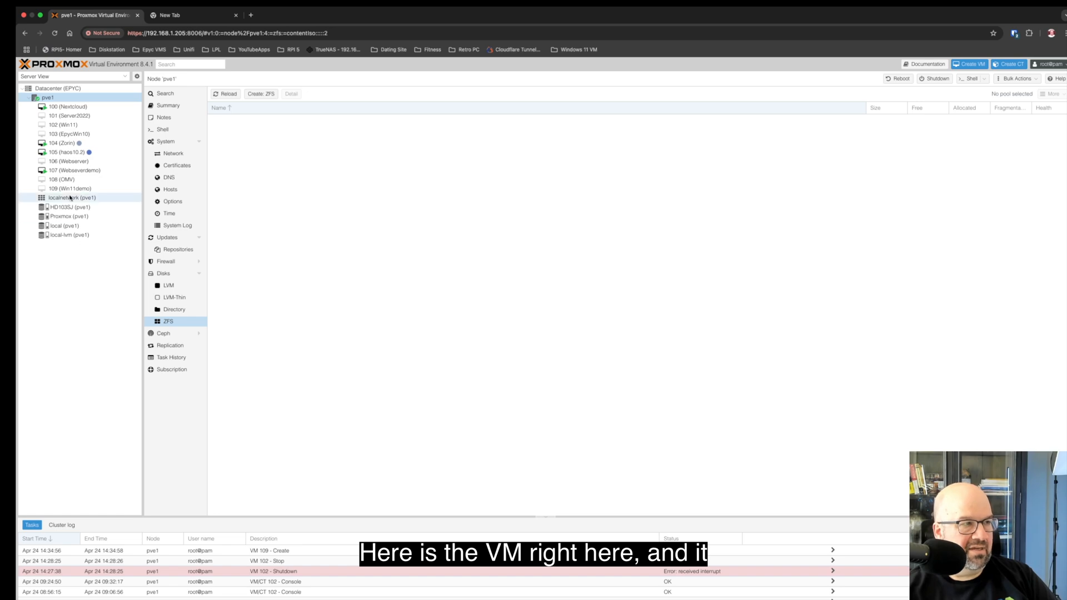
{"action": "left_click", "coordinate": [72, 189]}
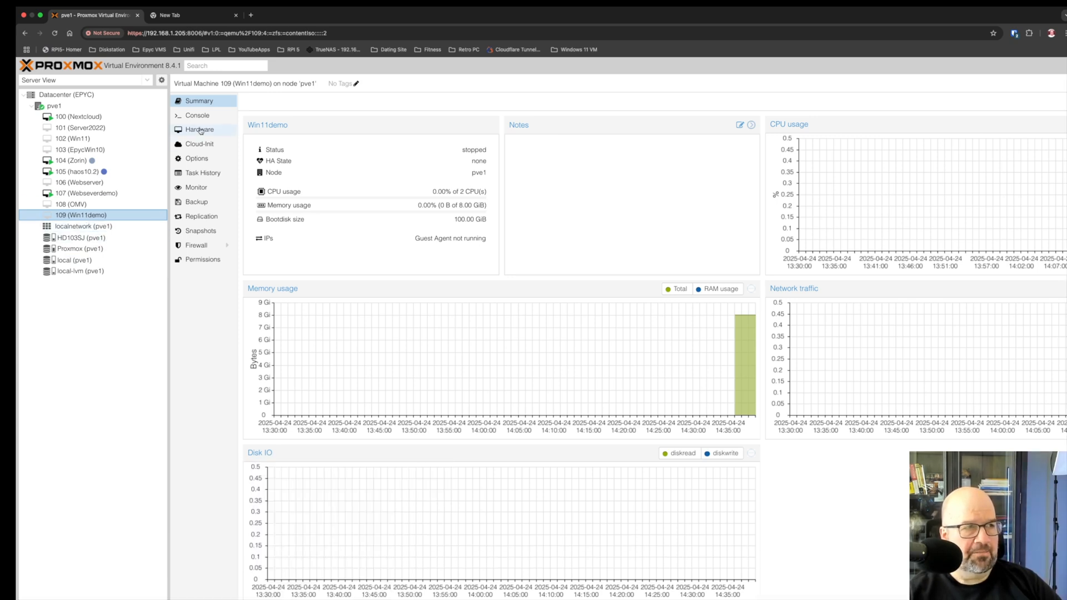
- Add a CD/DVD drive to VM 109 using virtio-win-0.1.271.iso from HD103SJ storage
{"action": "left_click", "coordinate": [199, 130]}
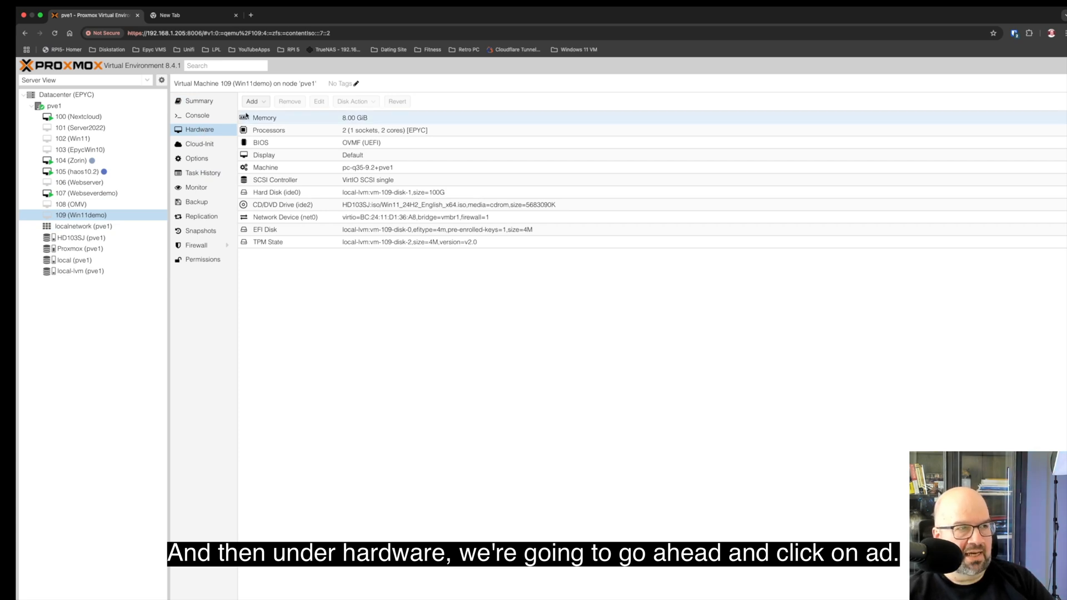
{"action": "left_click", "coordinate": [253, 101]}
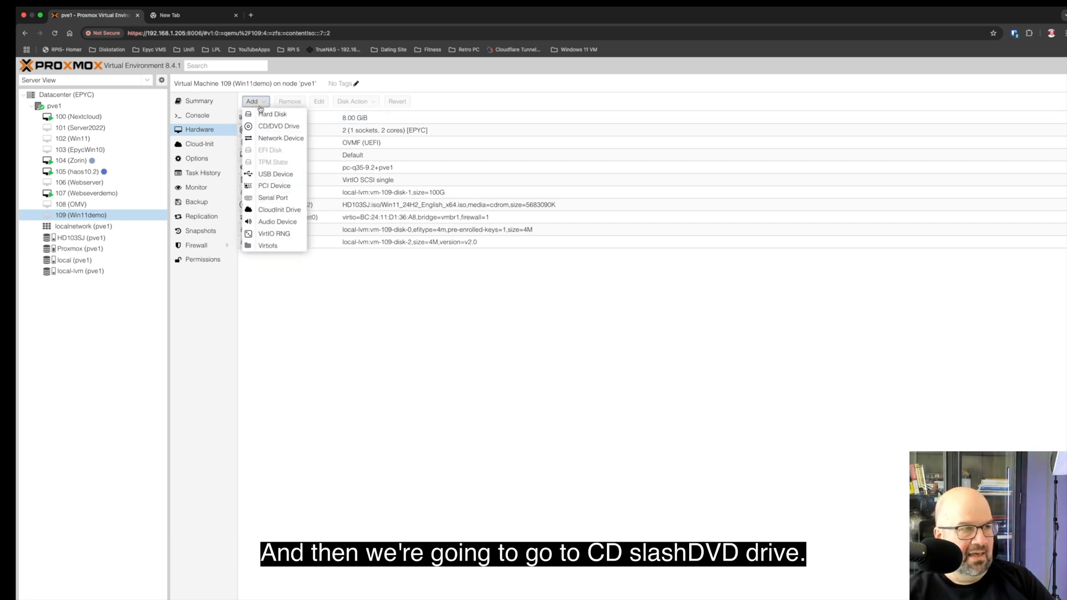
{"action": "mouse_move", "coordinate": [278, 126]}
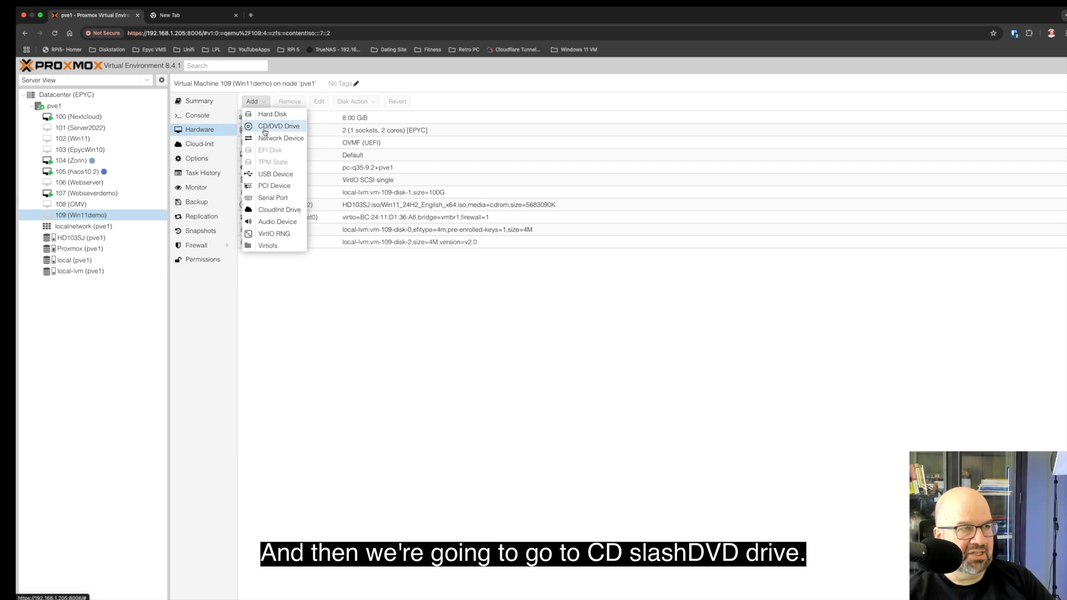
{"action": "left_click", "coordinate": [278, 126]}
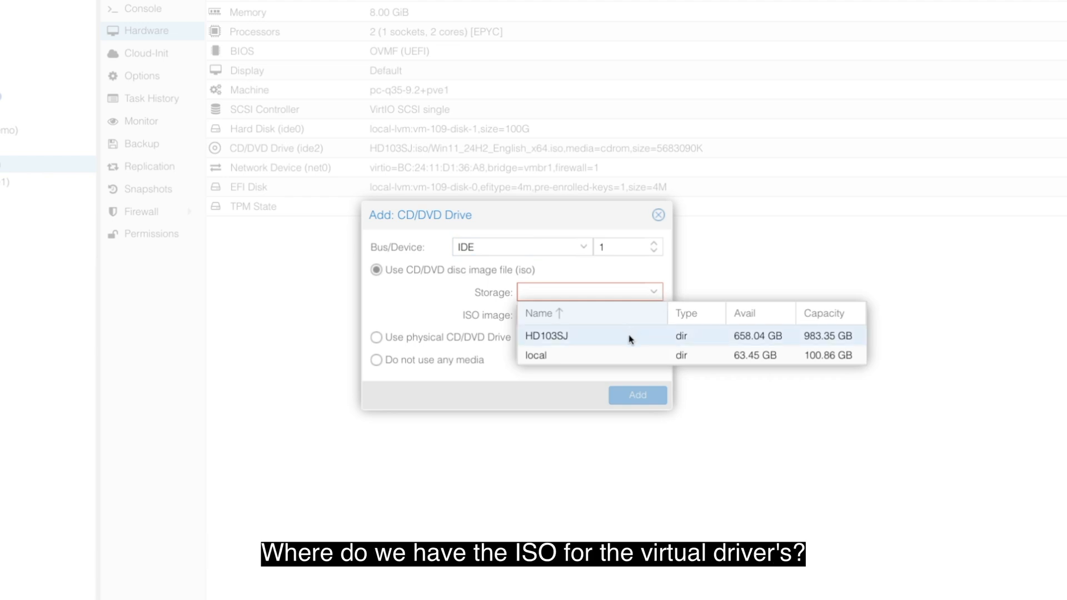
{"action": "left_click", "coordinate": [546, 335]}
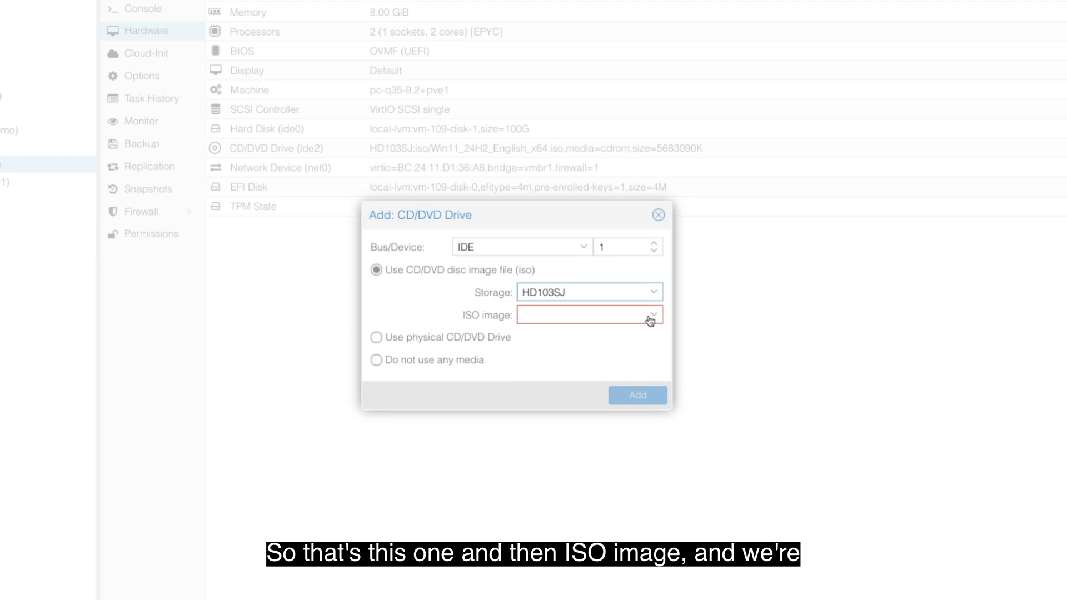
{"action": "left_click", "coordinate": [655, 314]}
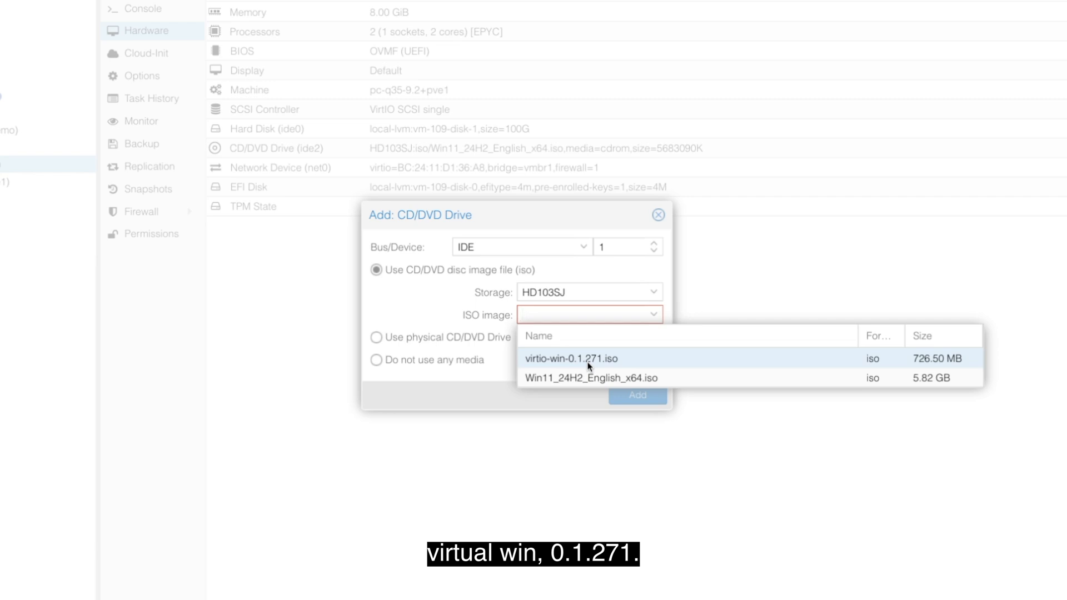
{"action": "left_click", "coordinate": [570, 359]}
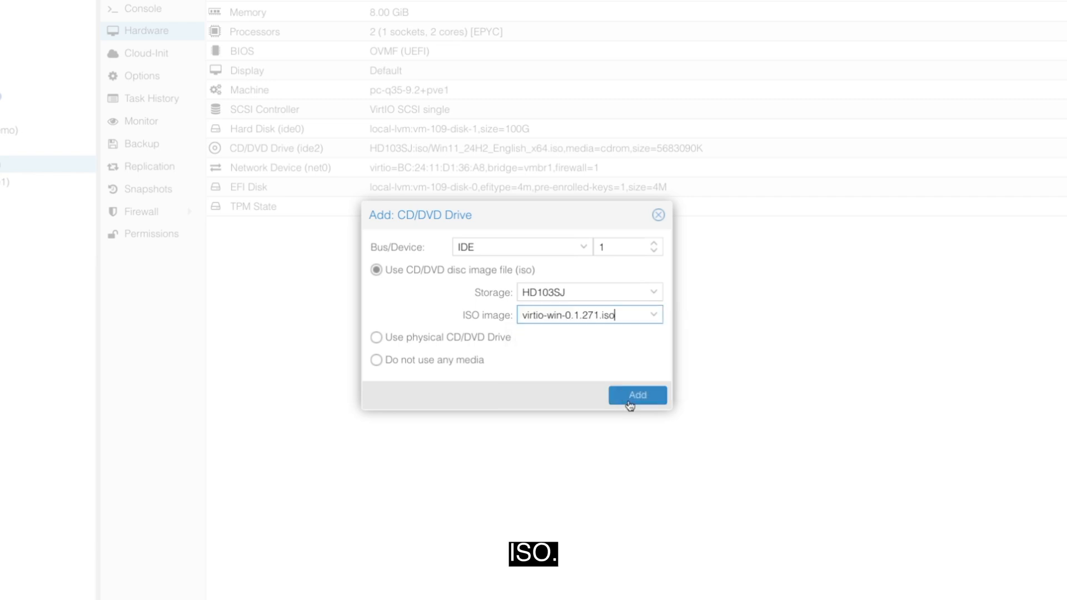
- Confirm the new CD/DVD drive so ide1 holds the VirtIO ISO
{"action": "left_click", "coordinate": [637, 394]}
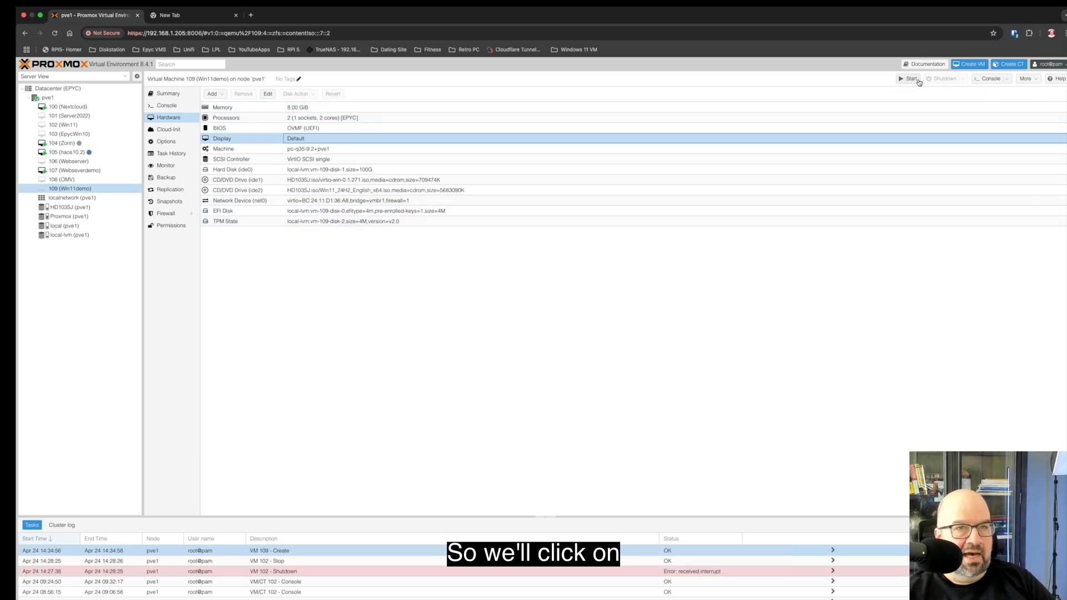
- Start the Win11demo VM and open its noVNC console
{"action": "left_click", "coordinate": [908, 78]}
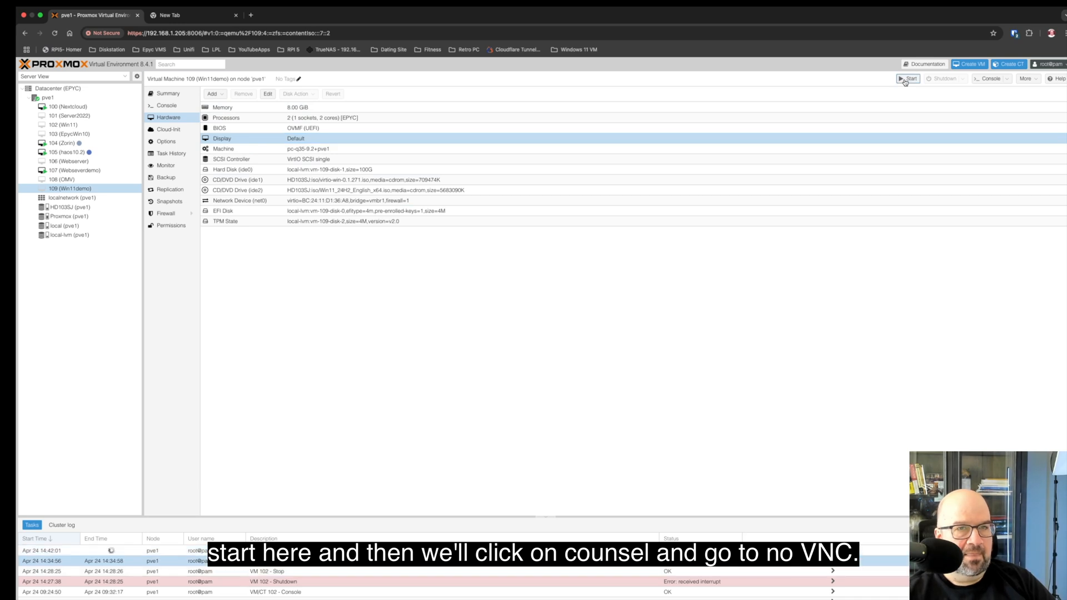
{"action": "left_click", "coordinate": [993, 79]}
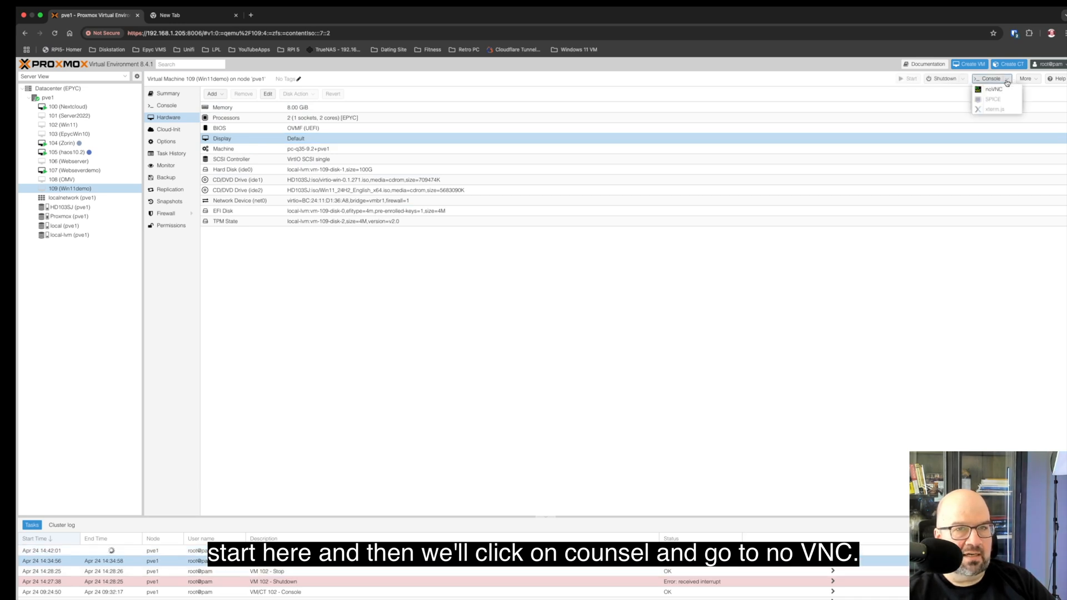
{"action": "left_click", "coordinate": [993, 89]}
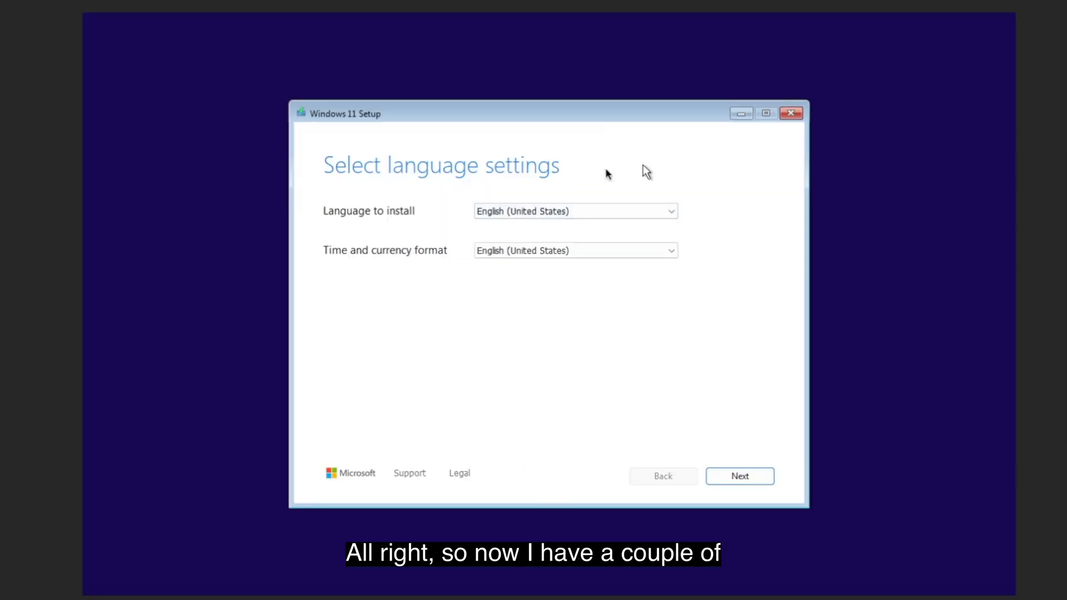
{"action": "mouse_move", "coordinate": [949, 182]}
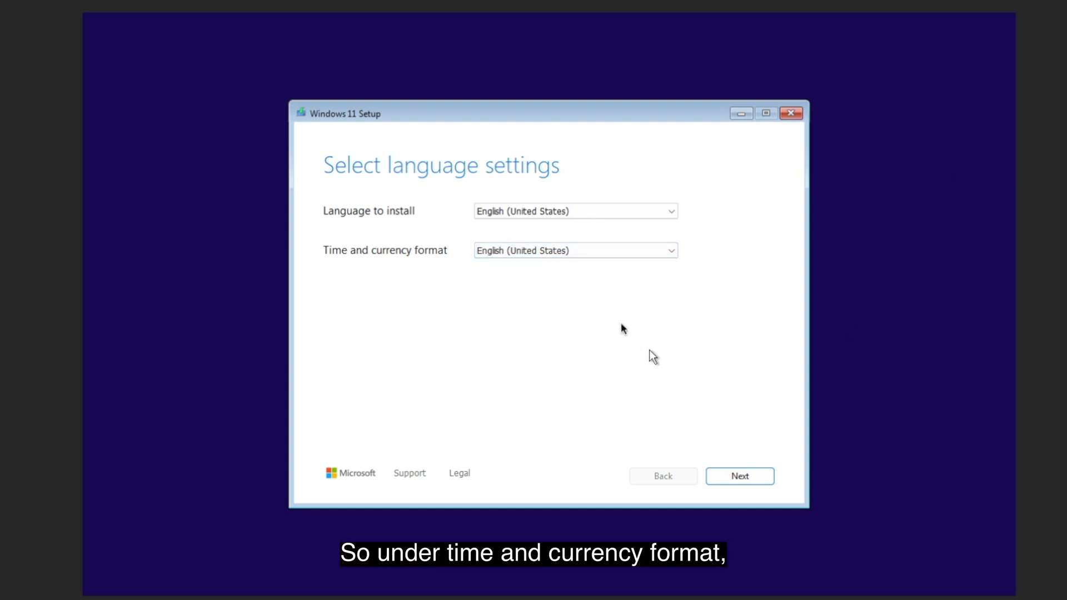
{"action": "mouse_move", "coordinate": [631, 284]}
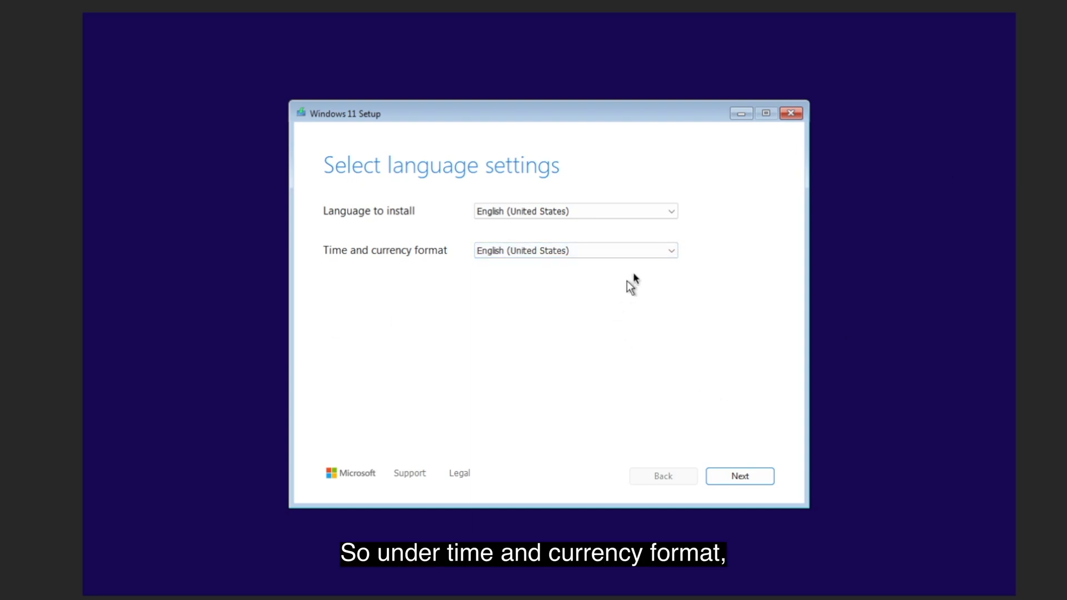
- Set time and currency format to English (world), keeping the US keyboard
{"action": "left_click", "coordinate": [573, 249]}
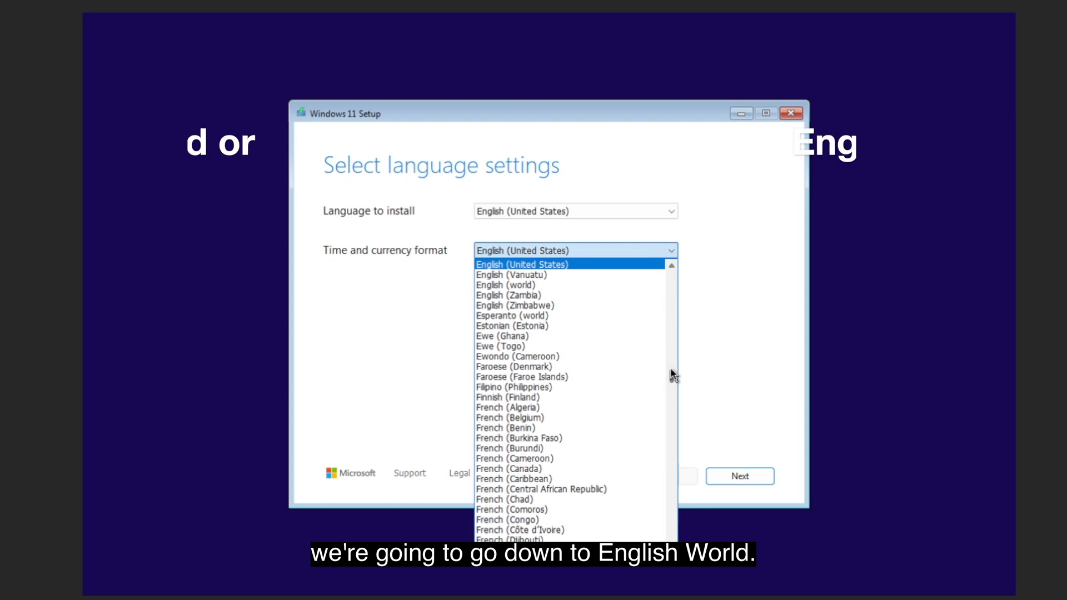
{"action": "left_click", "coordinate": [502, 285]}
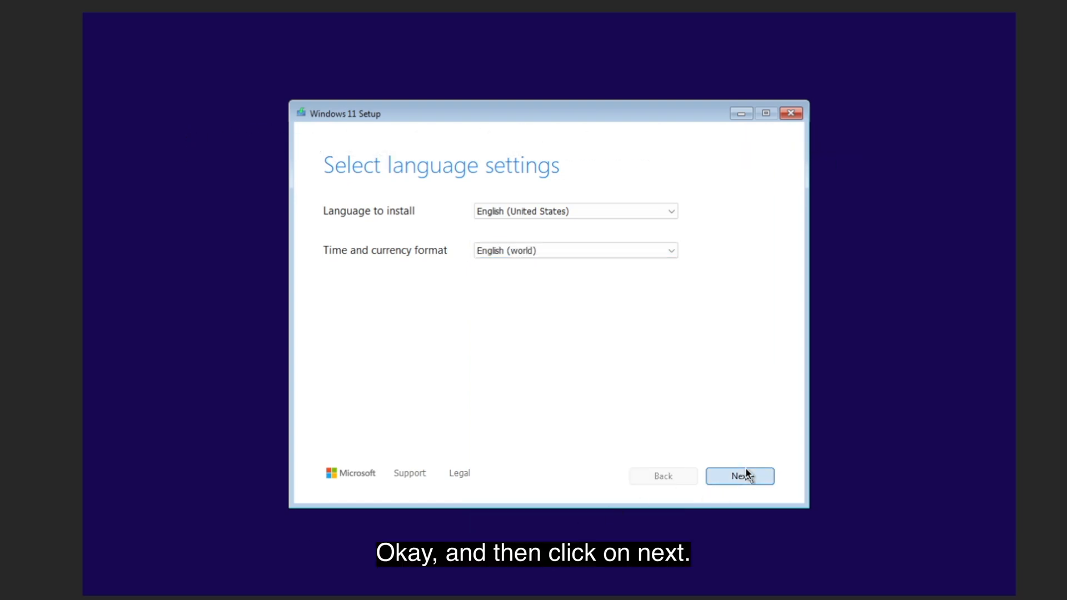
{"action": "left_click", "coordinate": [739, 475]}
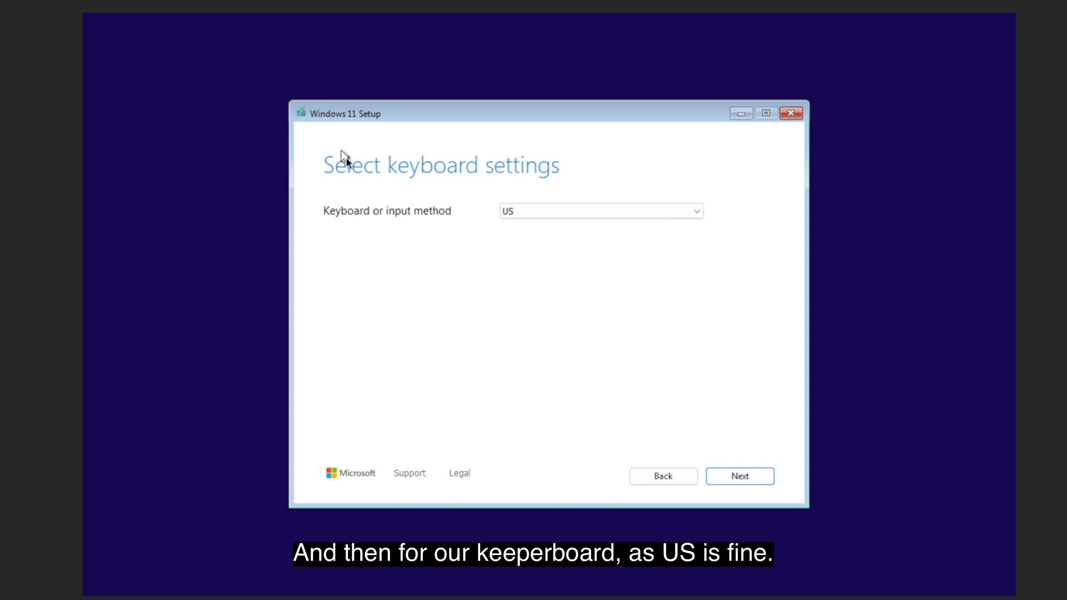
{"action": "left_click", "coordinate": [738, 475]}
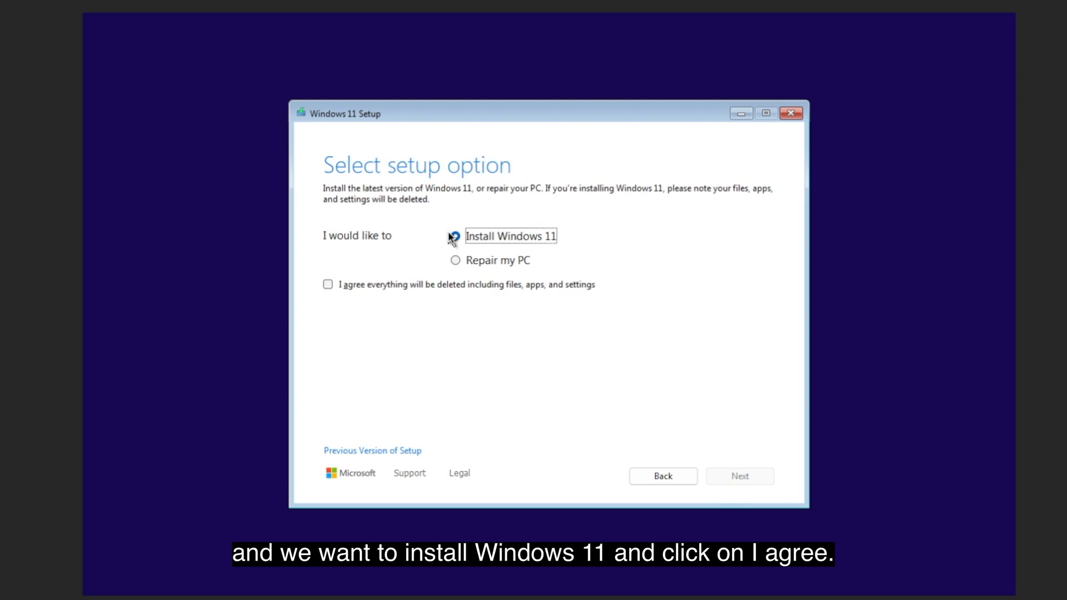
- Choose a clean Windows 11 Pro install with no product key, reaching the license terms
{"action": "left_click", "coordinate": [454, 236]}
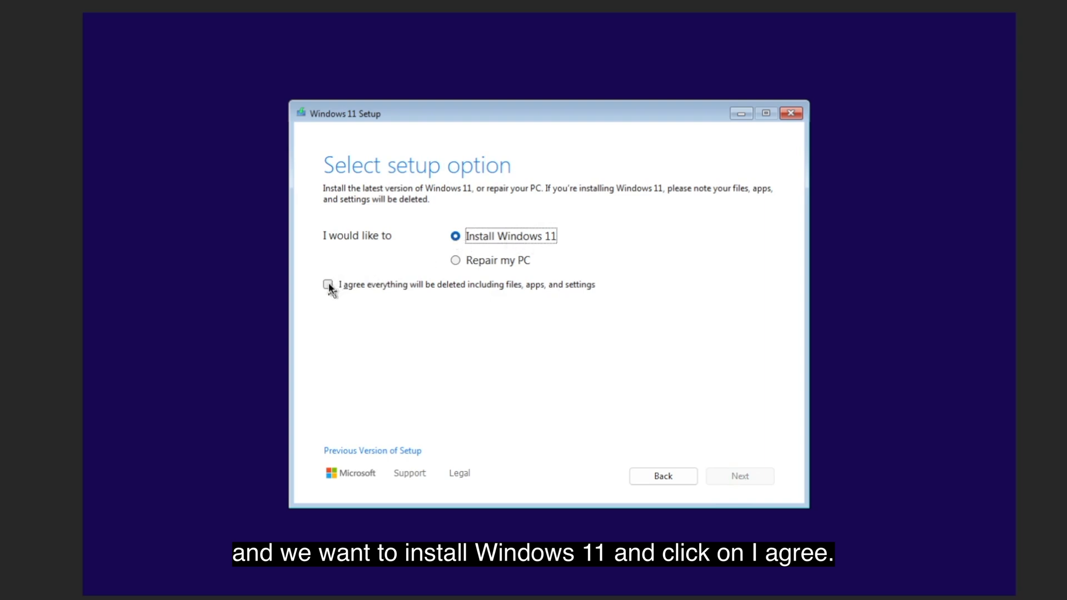
{"action": "left_click", "coordinate": [328, 284]}
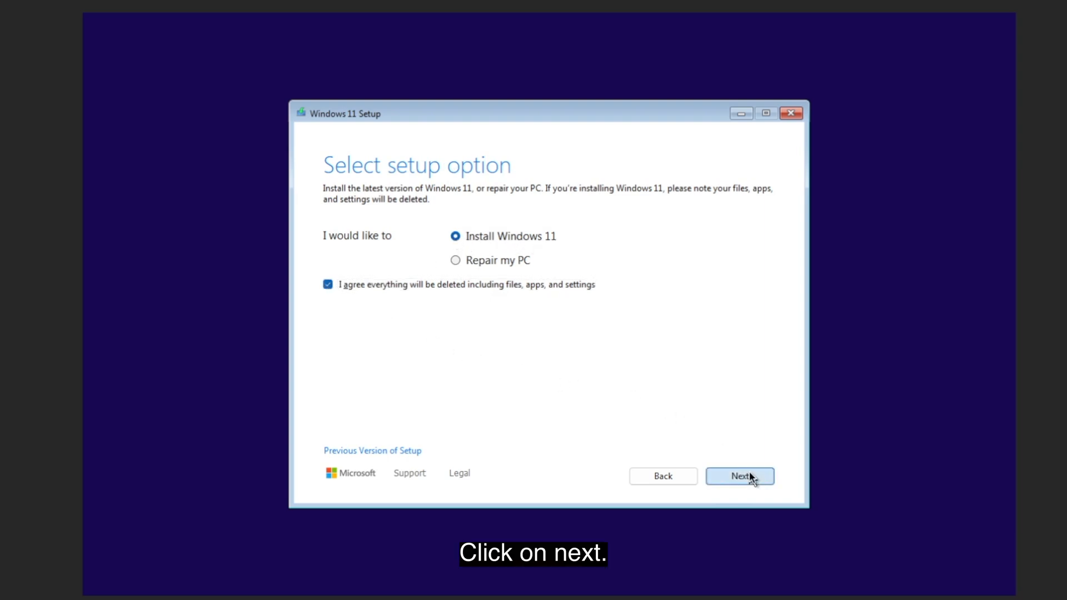
{"action": "left_click", "coordinate": [740, 475]}
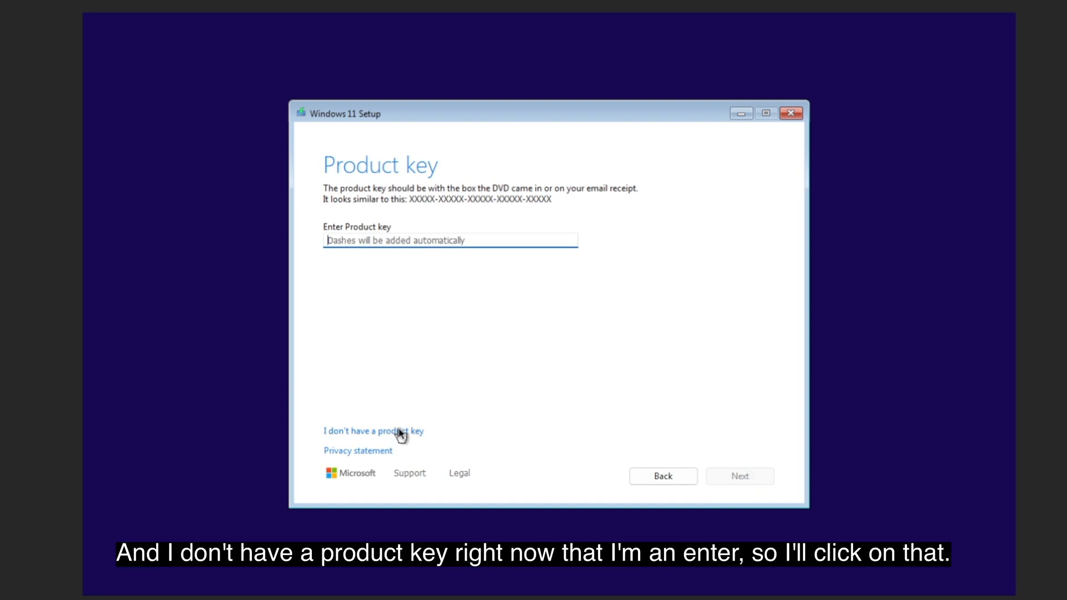
{"action": "left_click", "coordinate": [373, 430]}
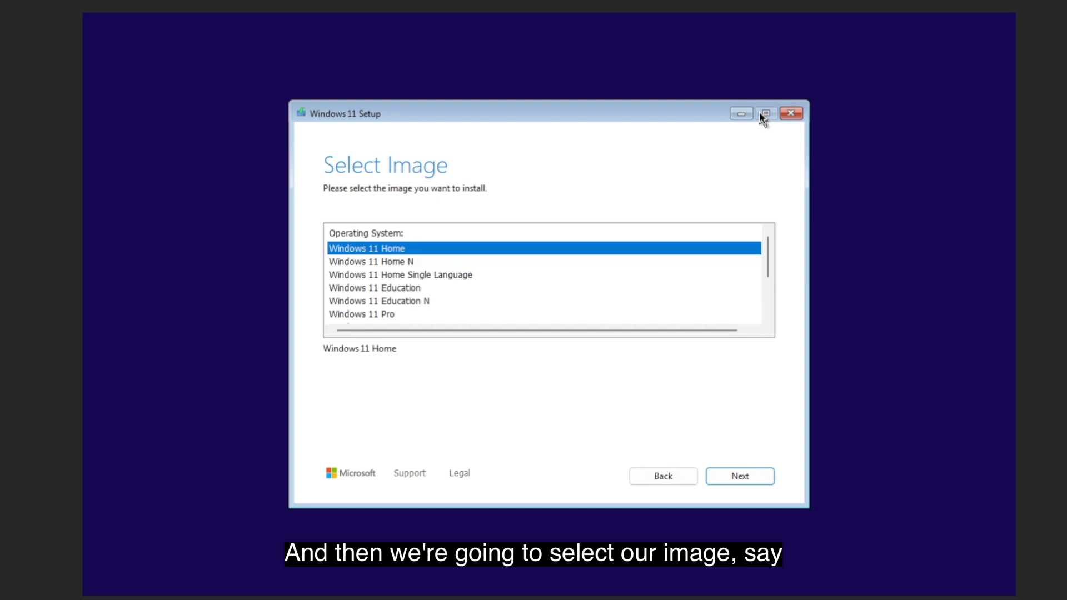
{"action": "left_click", "coordinate": [362, 314]}
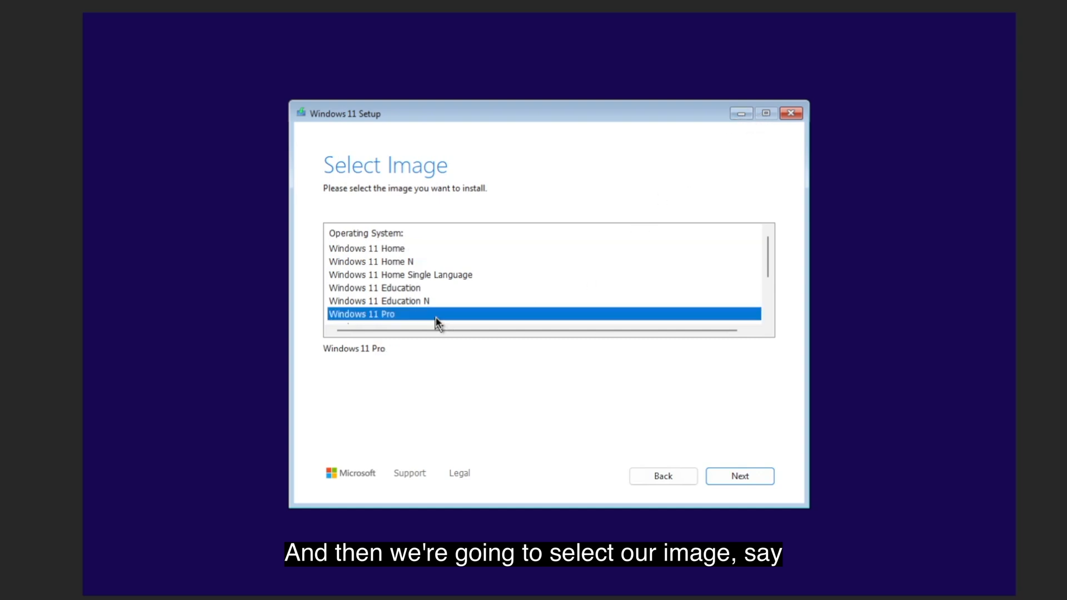
{"action": "left_click", "coordinate": [739, 476]}
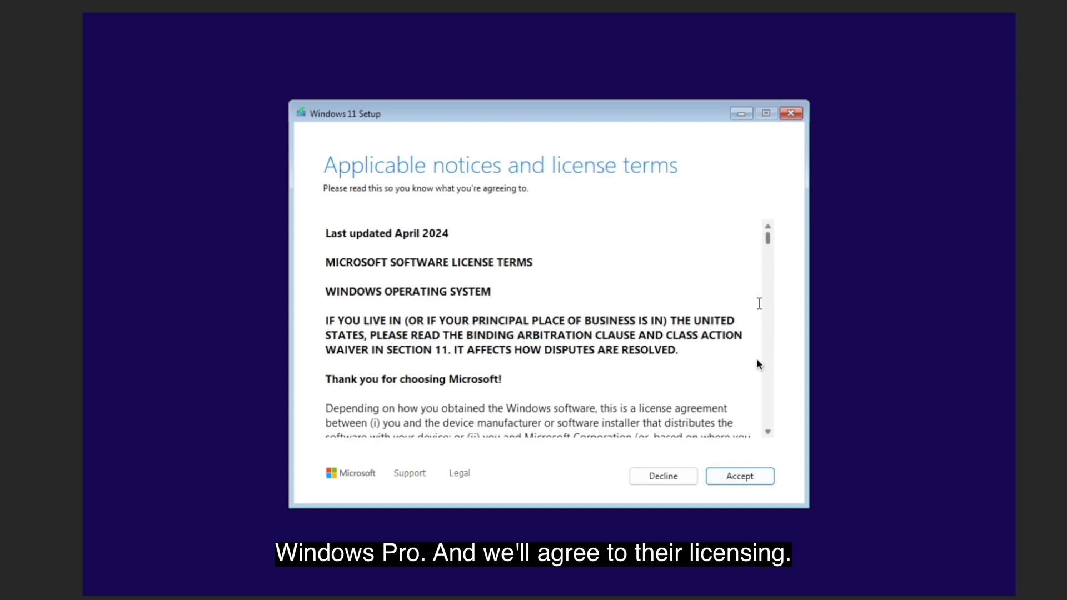
- Accept the license terms and browse for a storage driver folder
{"action": "left_click", "coordinate": [739, 475]}
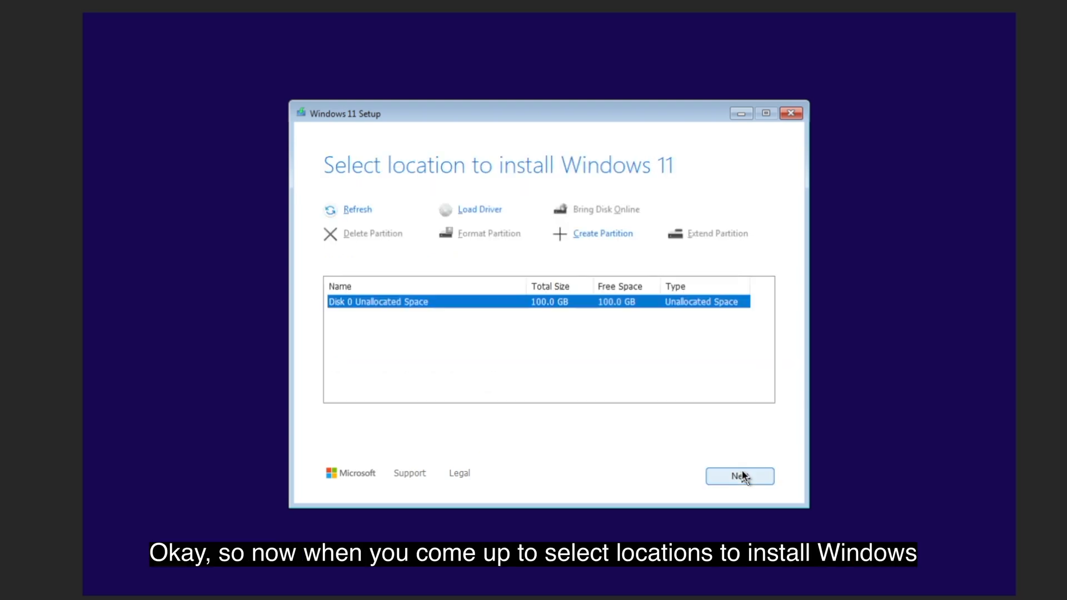
{"action": "mouse_move", "coordinate": [515, 178]}
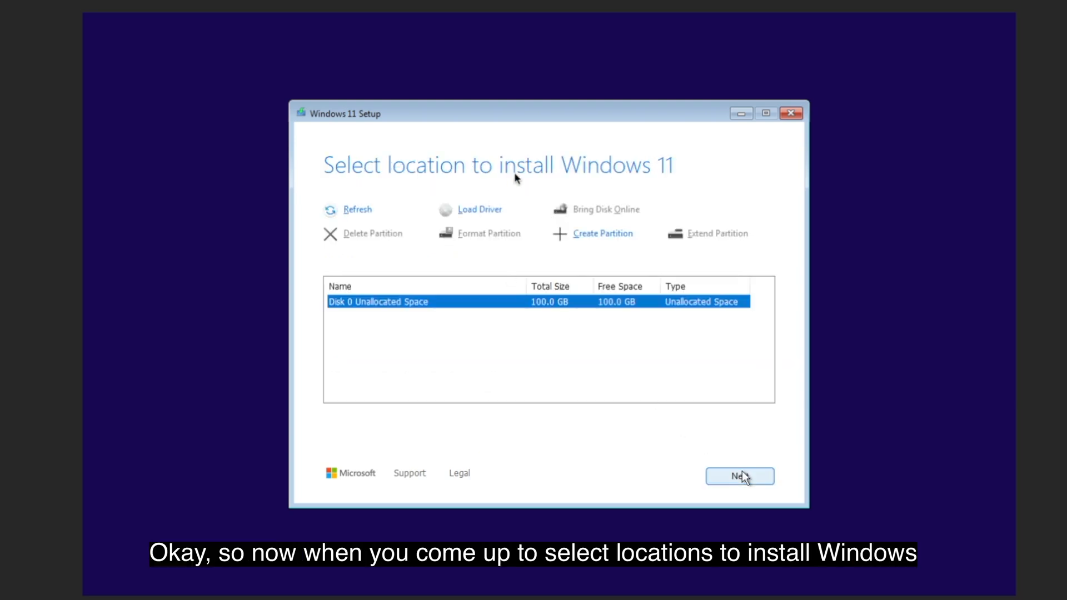
{"action": "mouse_move", "coordinate": [406, 315]}
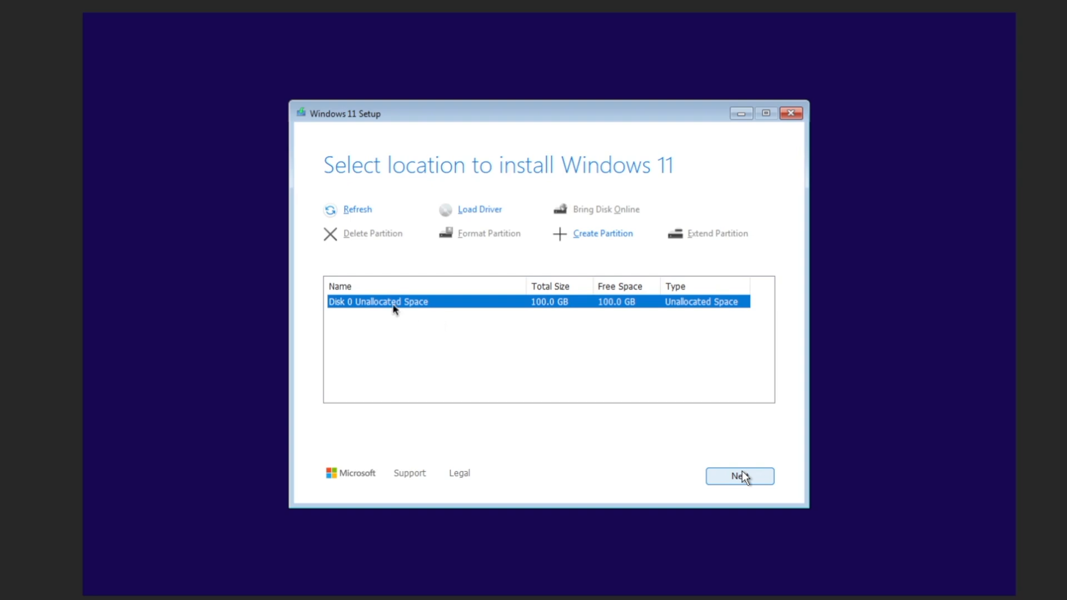
{"action": "mouse_move", "coordinate": [485, 213]}
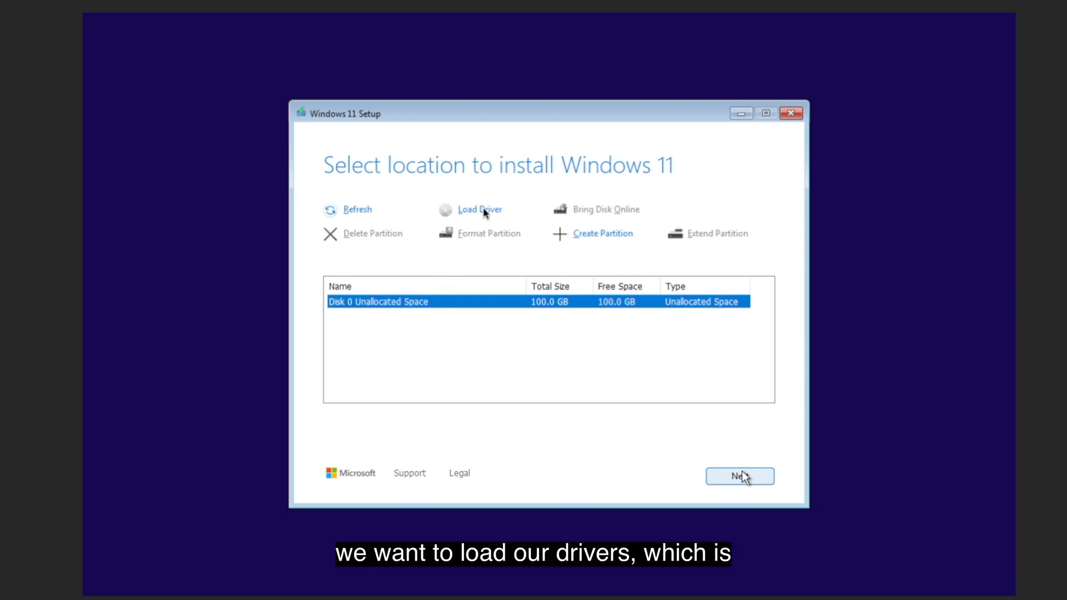
{"action": "left_click", "coordinate": [479, 209]}
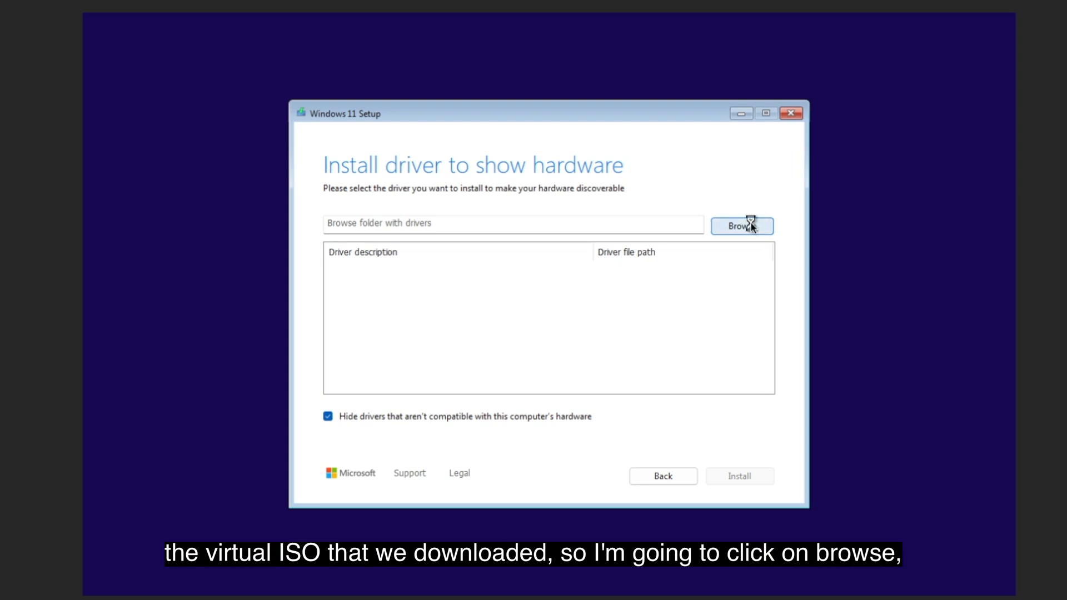
{"action": "left_click", "coordinate": [742, 226]}
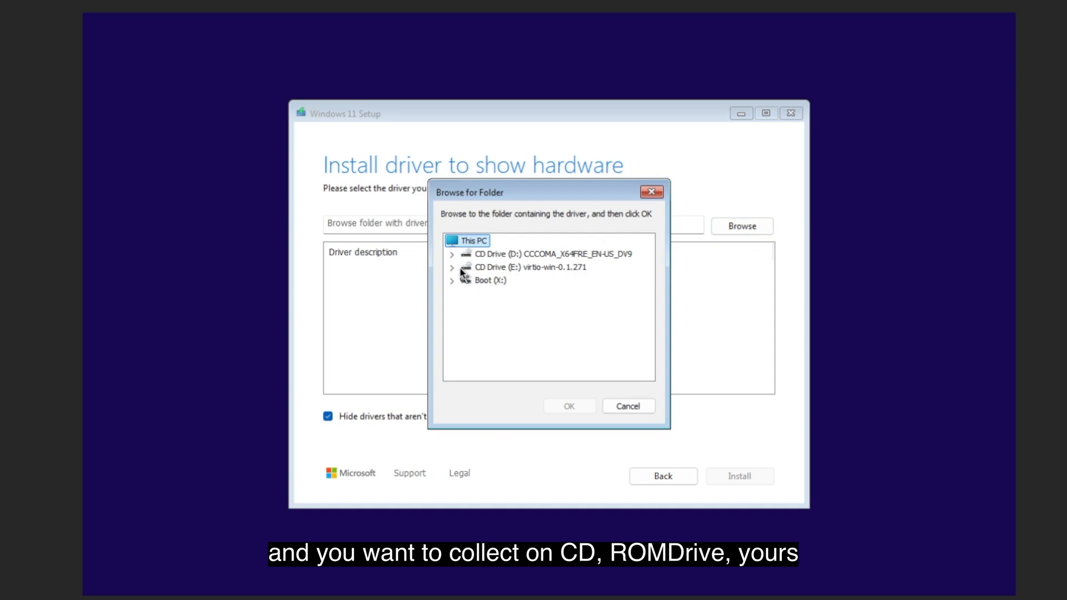
{"action": "mouse_move", "coordinate": [510, 278]}
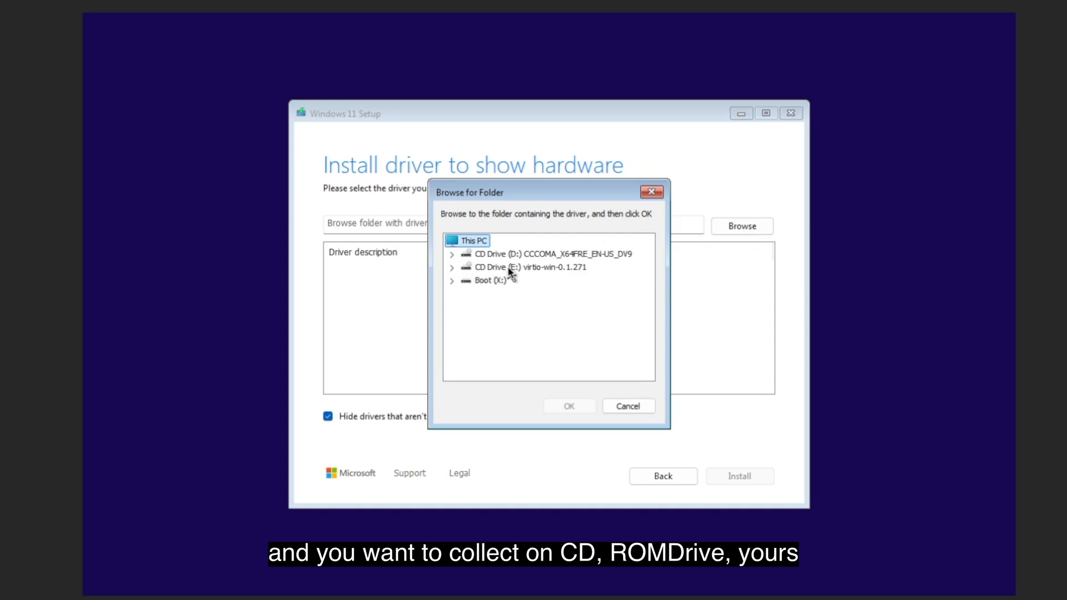
{"action": "mouse_move", "coordinate": [520, 272]}
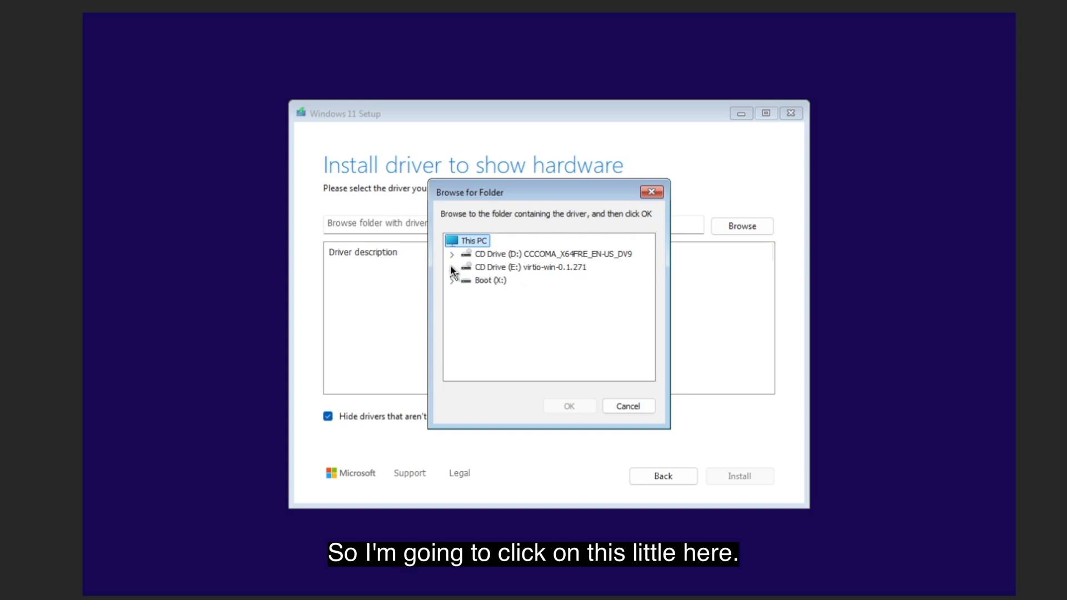
- Select E:\vioscsi\w11\amd64 on the VirtIO disc as the driver location
{"action": "left_click", "coordinate": [452, 266]}
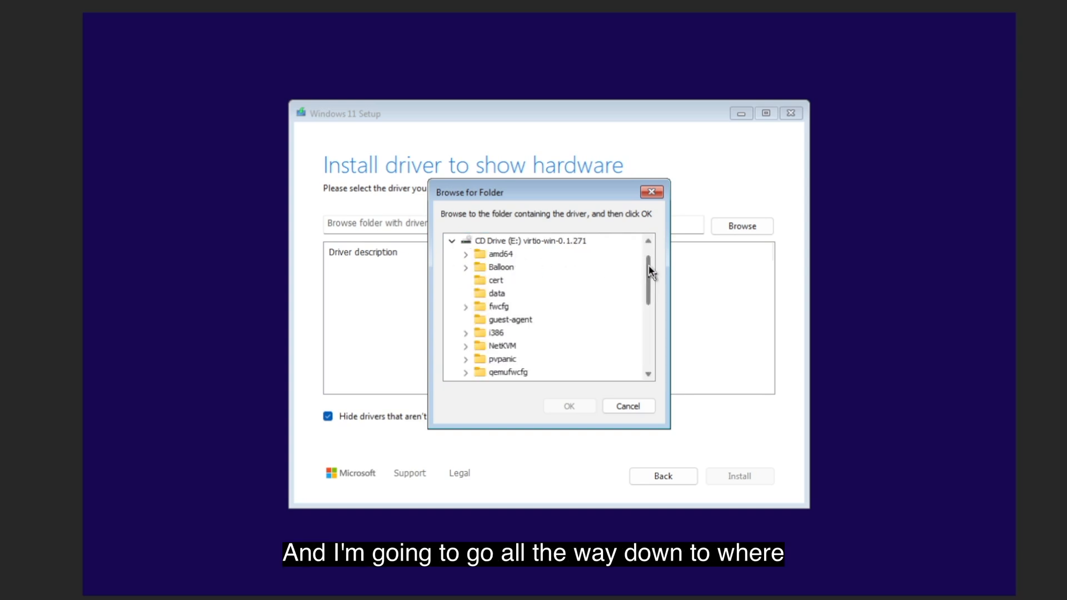
{"action": "scroll", "scroll_direction": "down", "scroll_amount": 3}
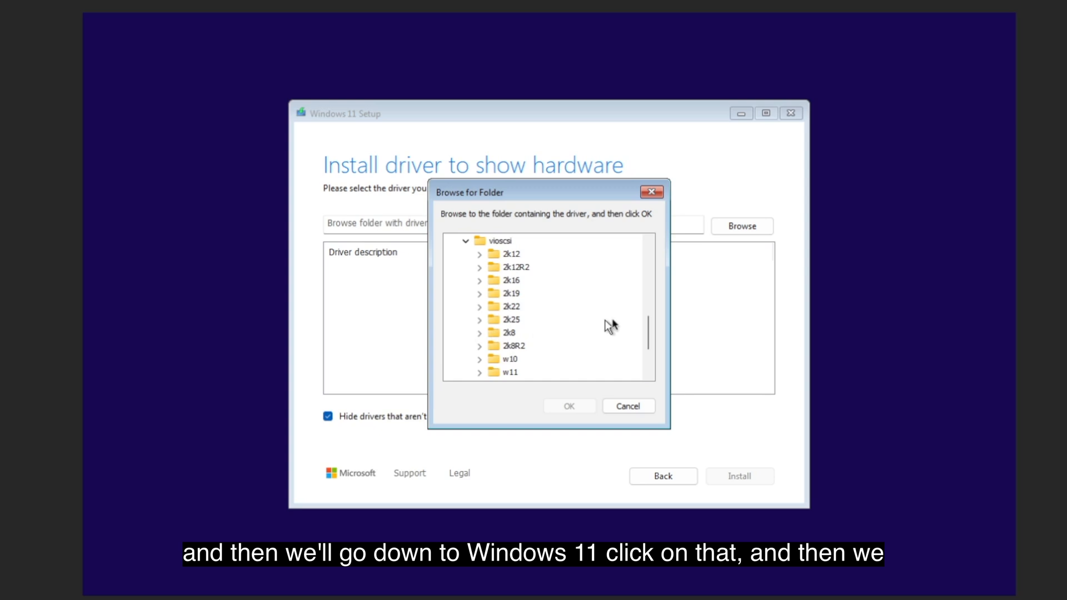
{"action": "left_click", "coordinate": [480, 324]}
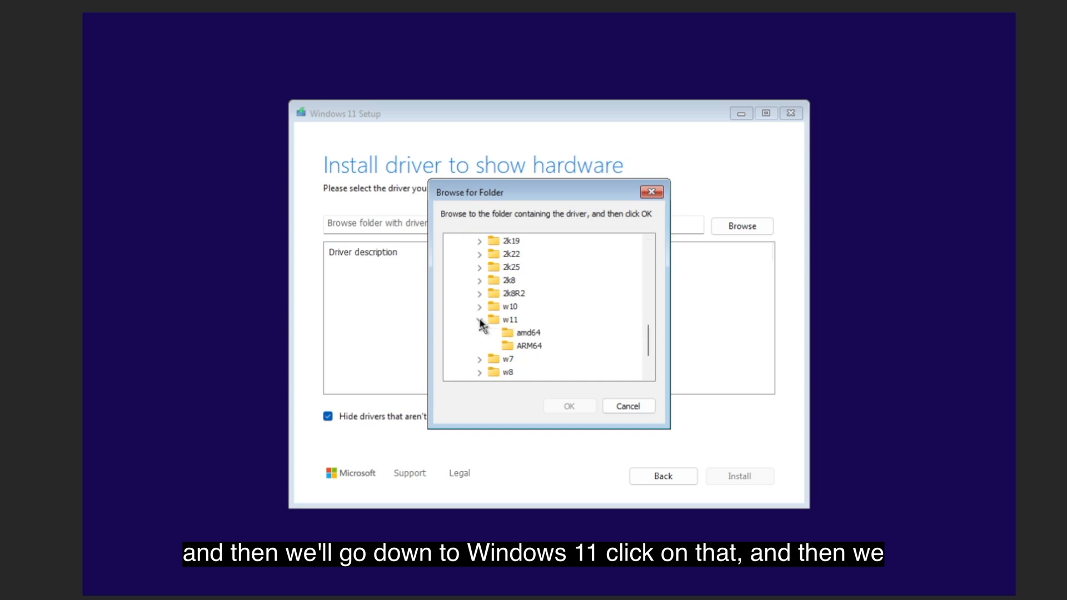
{"action": "left_click", "coordinate": [480, 320]}
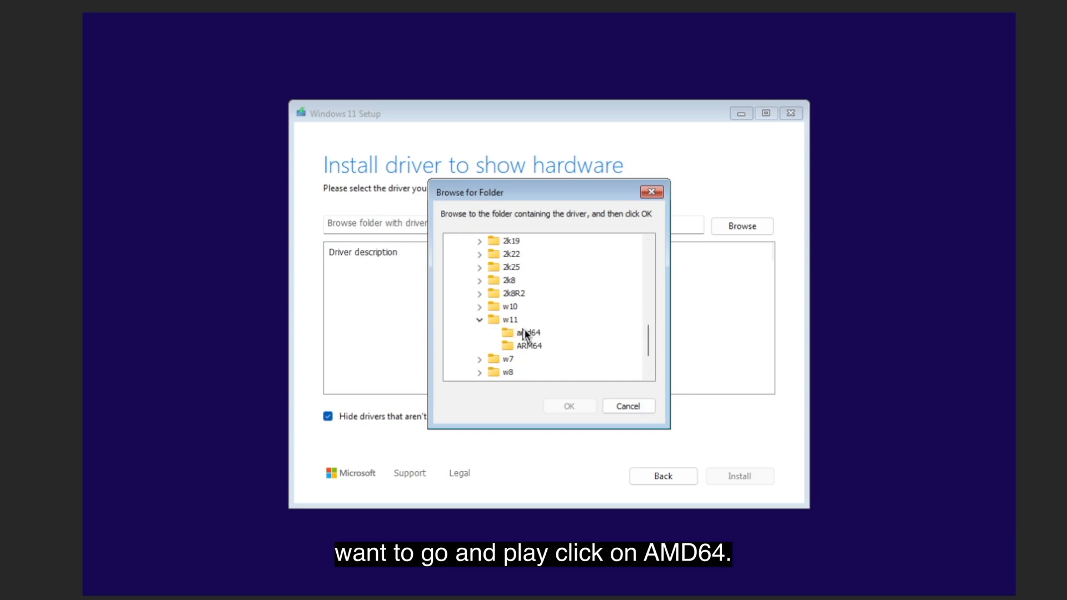
{"action": "left_click", "coordinate": [527, 333]}
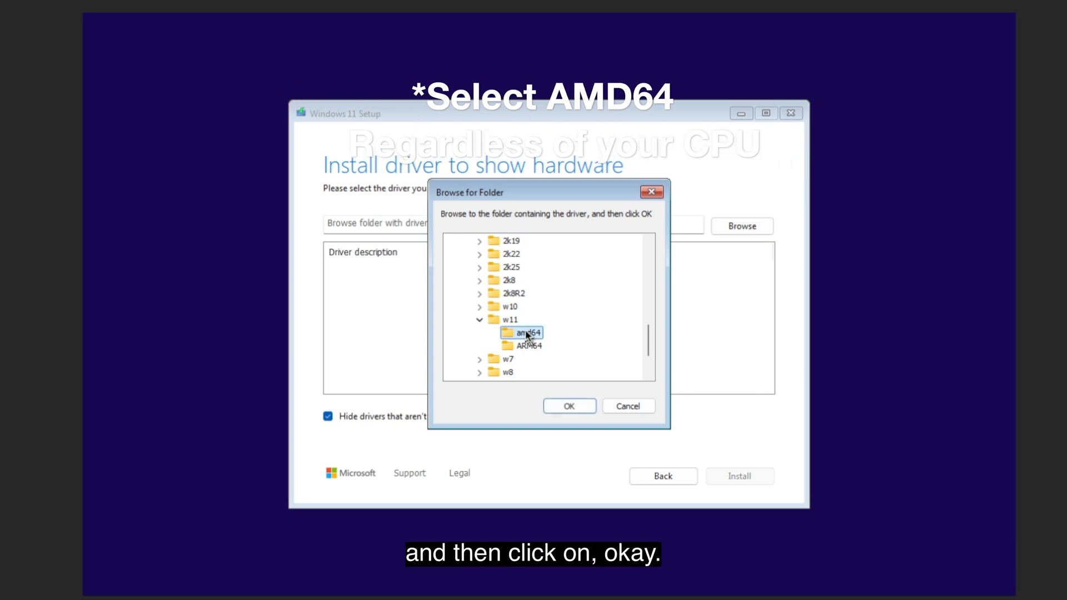
{"action": "left_click", "coordinate": [569, 405]}
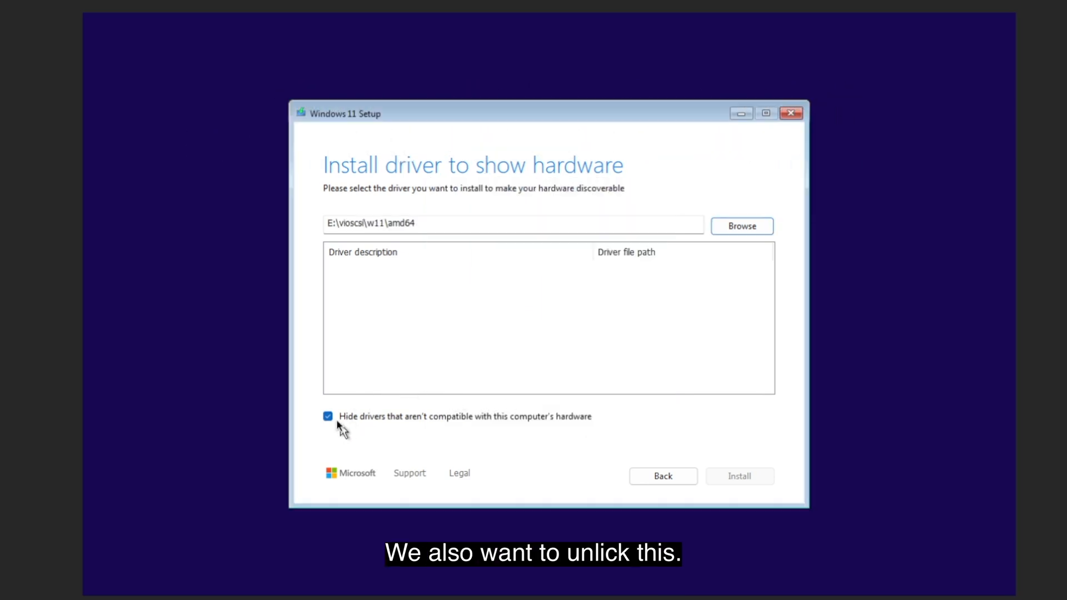
- Load the Red Hat VirtIO SCSI pass-through driver and install Windows to the 100 GB Disk 0
{"action": "left_click", "coordinate": [328, 416]}
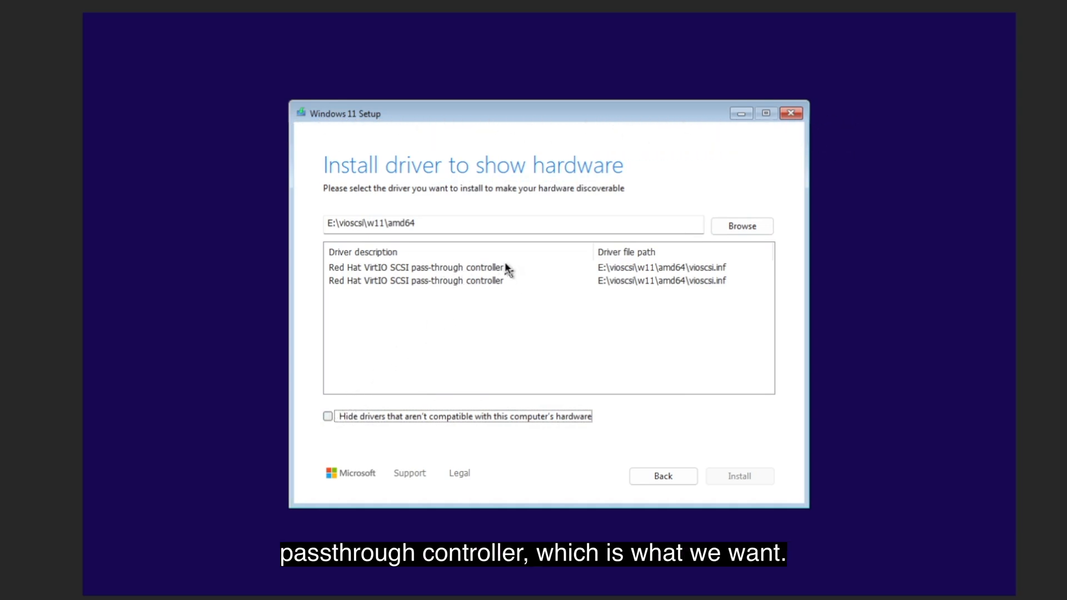
{"action": "left_click", "coordinate": [415, 266]}
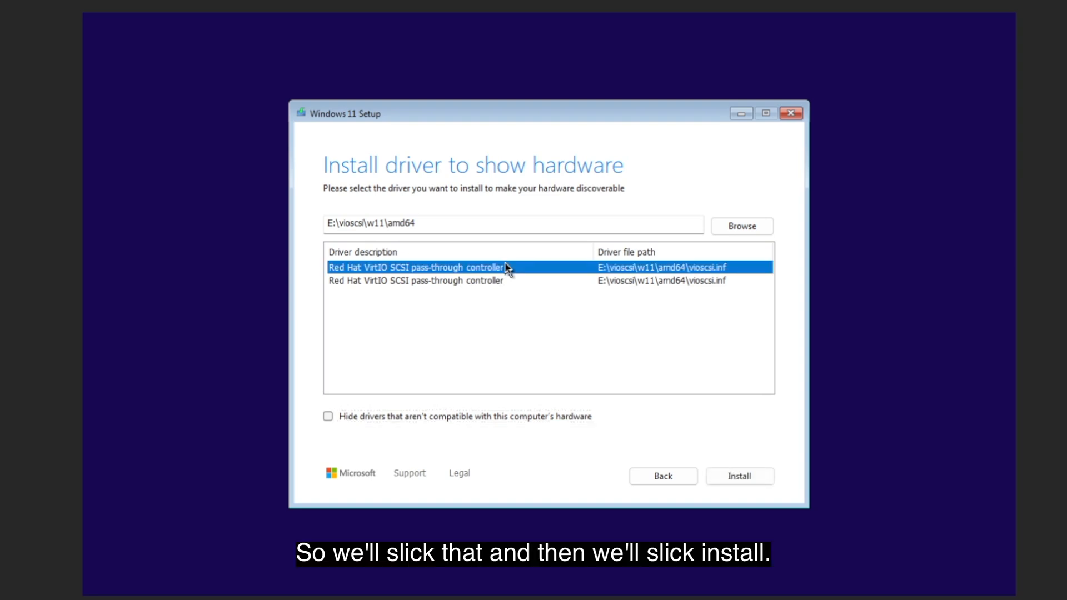
{"action": "left_click", "coordinate": [739, 476]}
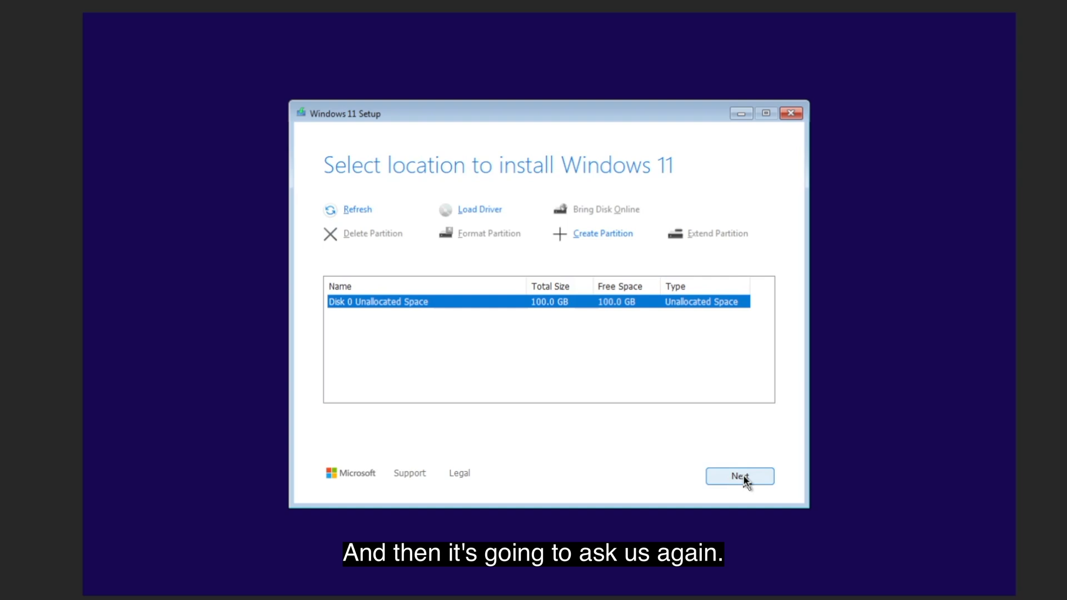
{"action": "left_click", "coordinate": [739, 475]}
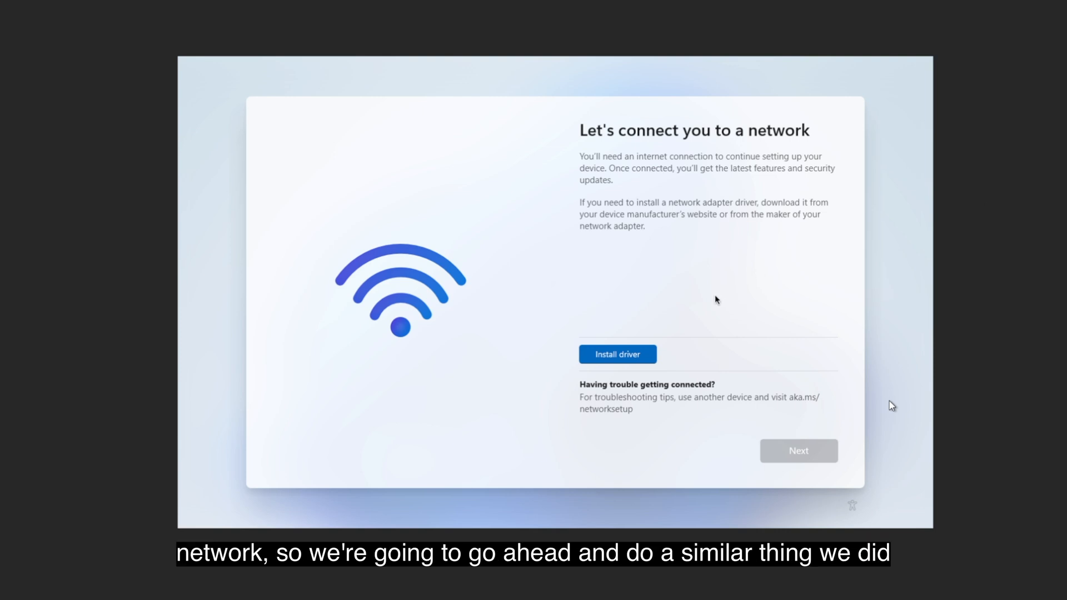
{"action": "mouse_move", "coordinate": [616, 354]}
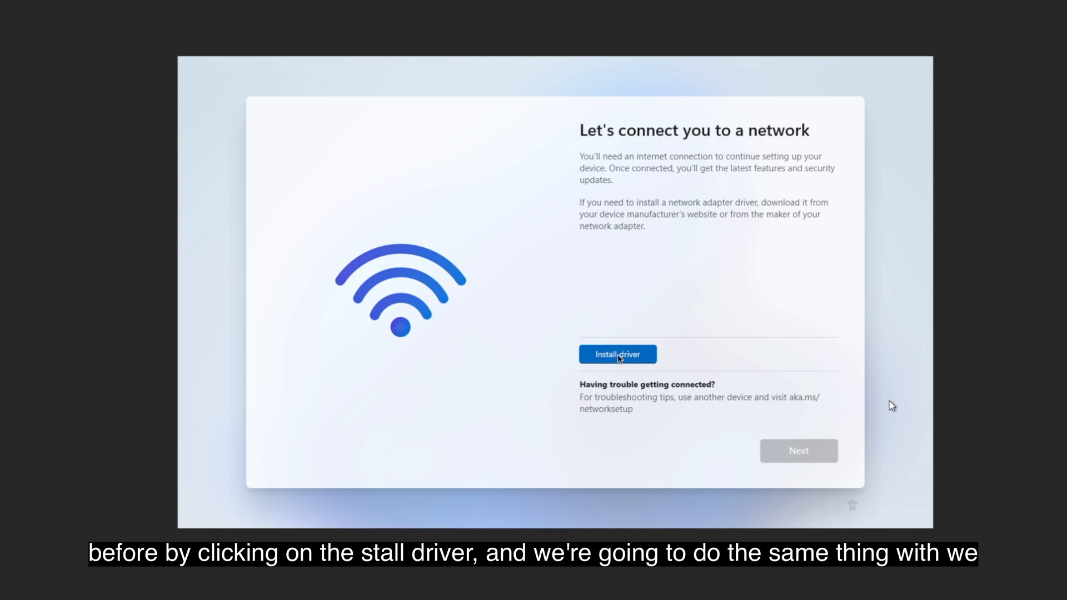
- Install the NetKVM network driver from the VirtIO disc and continue once connected
{"action": "left_click", "coordinate": [616, 354]}
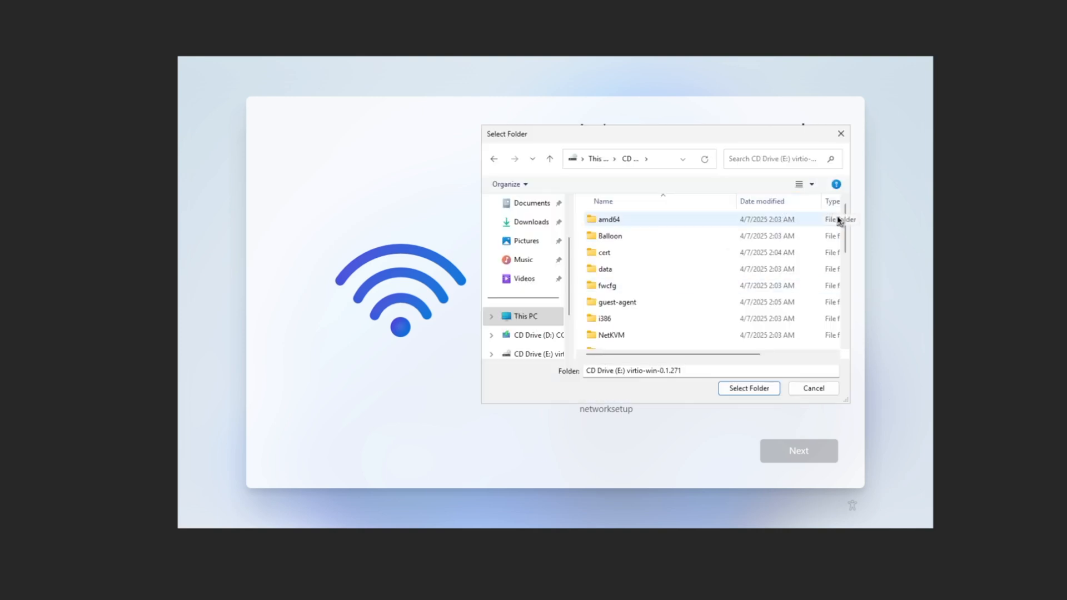
{"action": "scroll", "scroll_direction": "down", "scroll_amount": 3}
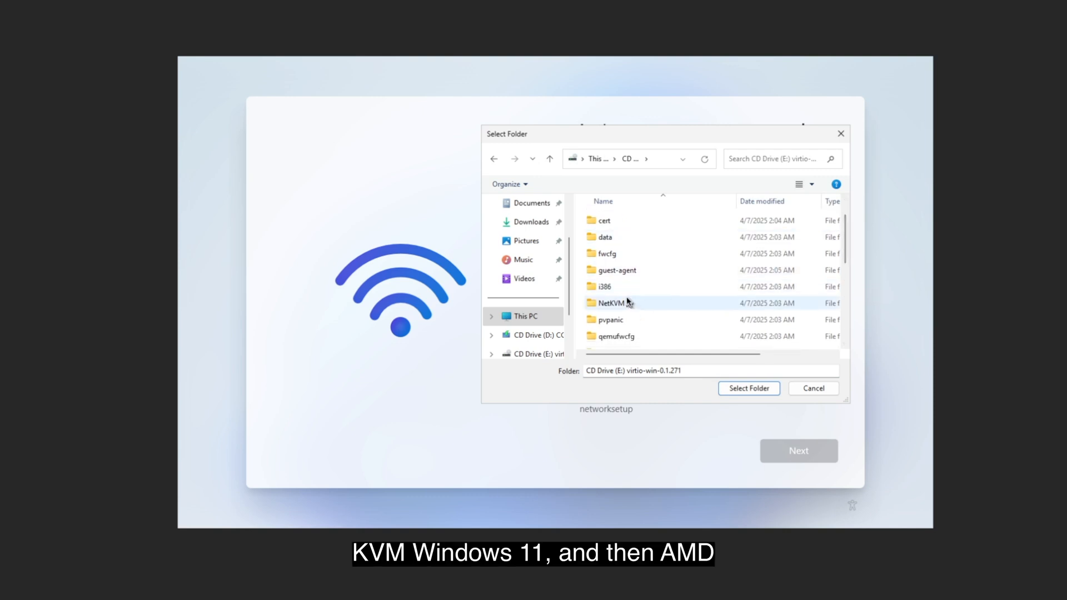
{"action": "double_click", "coordinate": [609, 303]}
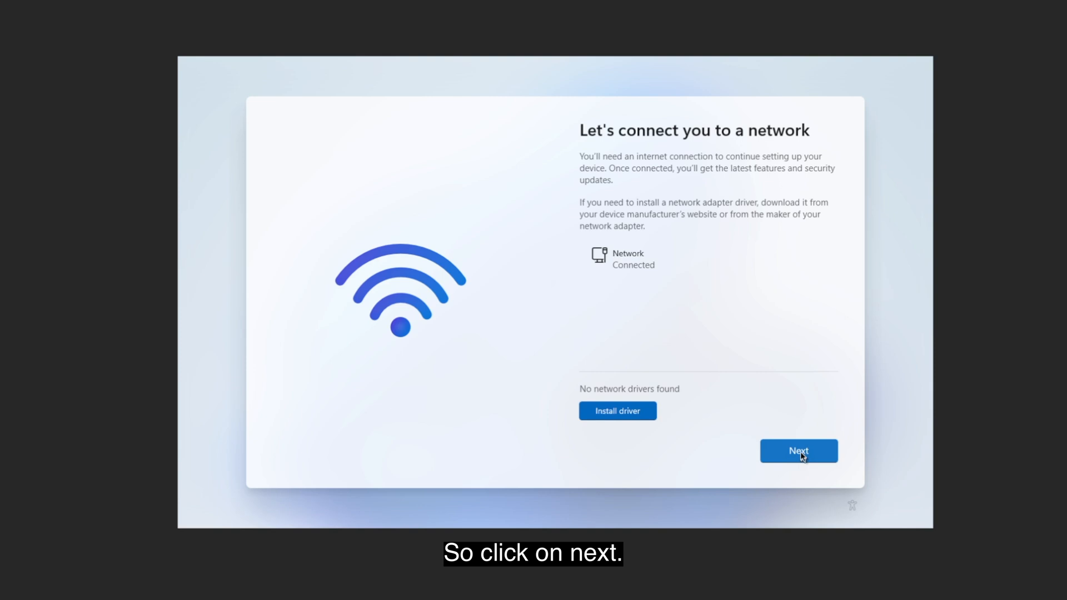
{"action": "left_click", "coordinate": [798, 451]}
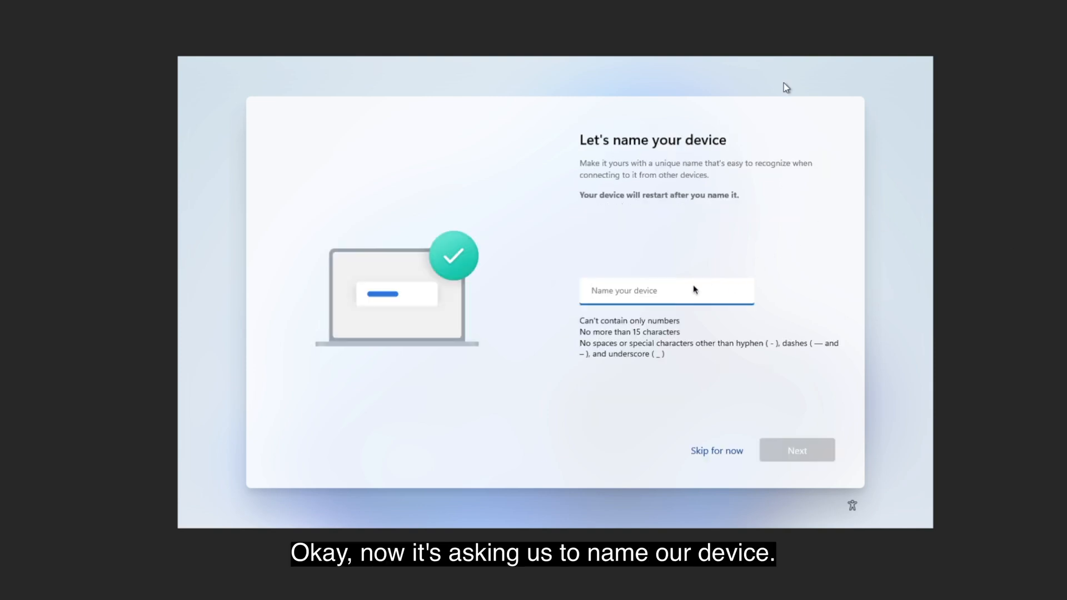
- Name the device Win11demo
{"action": "type", "text": "Win11demo"}
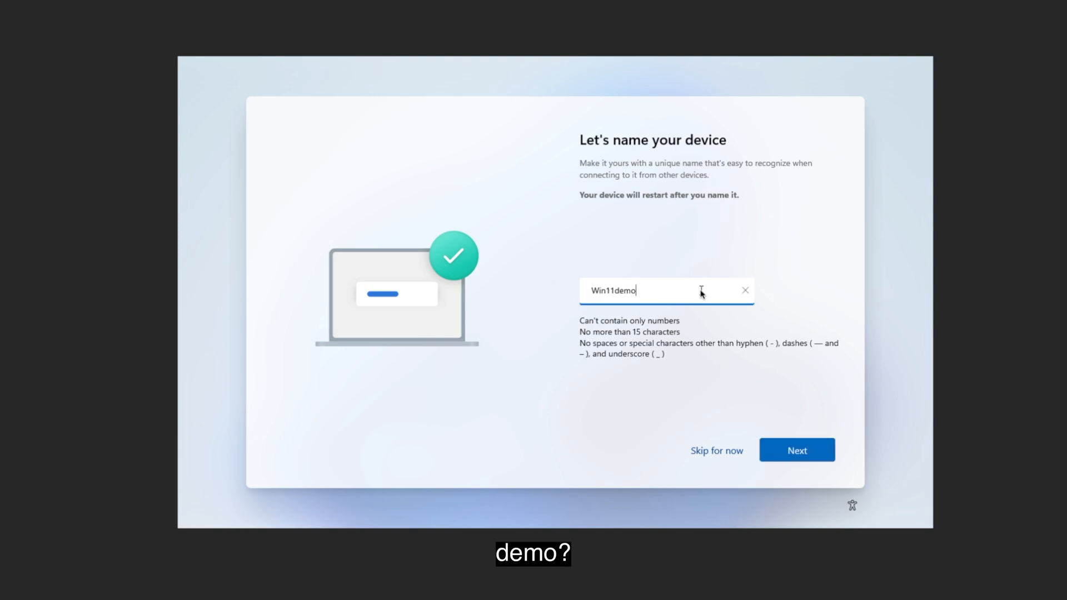
{"action": "left_click", "coordinate": [796, 449]}
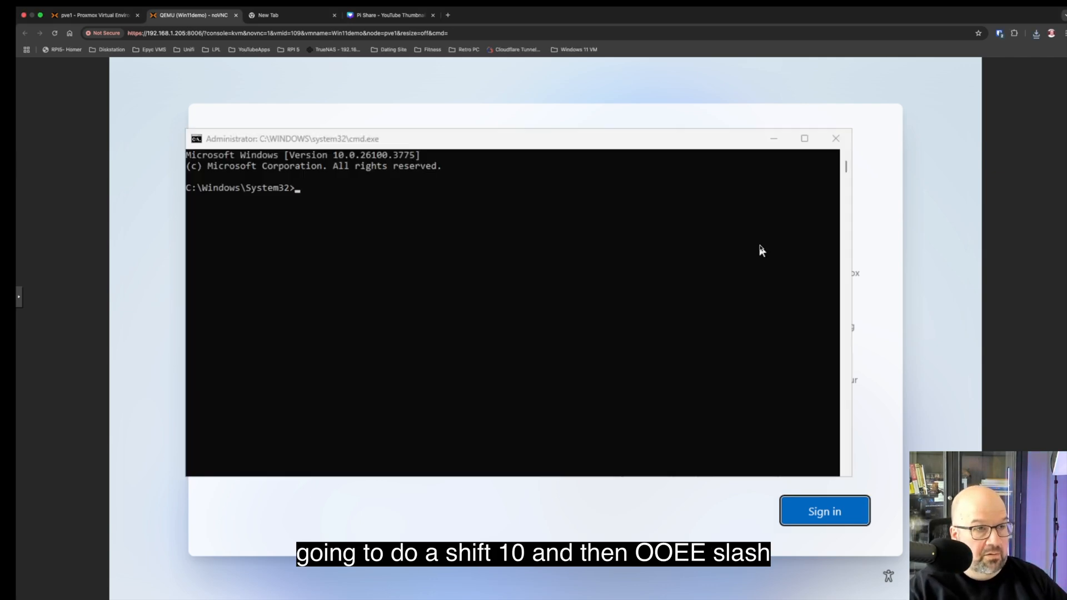
- Enter oobe\bypassnro in the Command Prompt to skip the Microsoft sign-in
{"action": "type", "text": "oobe"}
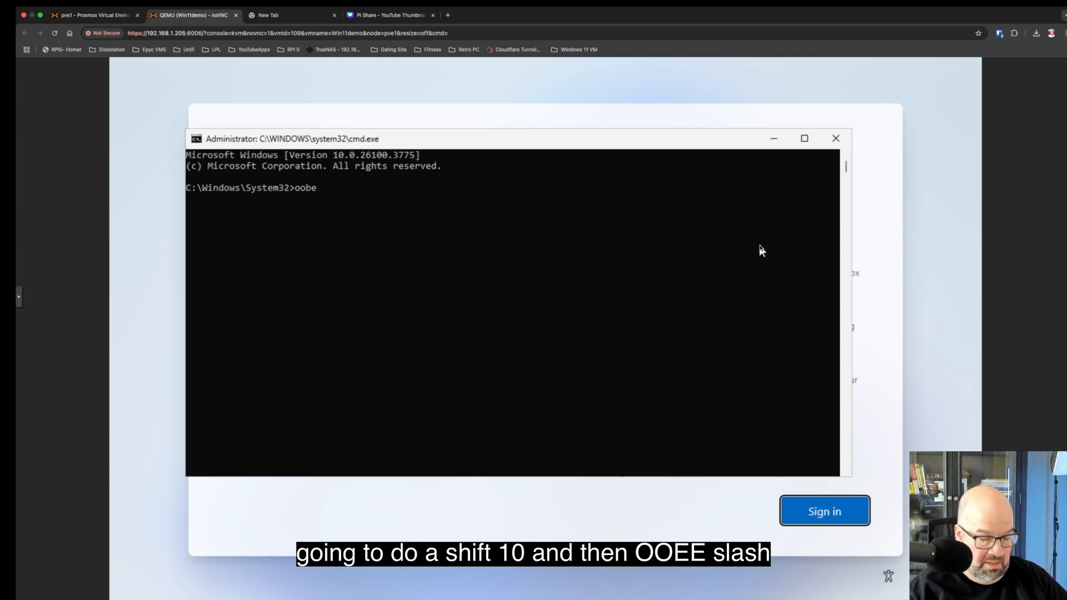
{"action": "type", "text": "\\"}
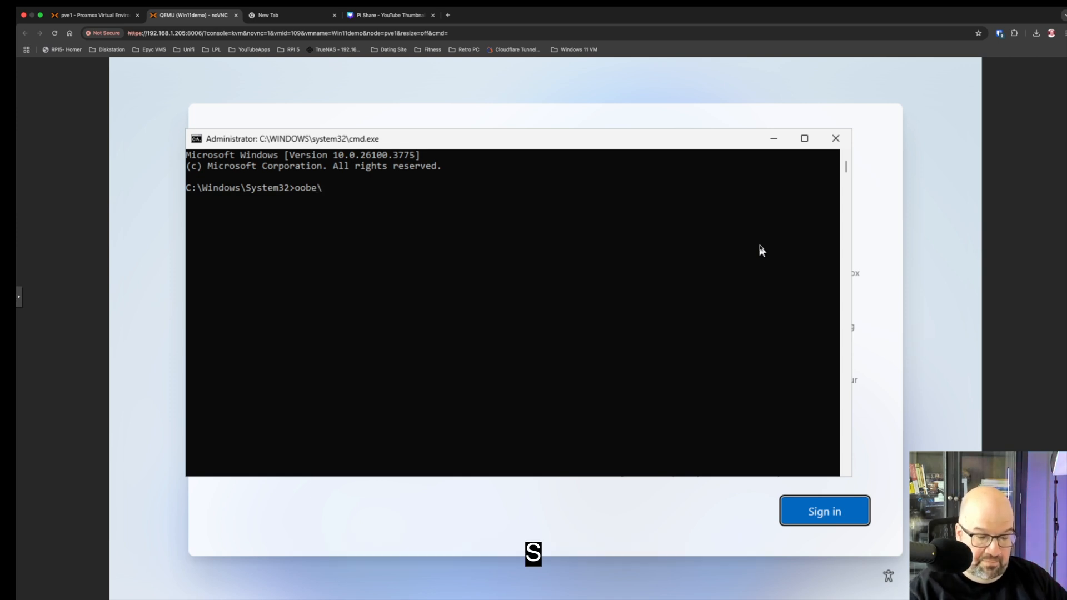
{"action": "type", "text": "byp"}
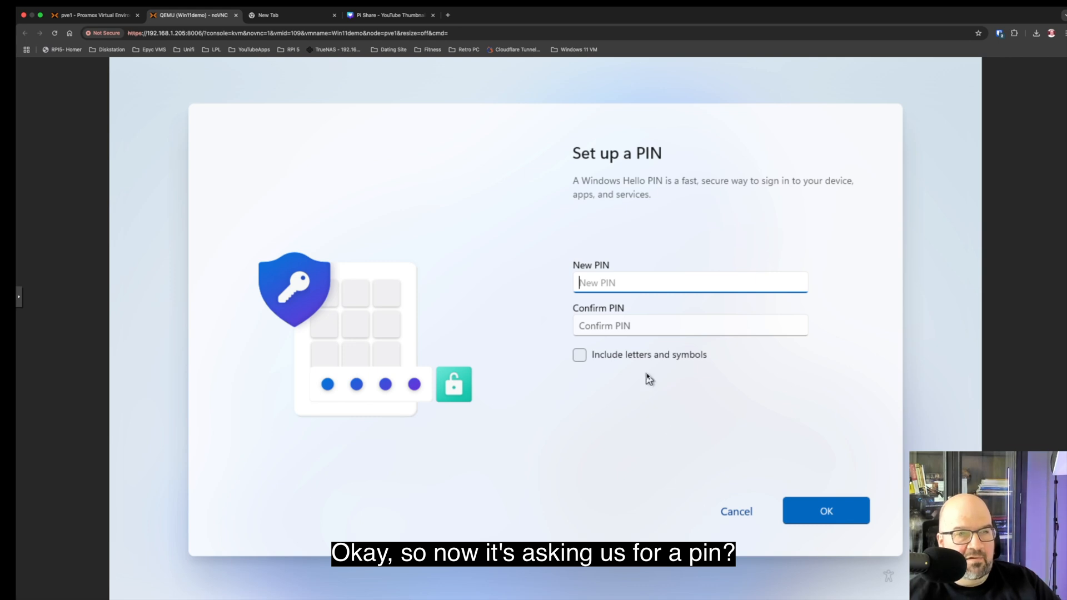
- Set the PIN, turn off Location and Find my device, accept privacy settings, and set up as a new PC
{"action": "left_click", "coordinate": [824, 511]}
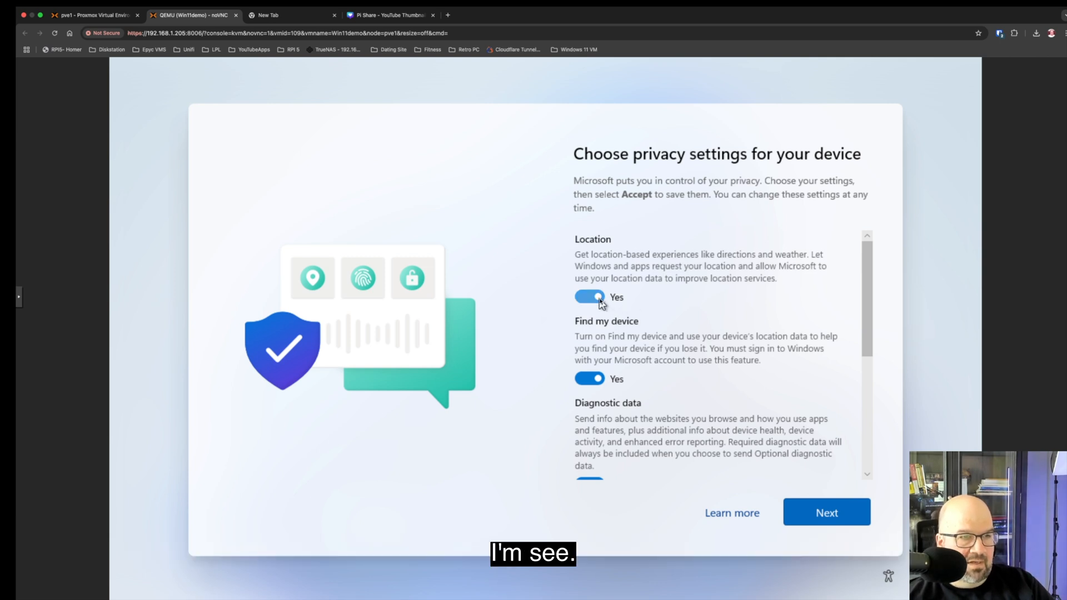
{"action": "left_click", "coordinate": [589, 296]}
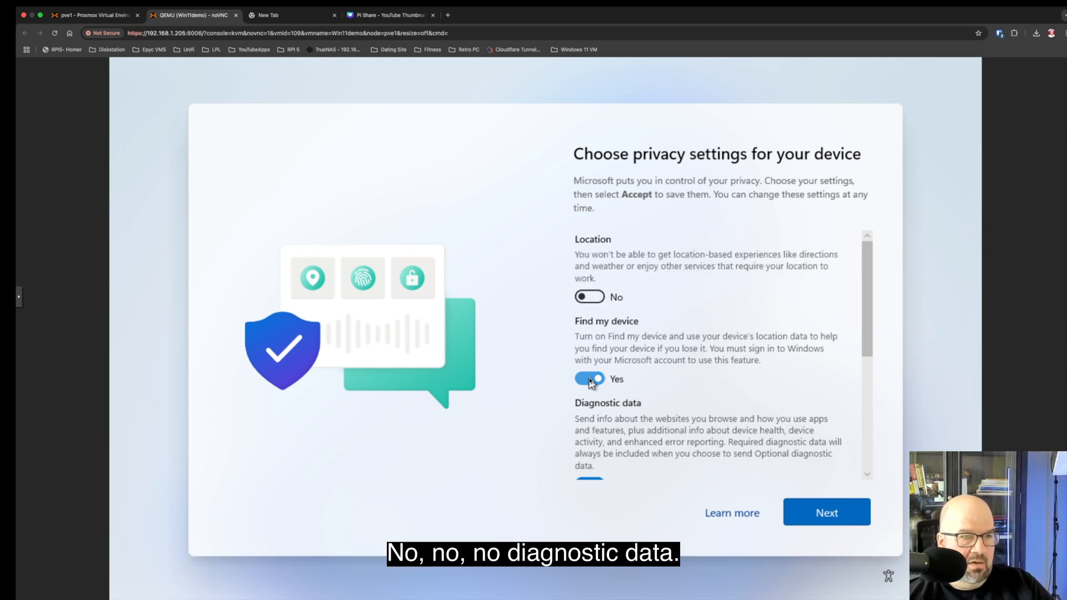
{"action": "left_click", "coordinate": [588, 378]}
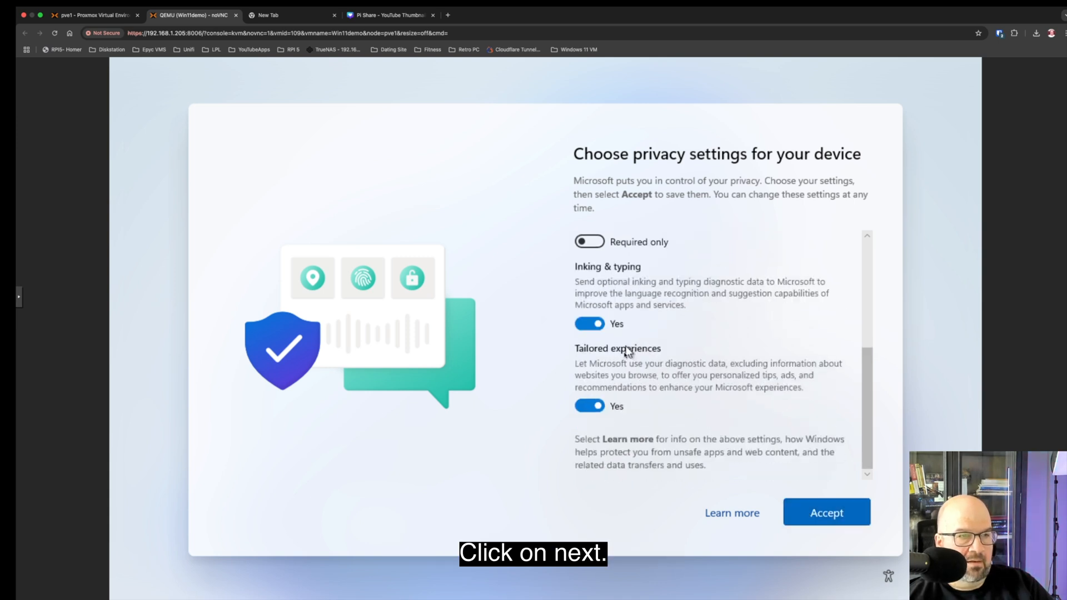
{"action": "left_click", "coordinate": [824, 512]}
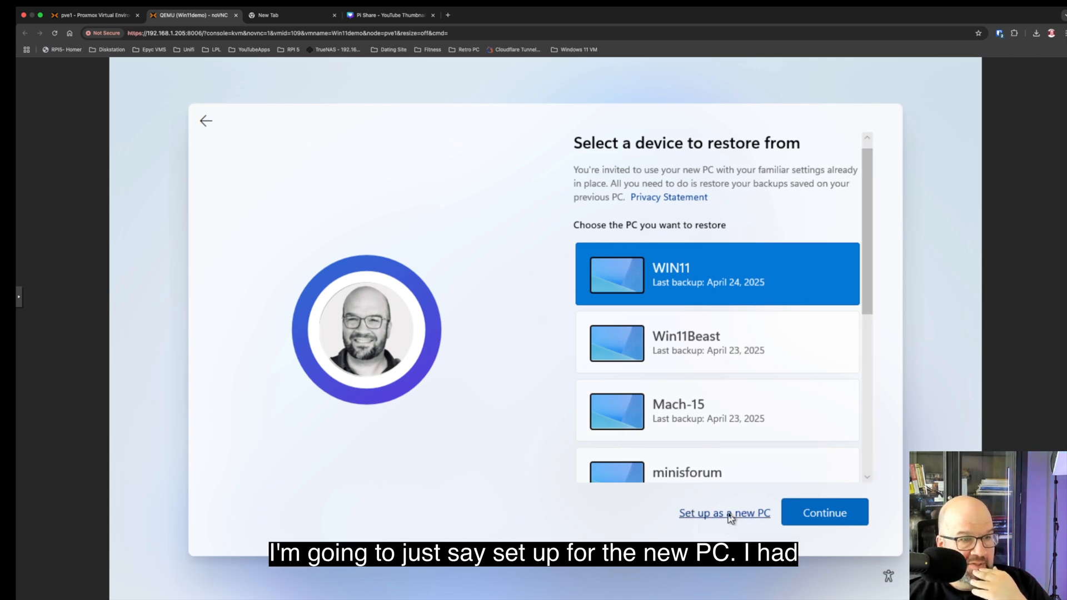
{"action": "left_click", "coordinate": [723, 512]}
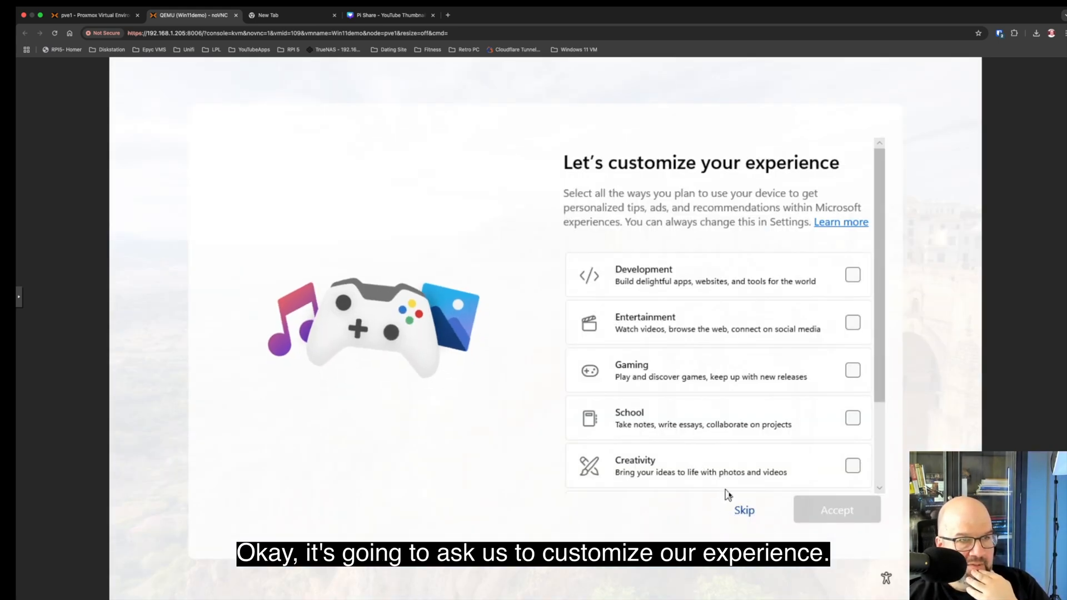
- Skip experience customization and phone linking, and choose Not now for Edge browsing data import
{"action": "left_click", "coordinate": [743, 510]}
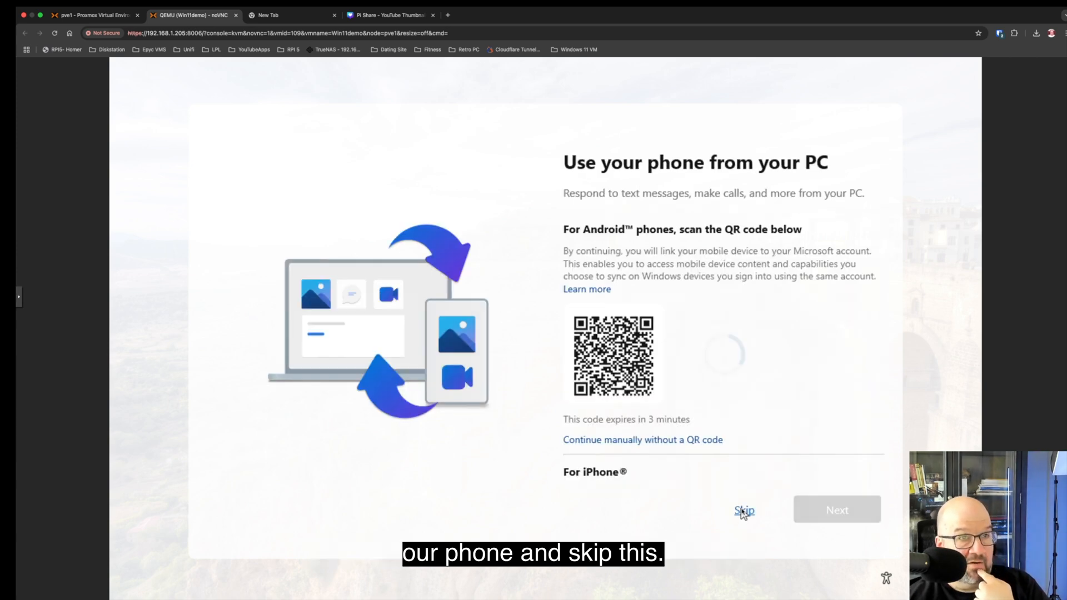
{"action": "left_click", "coordinate": [743, 510]}
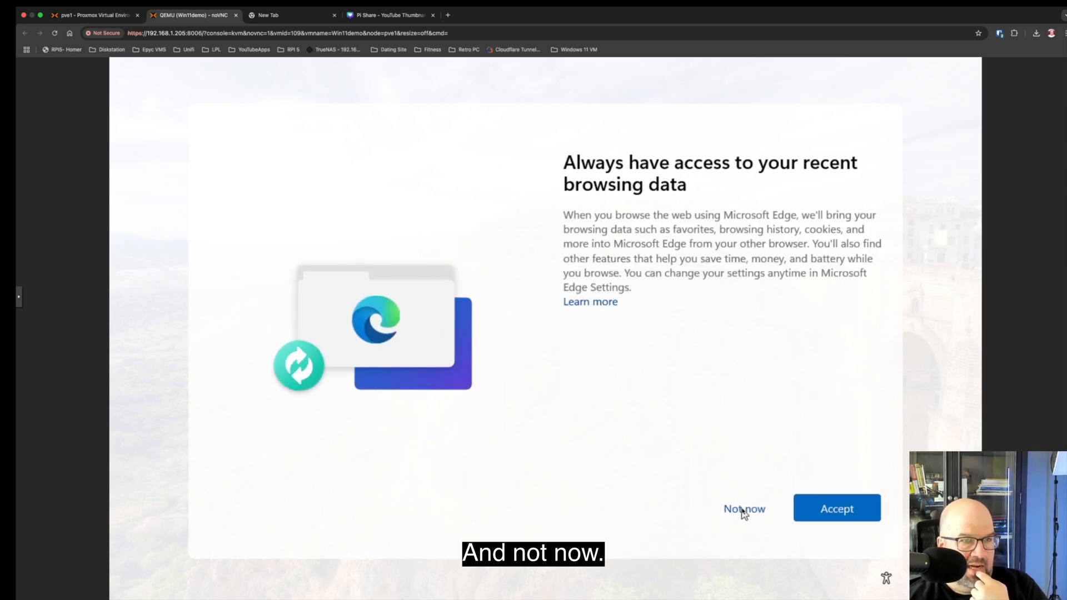
{"action": "left_click", "coordinate": [743, 508]}
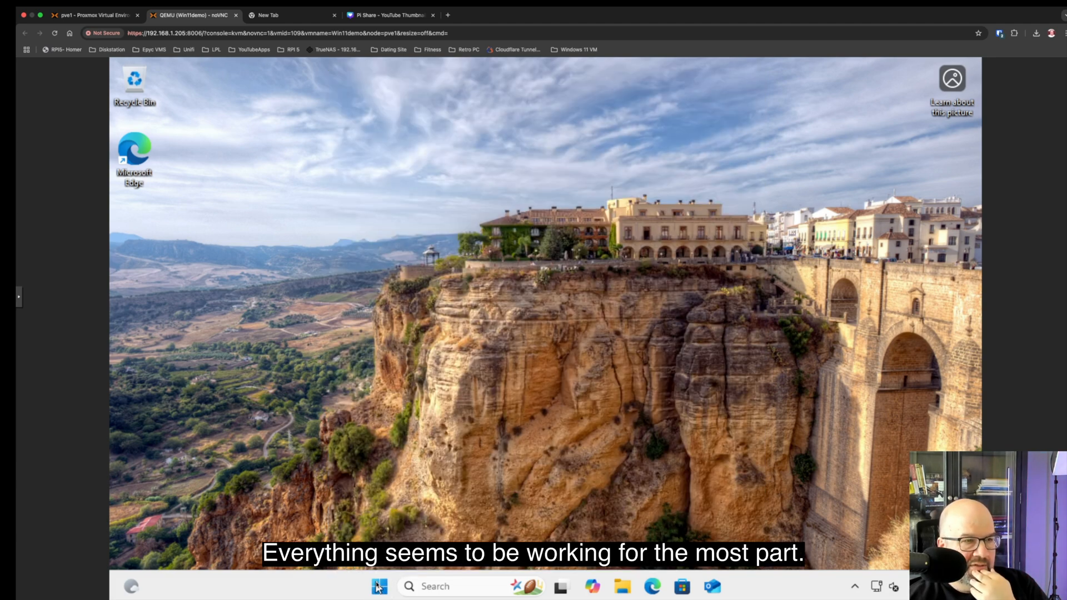
- Check the Start menu's pinned apps from the Win11demo desktop and launch Edge
{"action": "left_click", "coordinate": [378, 586]}
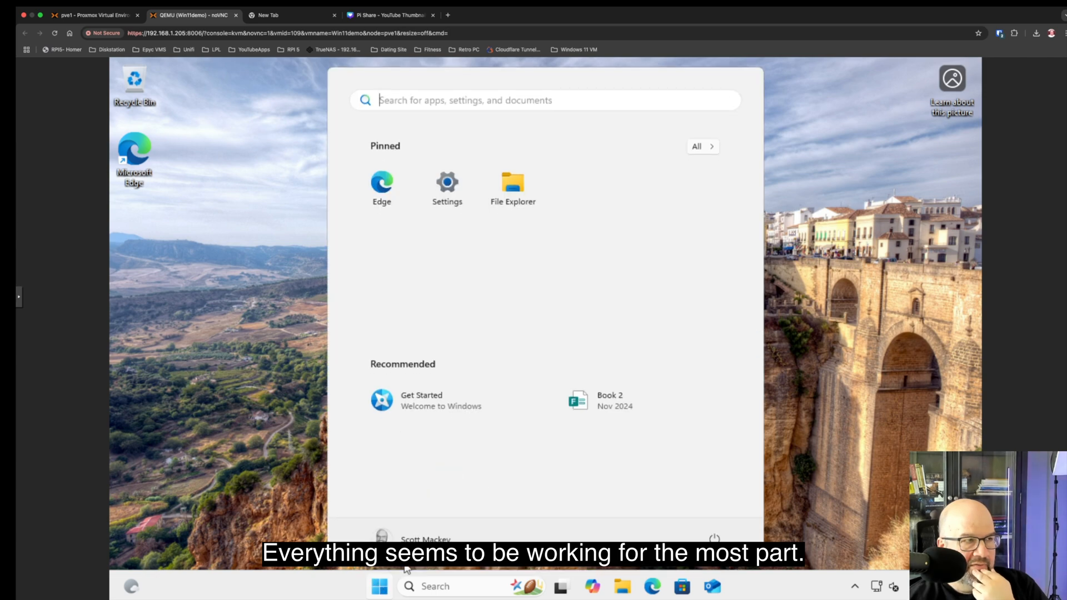
{"action": "mouse_move", "coordinate": [811, 467]}
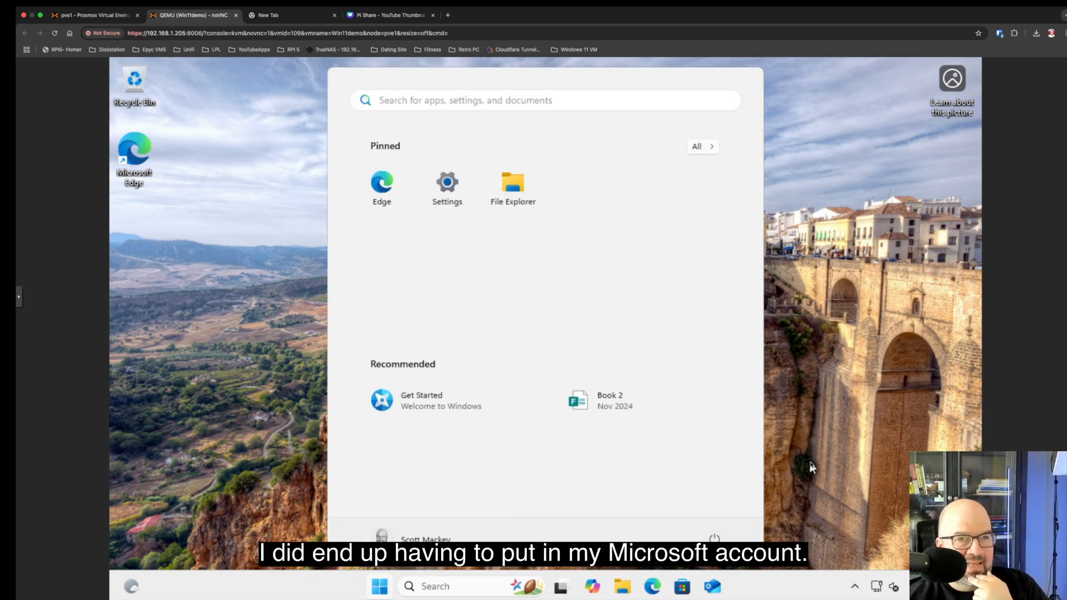
{"action": "left_click", "coordinate": [379, 585]}
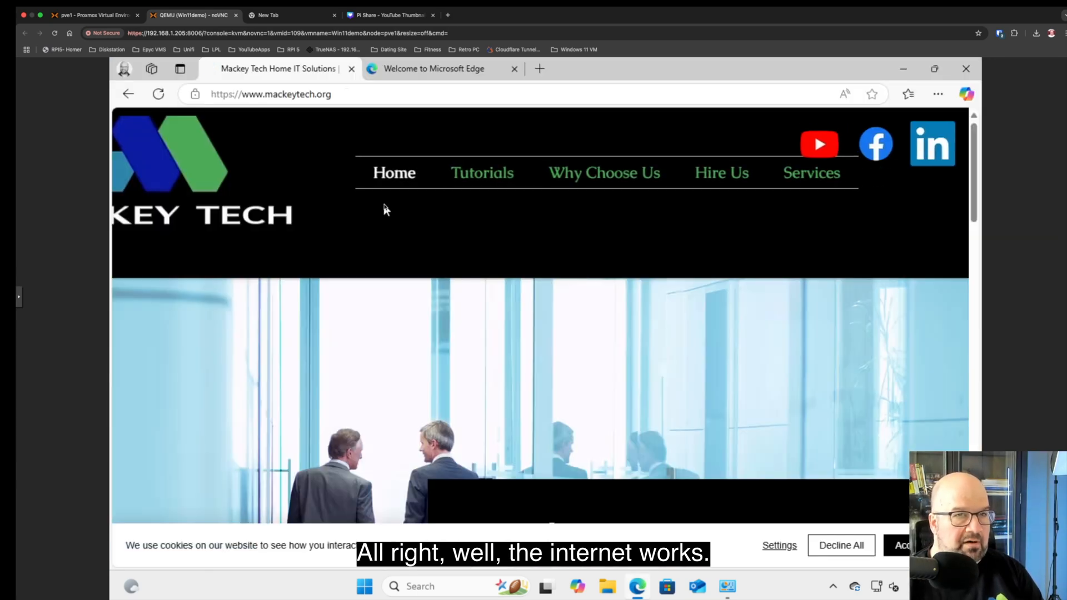
- Close the Mackey Tech website tab, leaving Edge's welcome page
{"action": "left_click", "coordinate": [433, 69]}
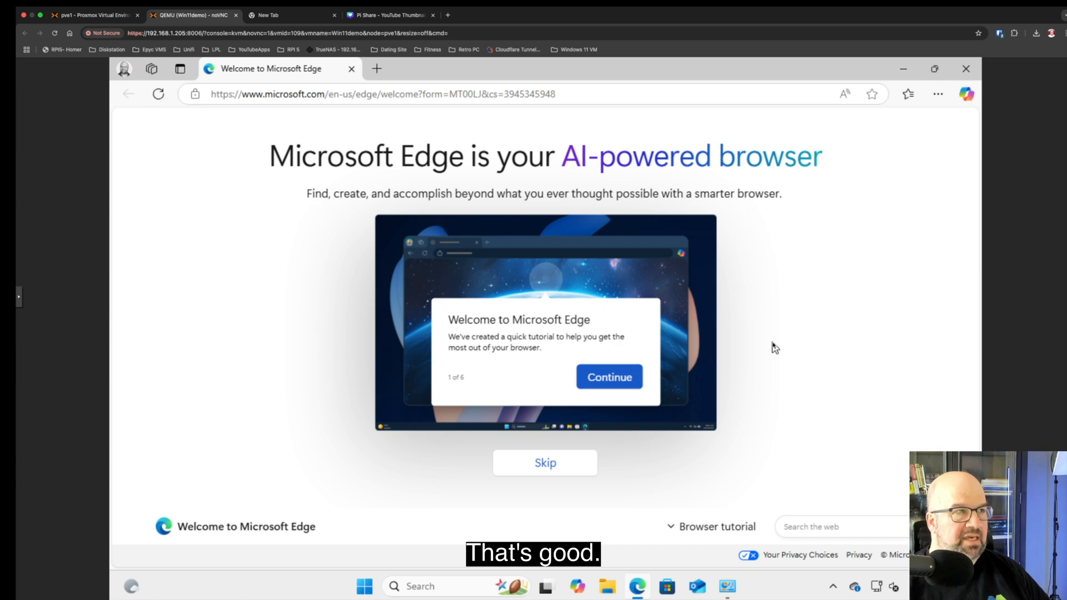